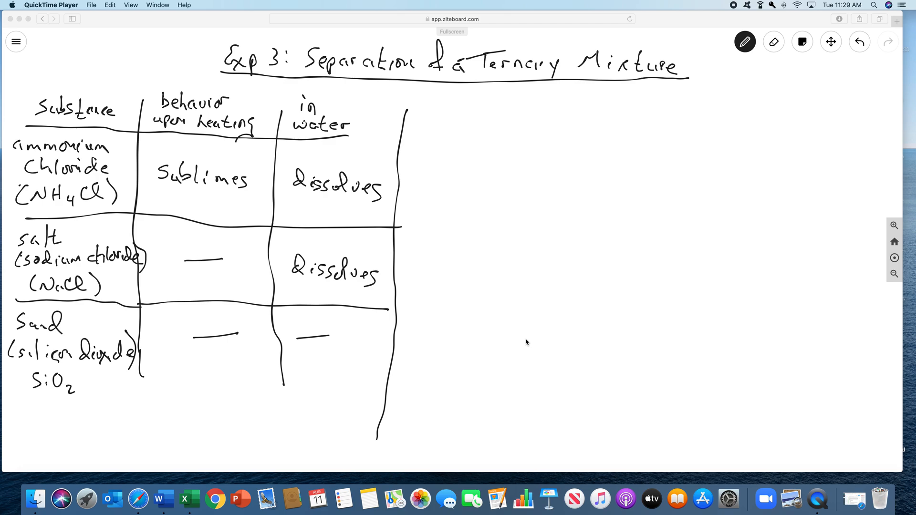
mouse_move(586, 120)
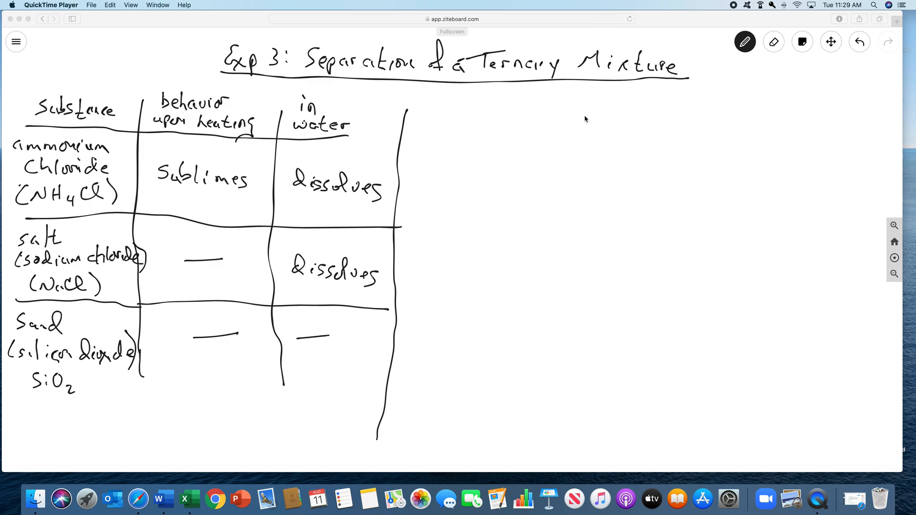
mouse_move(405, 109)
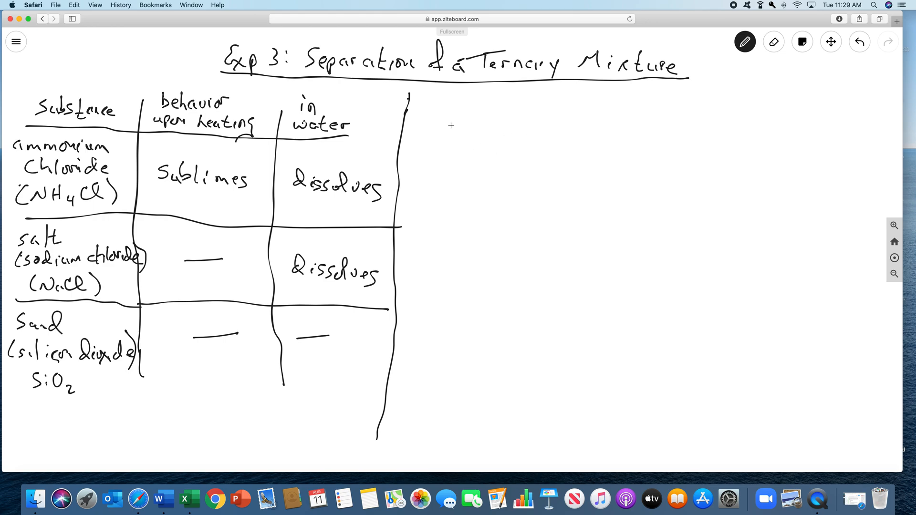
mouse_move(589, 70)
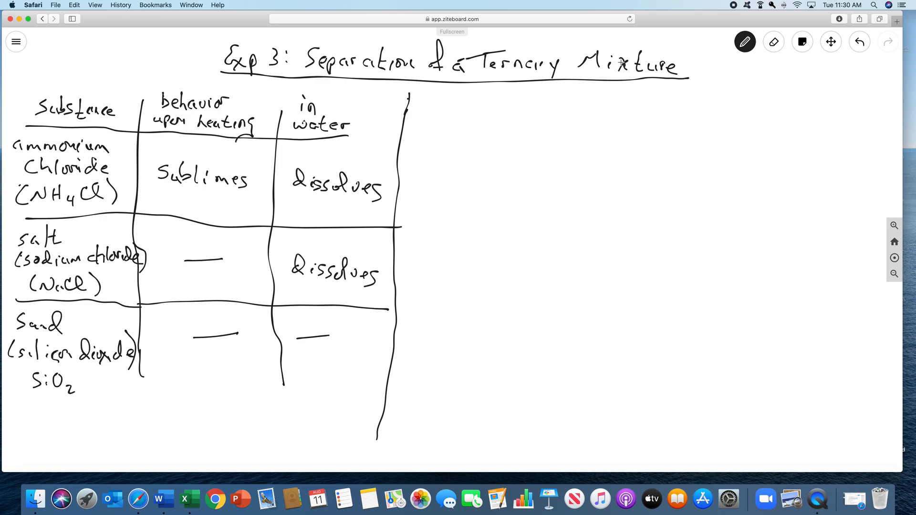
mouse_move(413, 69)
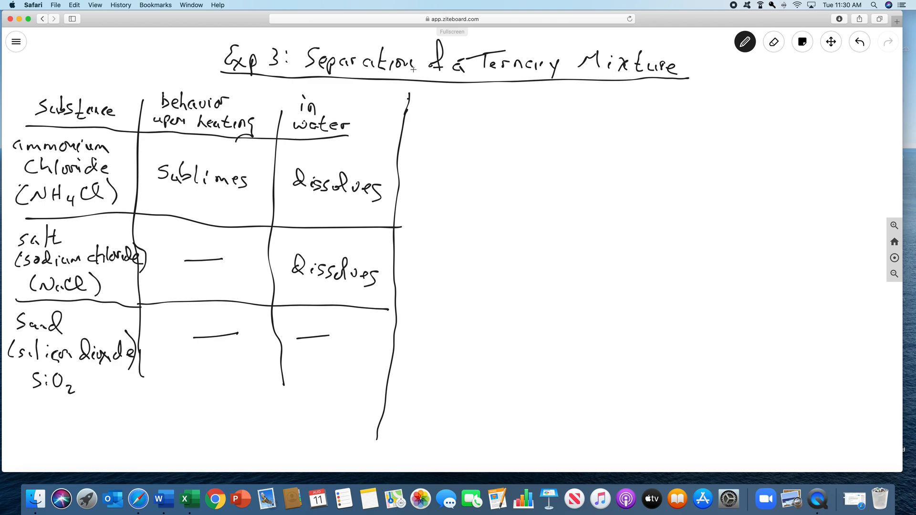
mouse_move(489, 192)
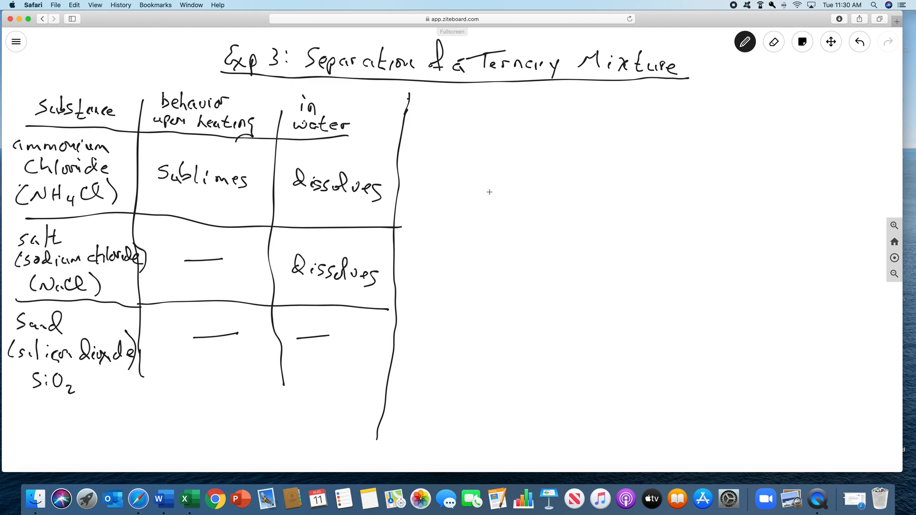
mouse_move(506, 160)
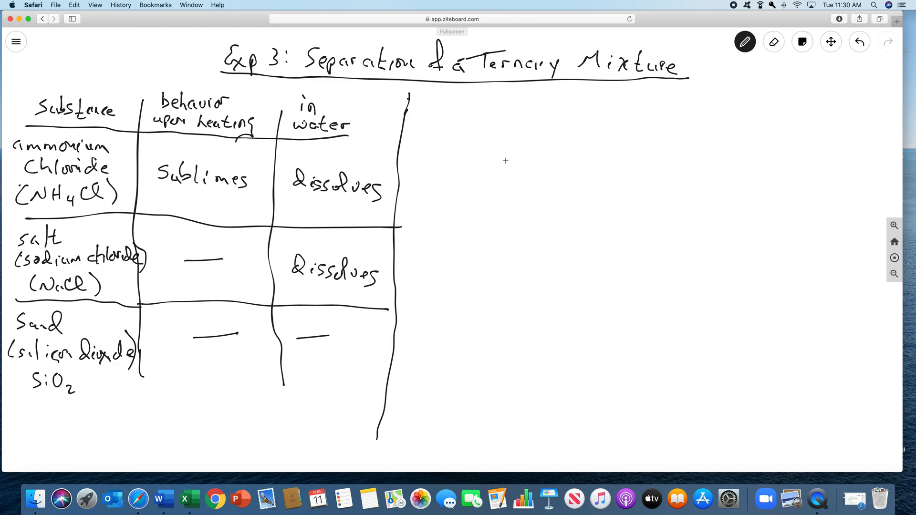
mouse_move(562, 163)
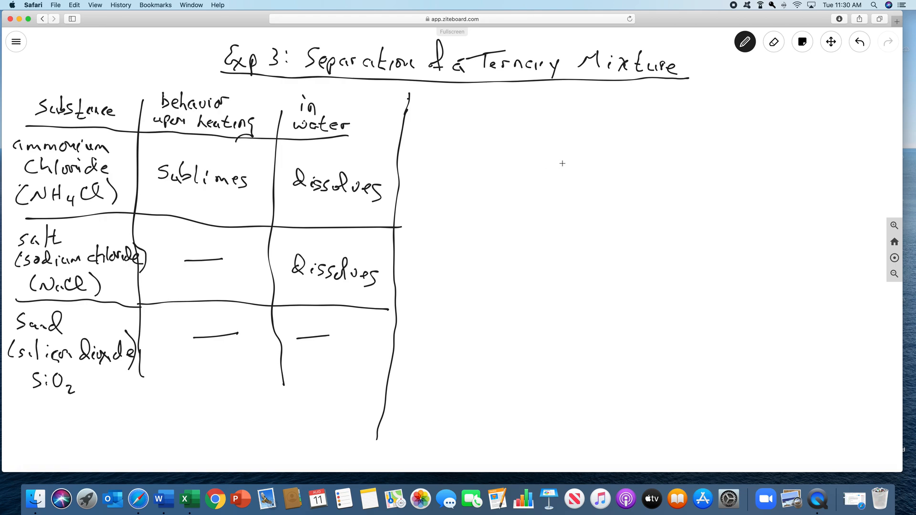
mouse_move(600, 119)
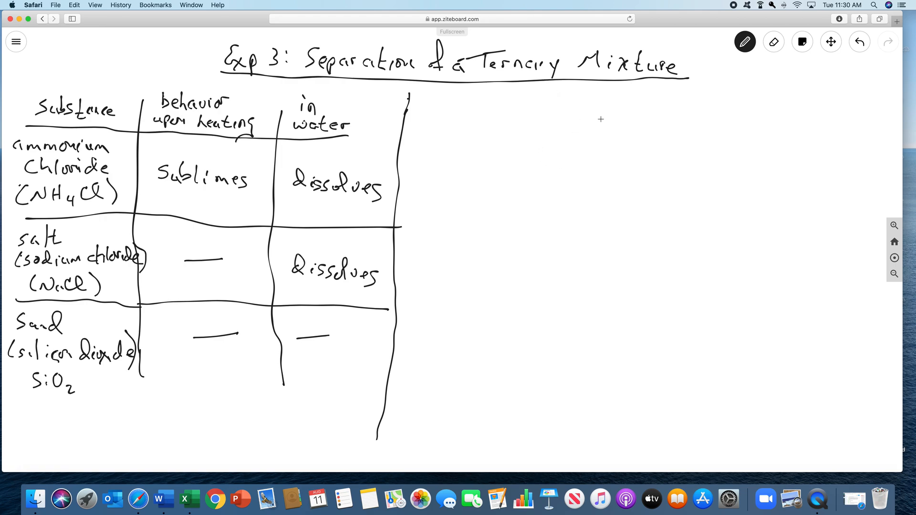
mouse_move(444, 137)
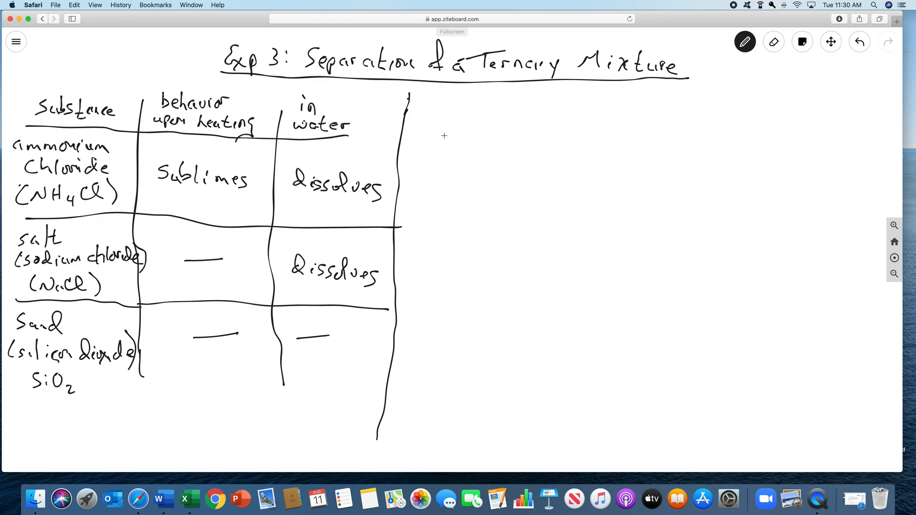
mouse_move(565, 142)
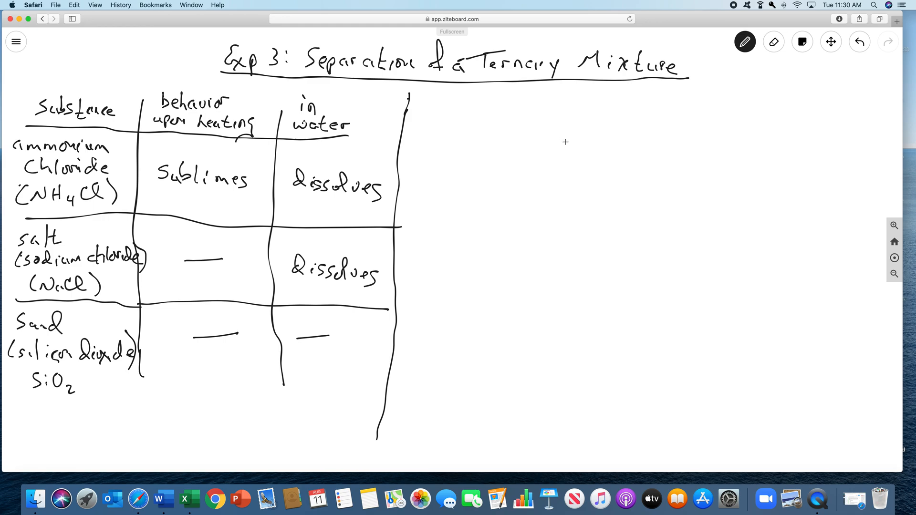
mouse_move(425, 97)
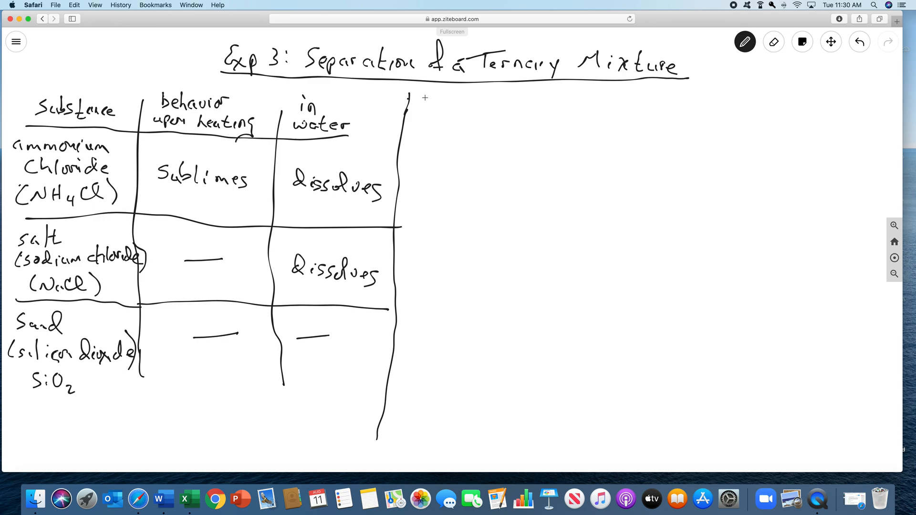
mouse_move(505, 119)
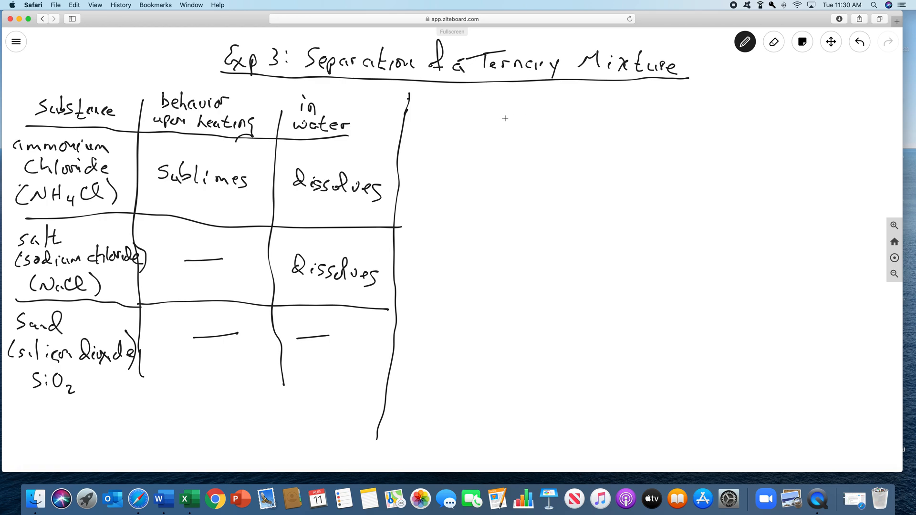
mouse_move(510, 138)
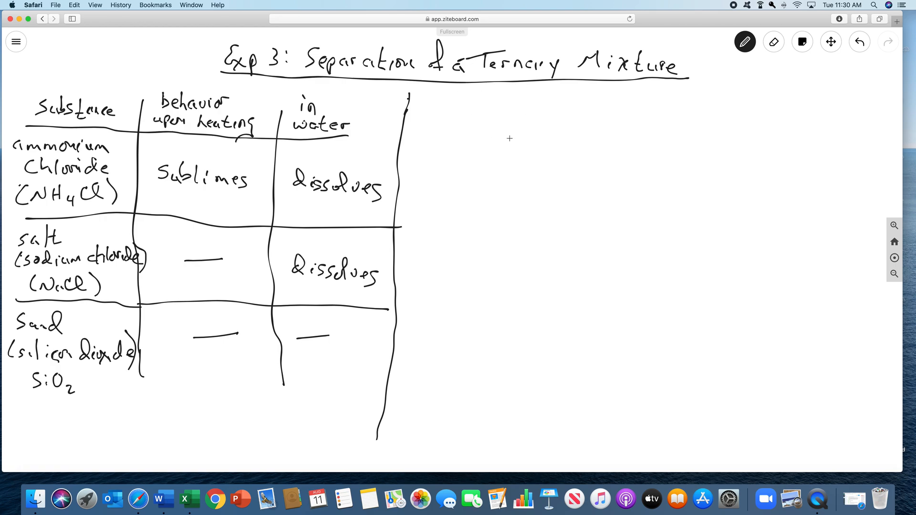
mouse_move(489, 157)
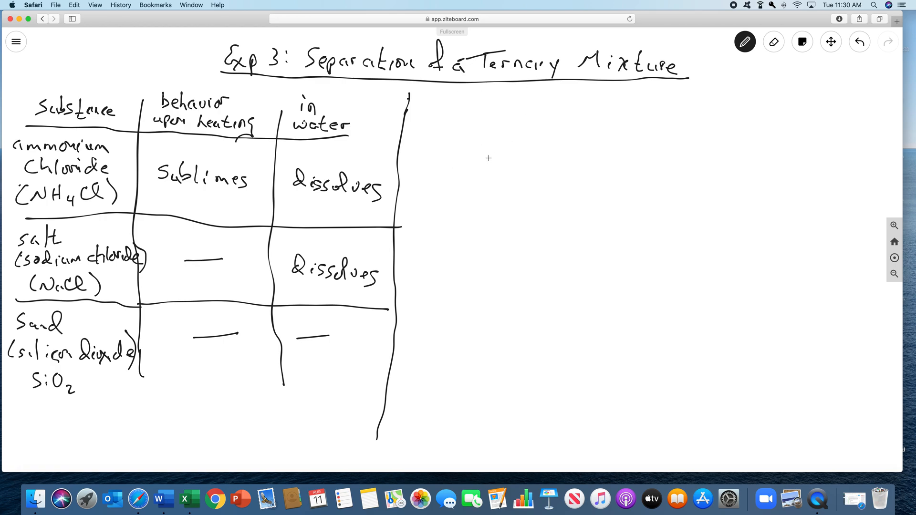
mouse_move(497, 160)
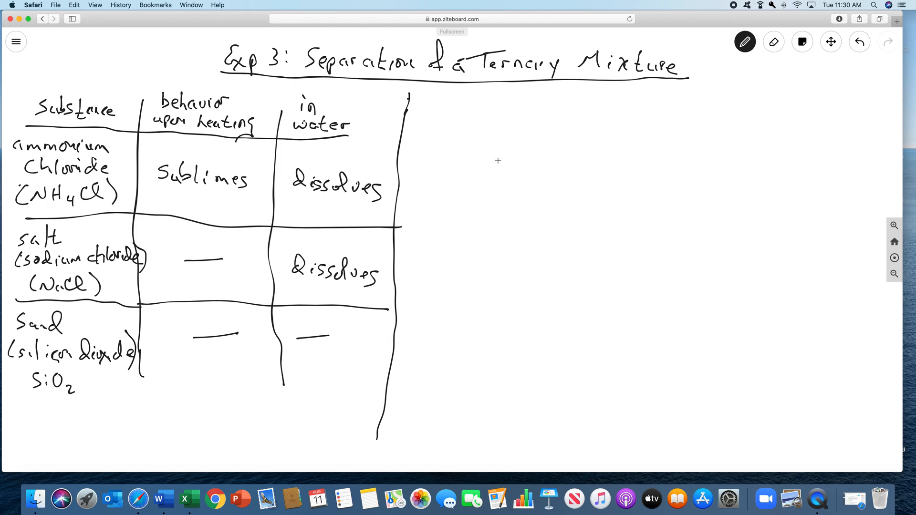
mouse_move(493, 165)
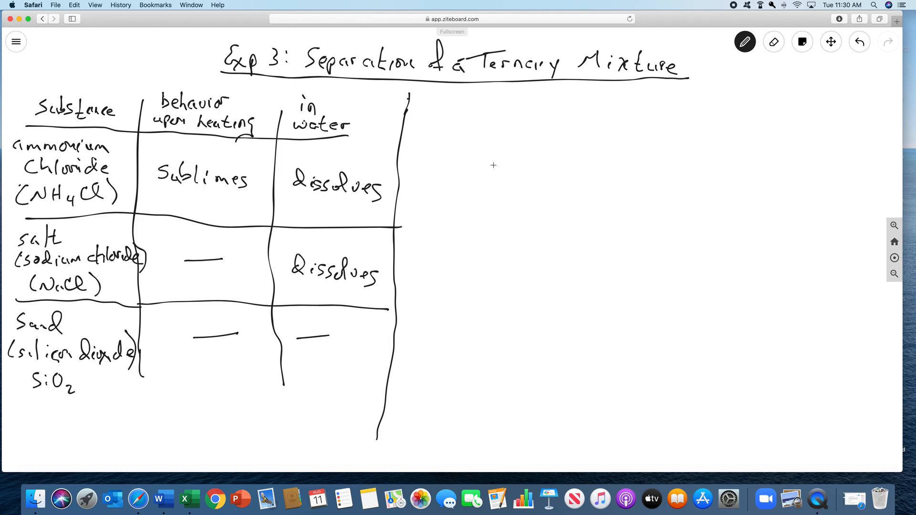
mouse_move(503, 158)
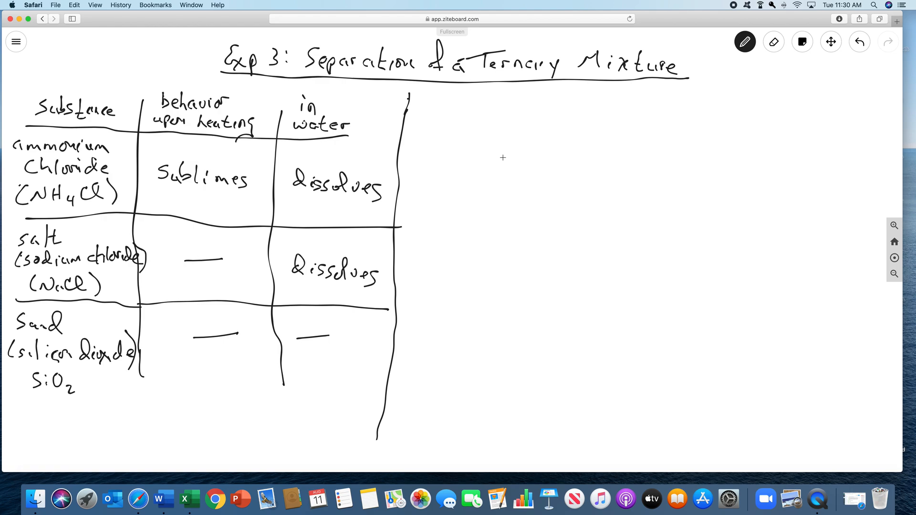
mouse_move(480, 152)
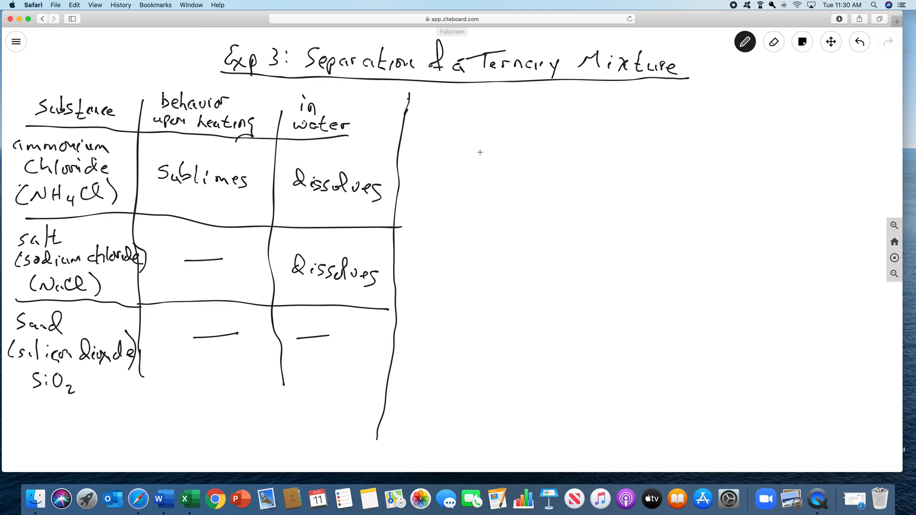
mouse_move(495, 124)
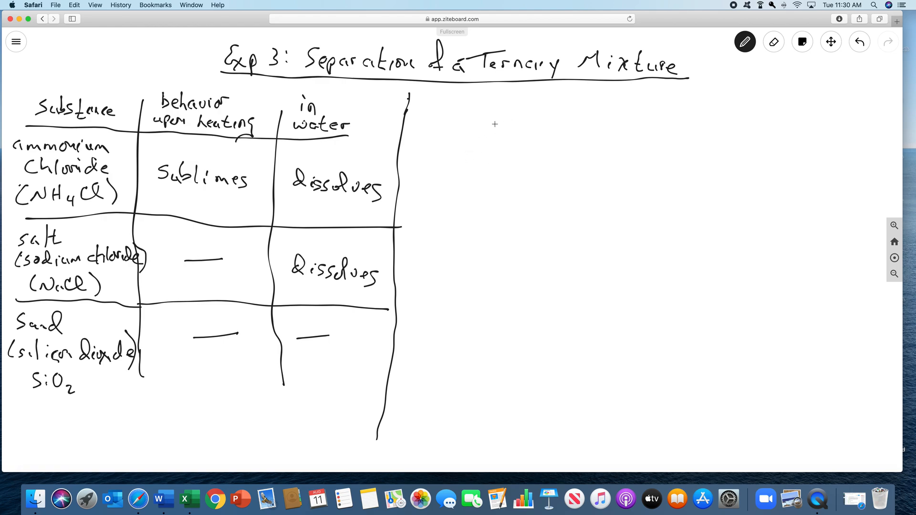
mouse_move(502, 133)
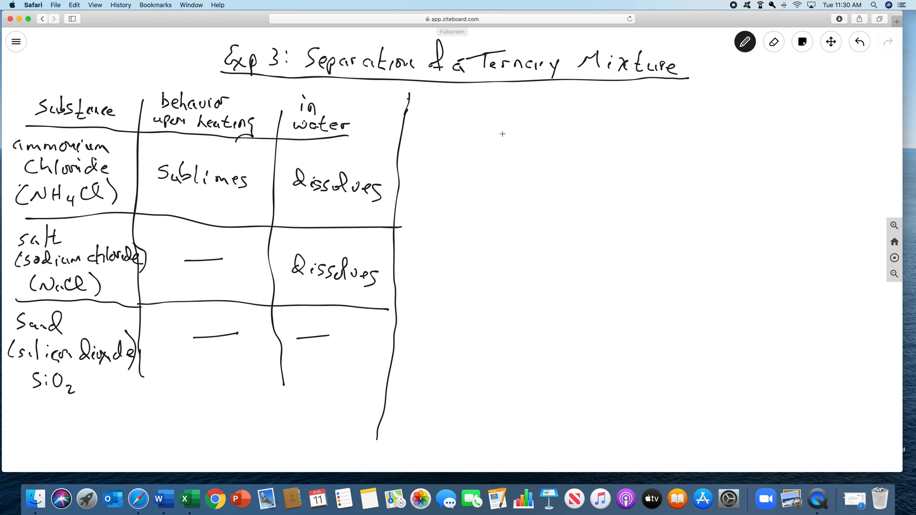
mouse_move(432, 148)
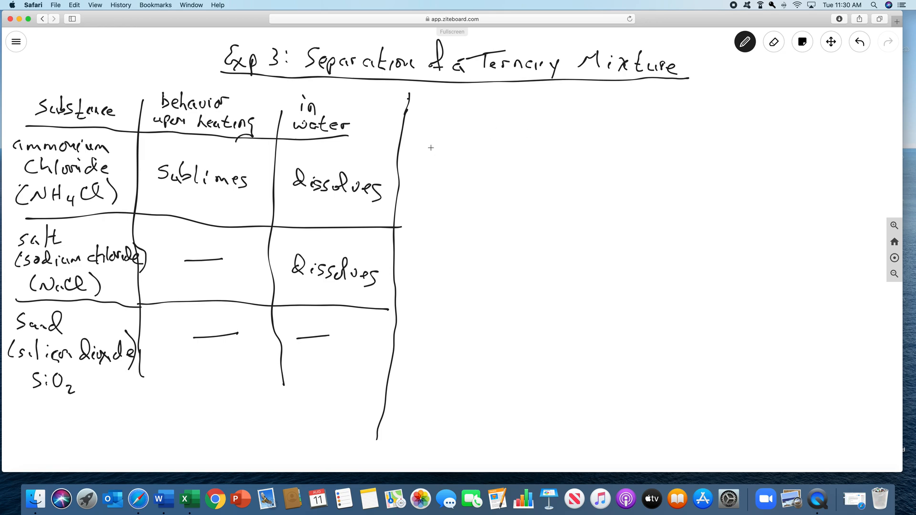
mouse_move(207, 176)
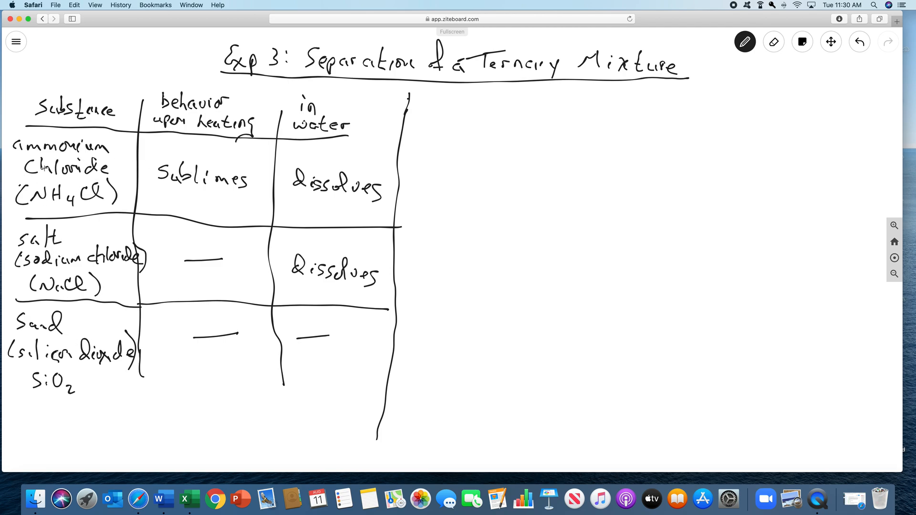
mouse_move(127, 412)
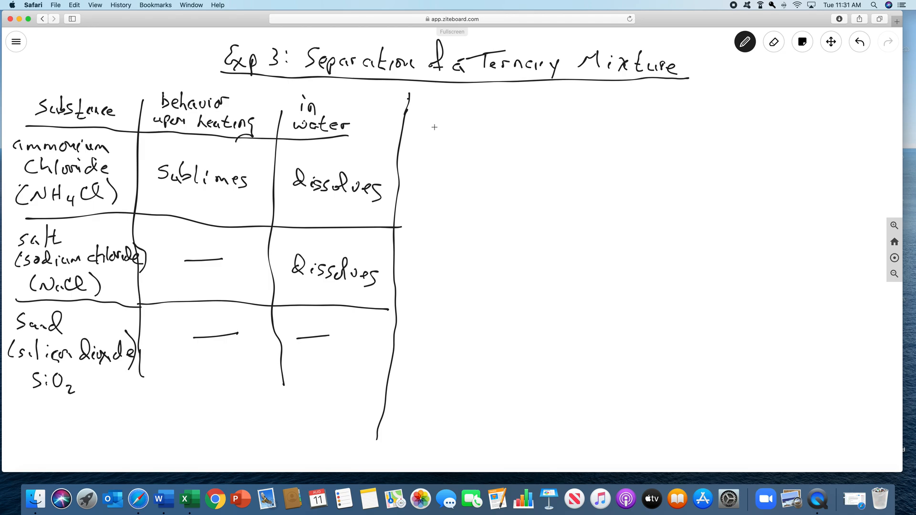
mouse_move(429, 155)
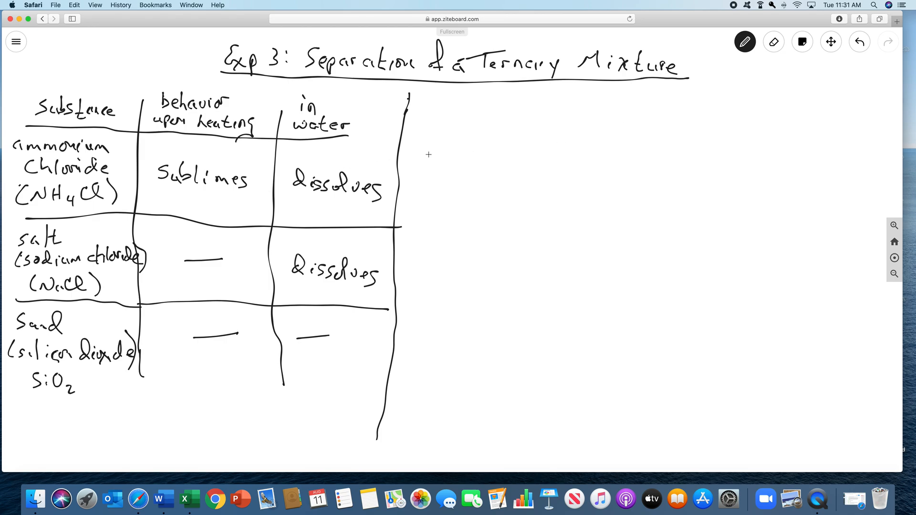
mouse_move(441, 194)
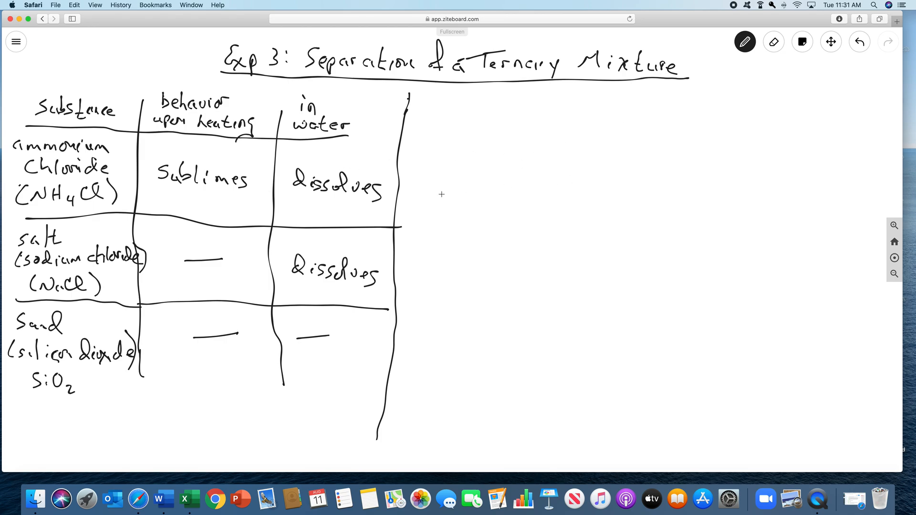
mouse_move(204, 212)
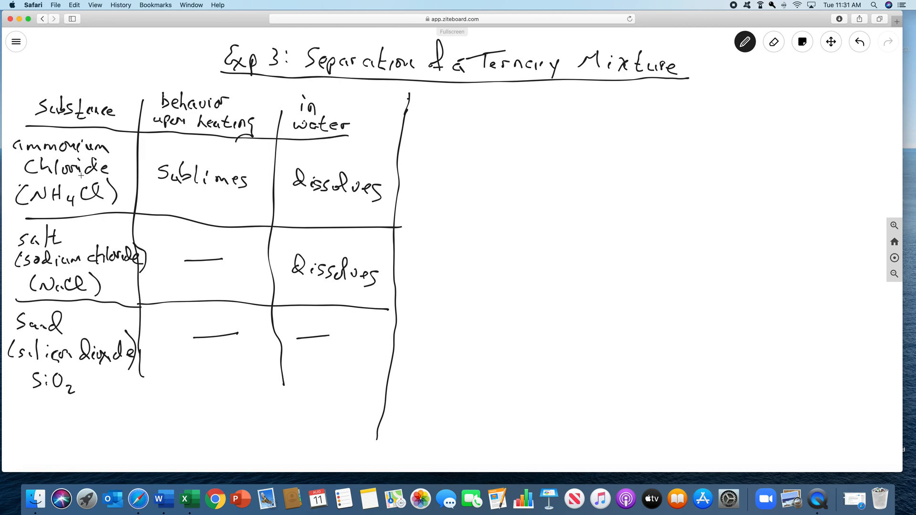
mouse_move(187, 198)
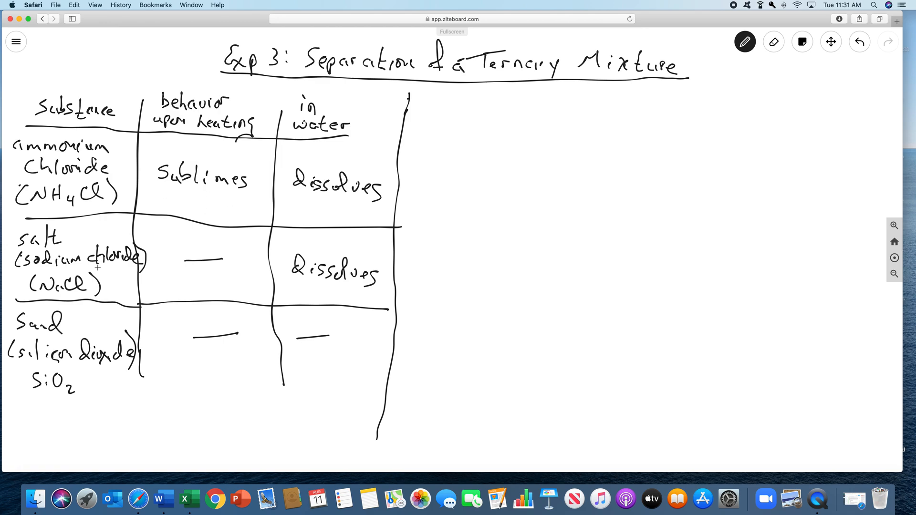
mouse_move(205, 257)
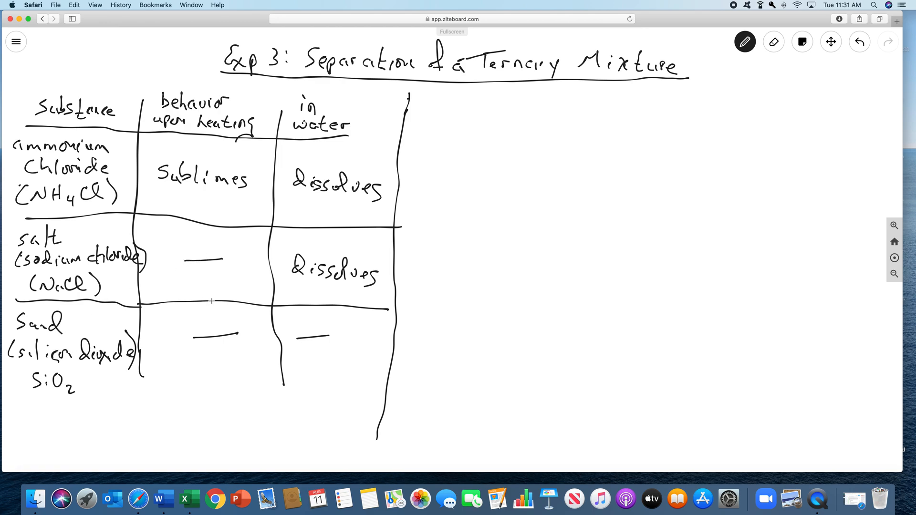
mouse_move(212, 293)
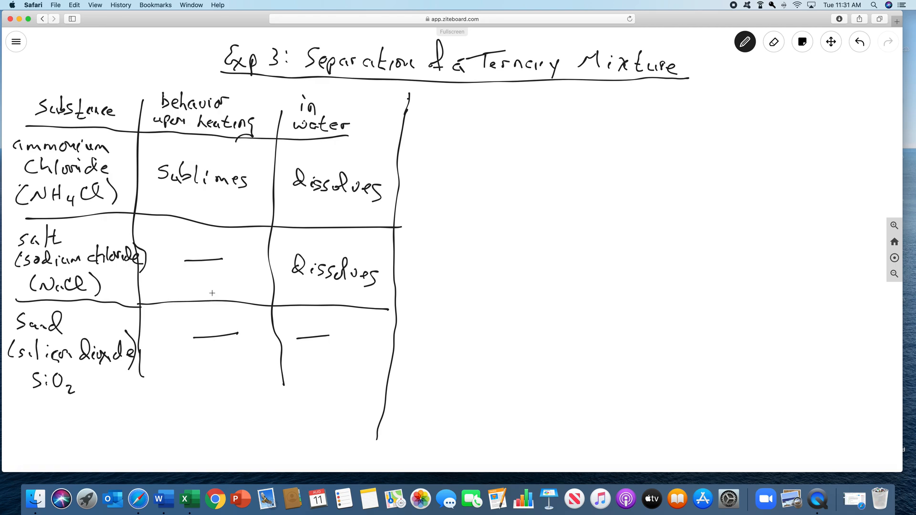
mouse_move(307, 192)
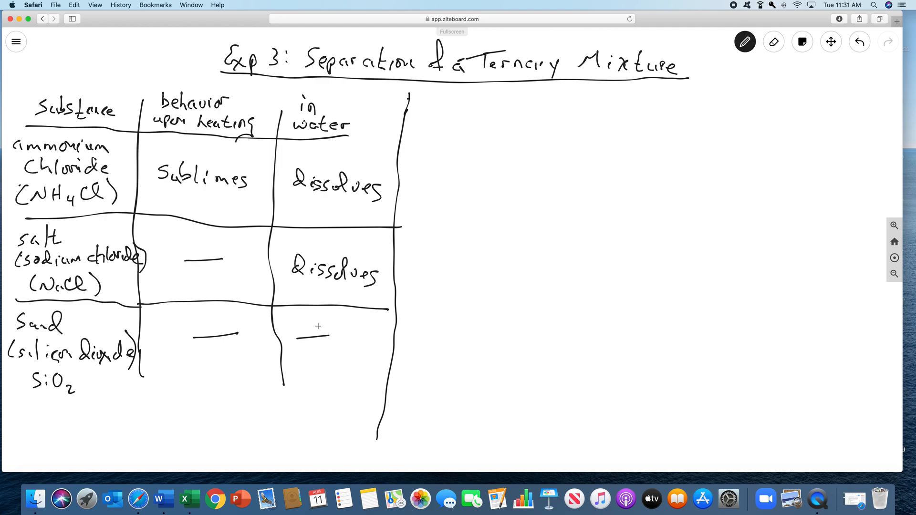
mouse_move(338, 341)
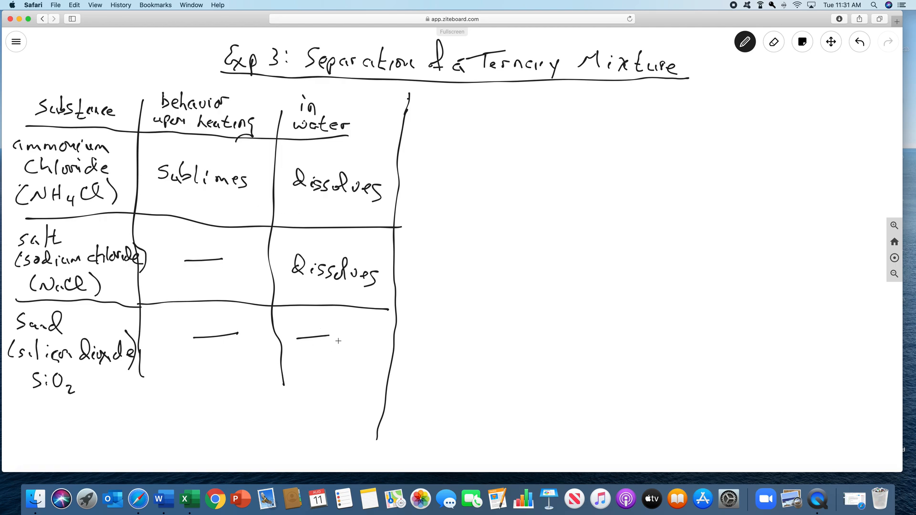
mouse_move(365, 326)
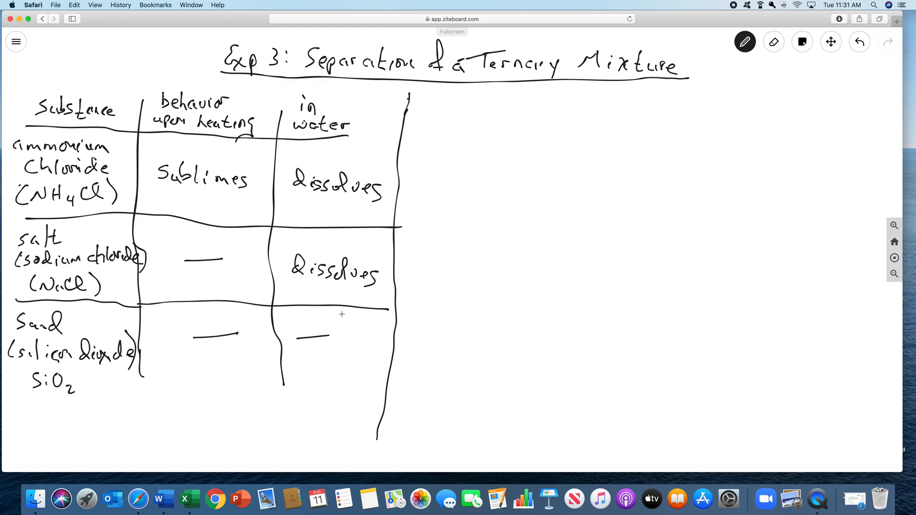
mouse_move(428, 298)
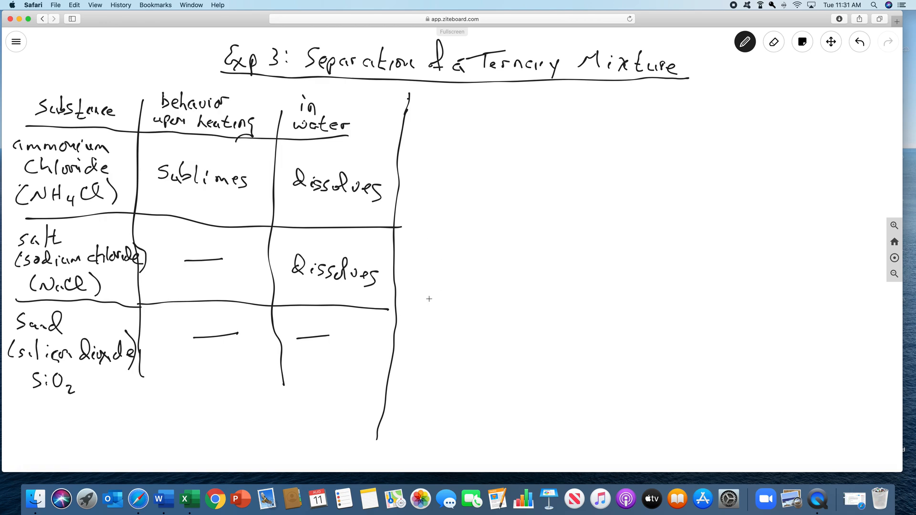
mouse_move(527, 223)
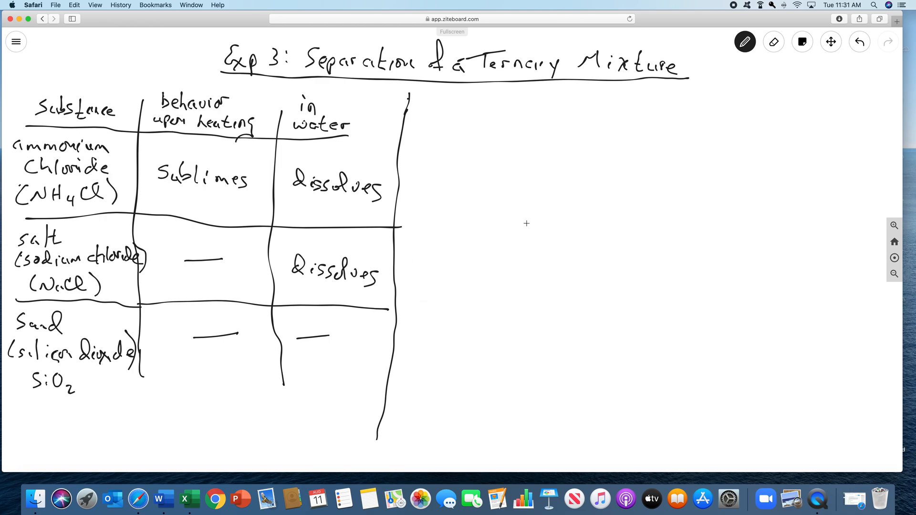
mouse_move(480, 125)
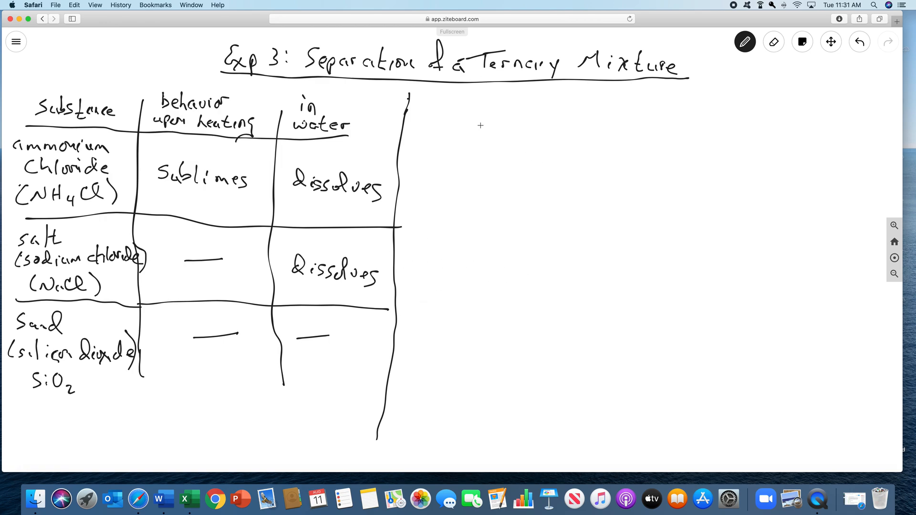
mouse_move(471, 135)
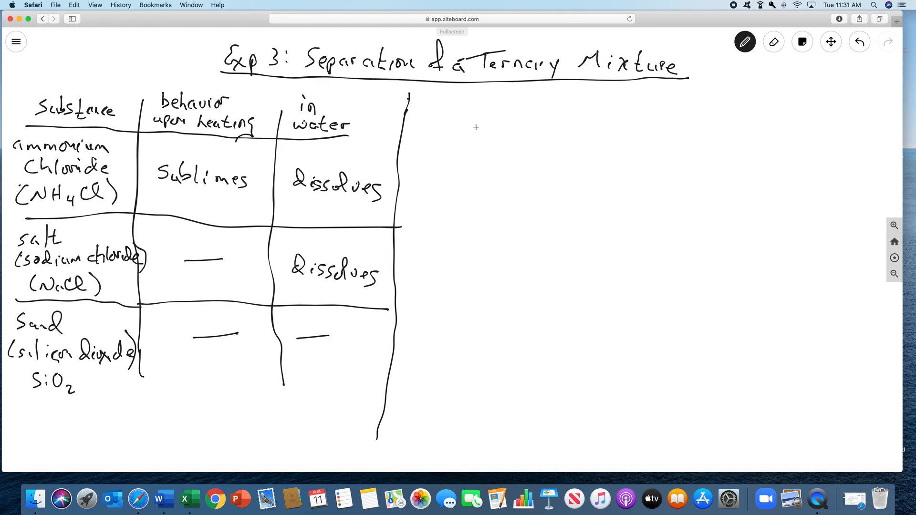
mouse_move(434, 128)
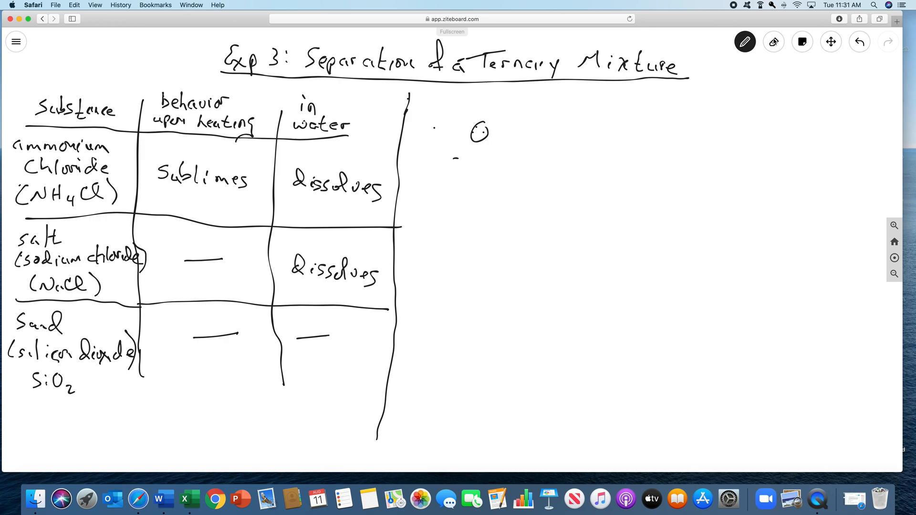
Remove the stray mark and handwrite 'Quantitative: how much' to the right of the table
click(773, 41)
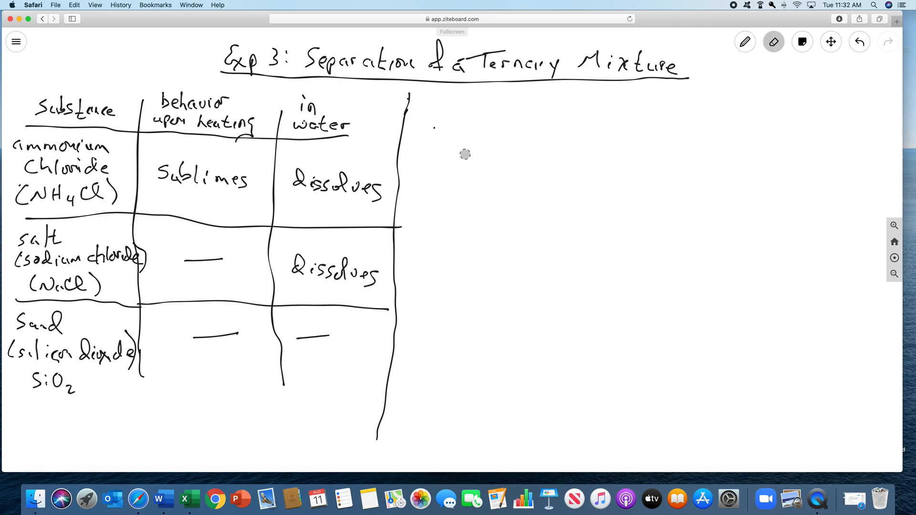
click(745, 41)
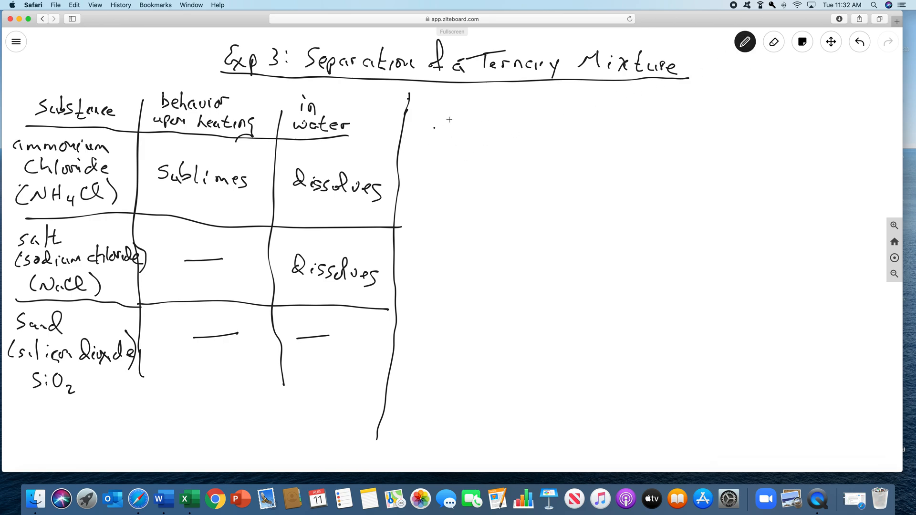
drag(444, 135, 482, 132)
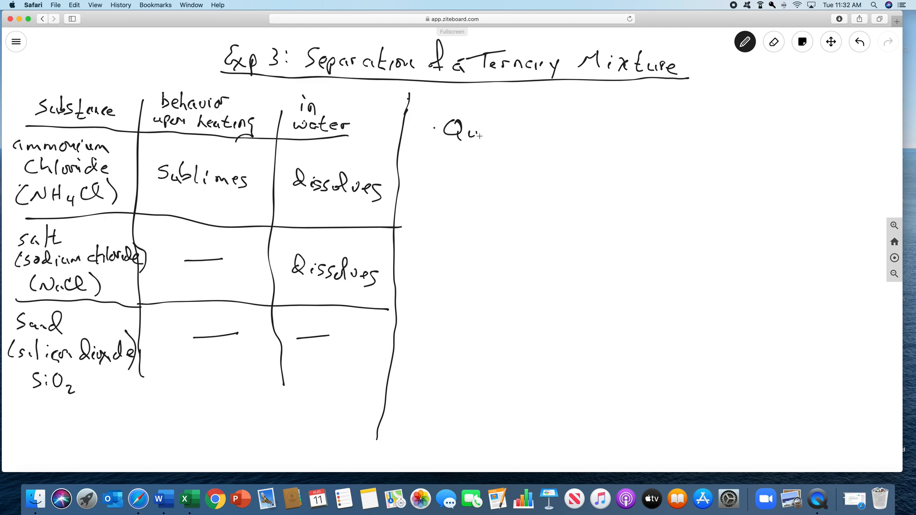
drag(467, 134, 528, 134)
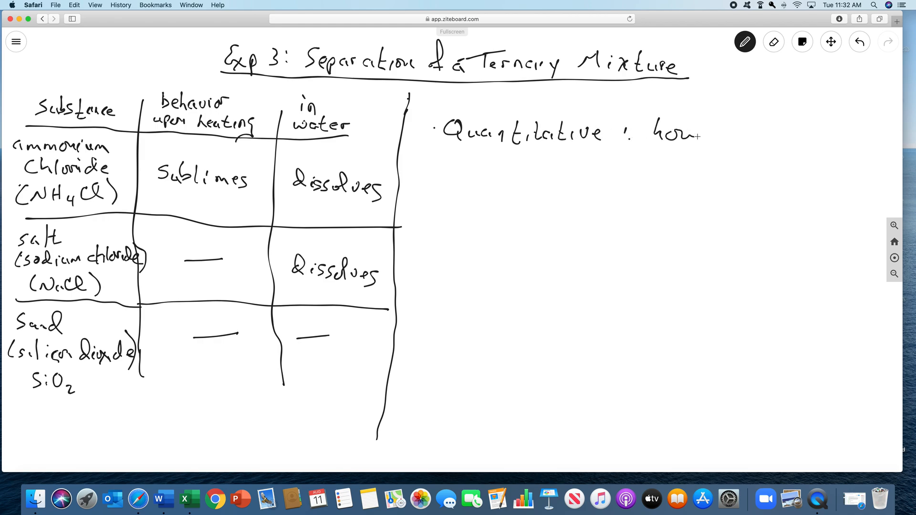
drag(695, 133, 771, 135)
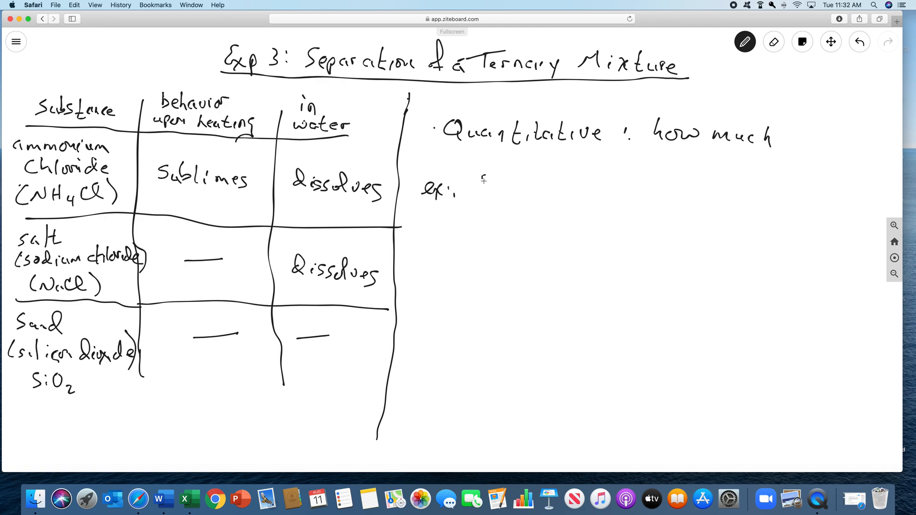
Write the example %salt = mass salt / mass mix × 100 below the note
drag(479, 187, 514, 193)
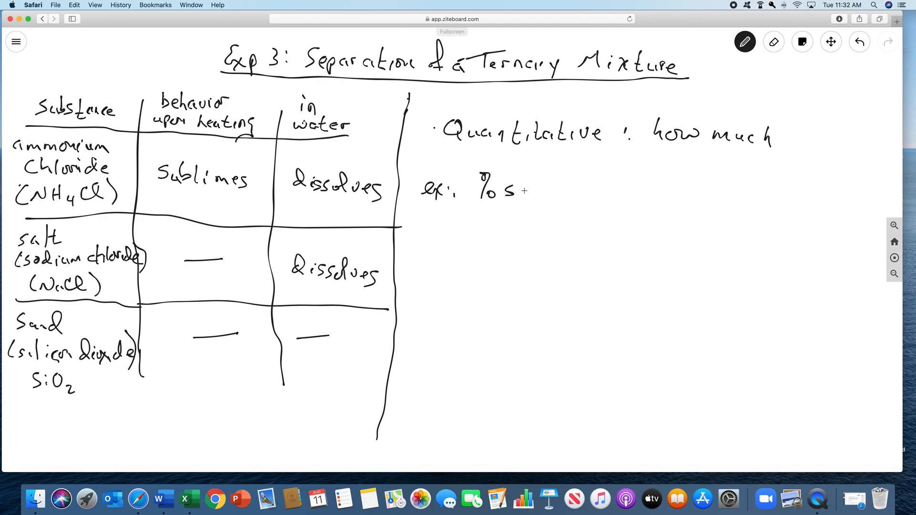
text(salt)
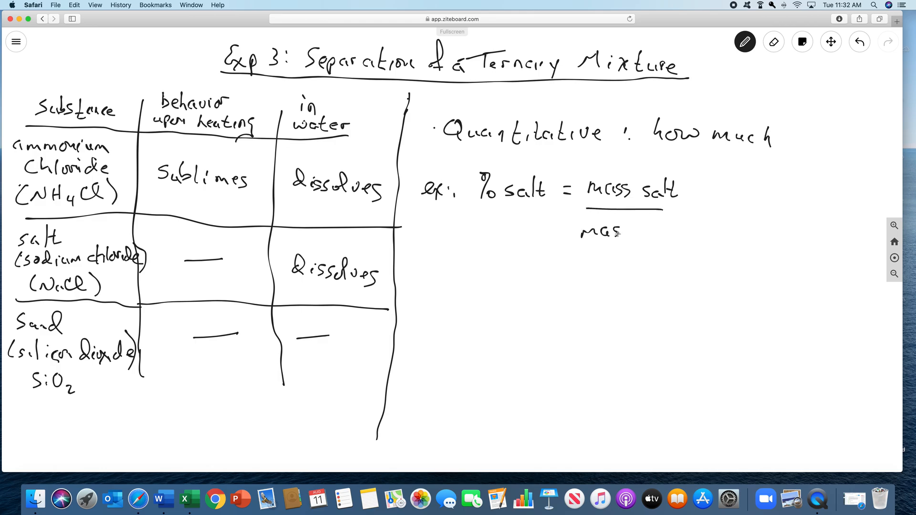
drag(608, 232, 671, 232)
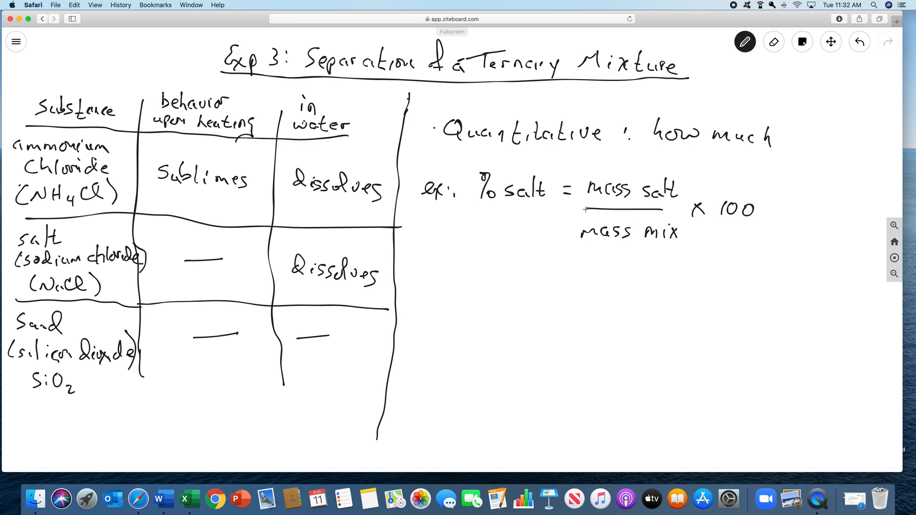
mouse_move(492, 211)
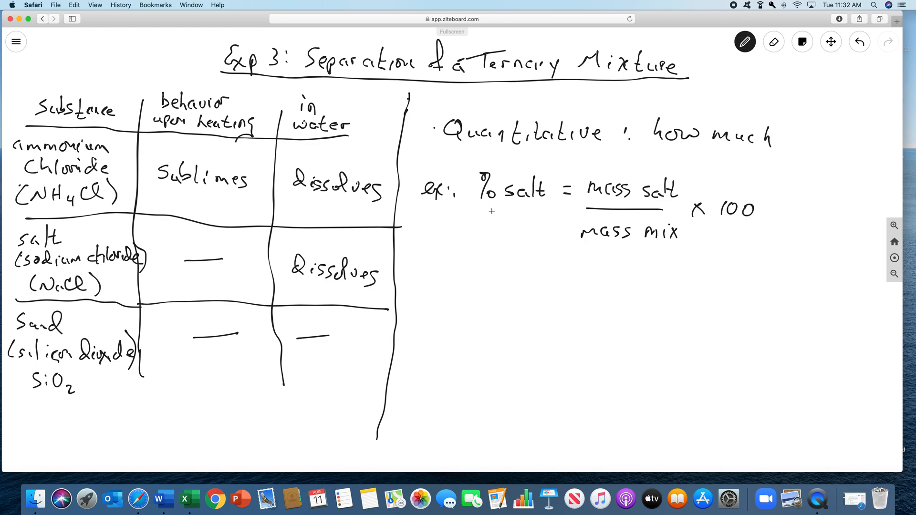
mouse_move(533, 326)
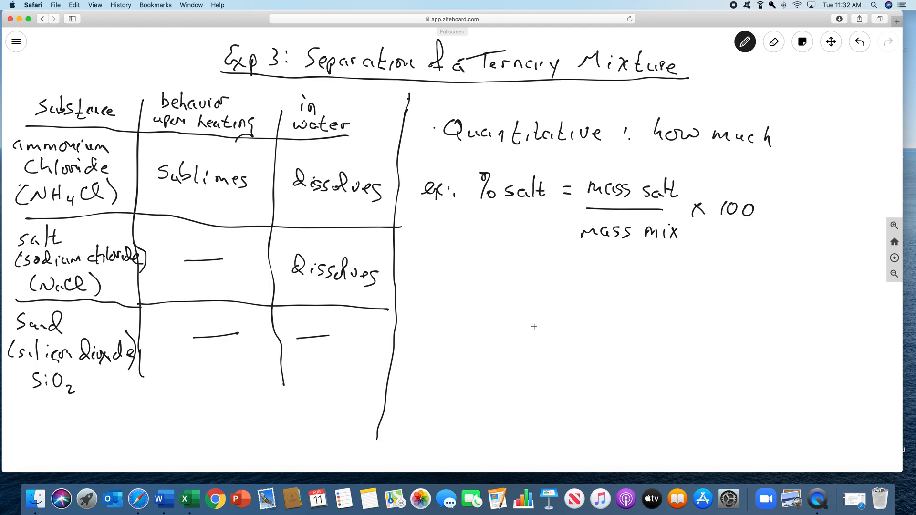
mouse_move(600, 249)
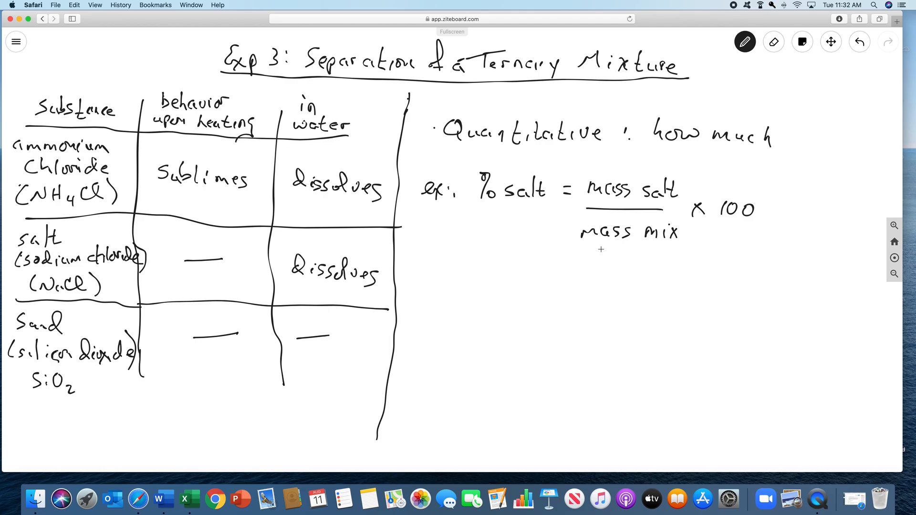
mouse_move(757, 114)
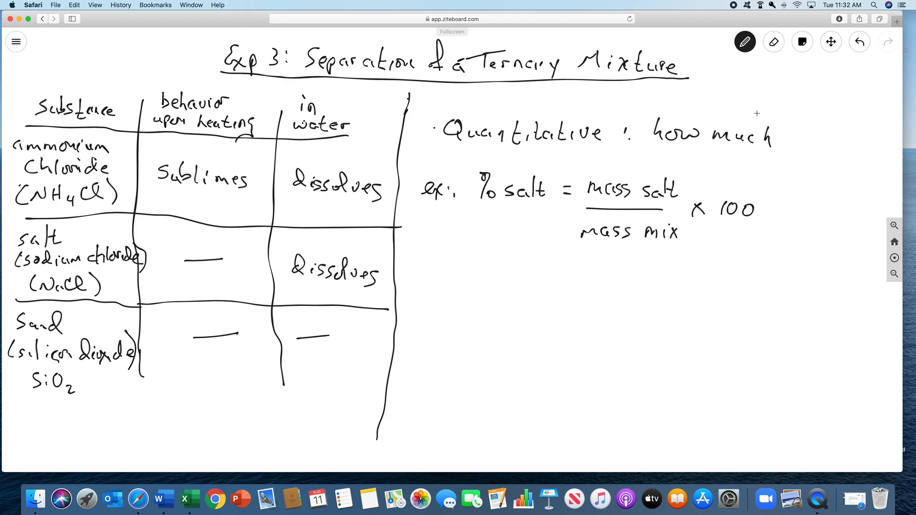
Wipe the whole board using Clear All
click(774, 41)
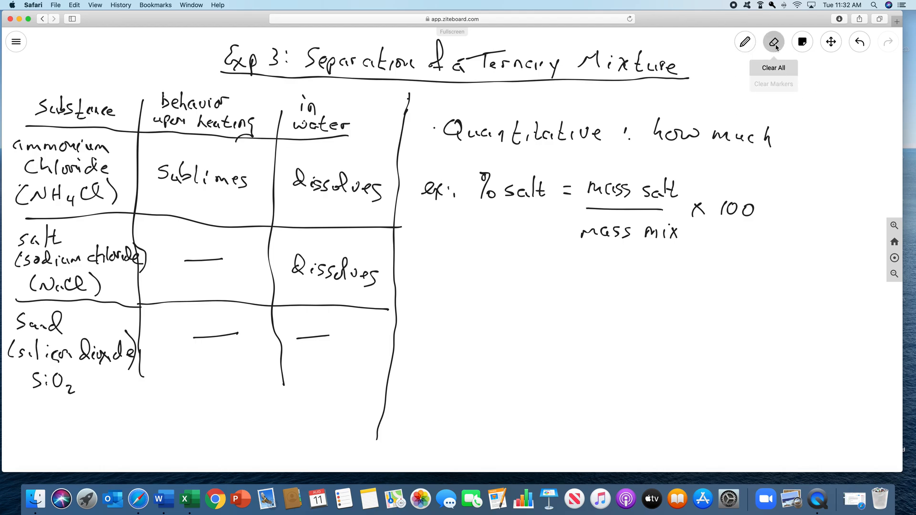
click(772, 66)
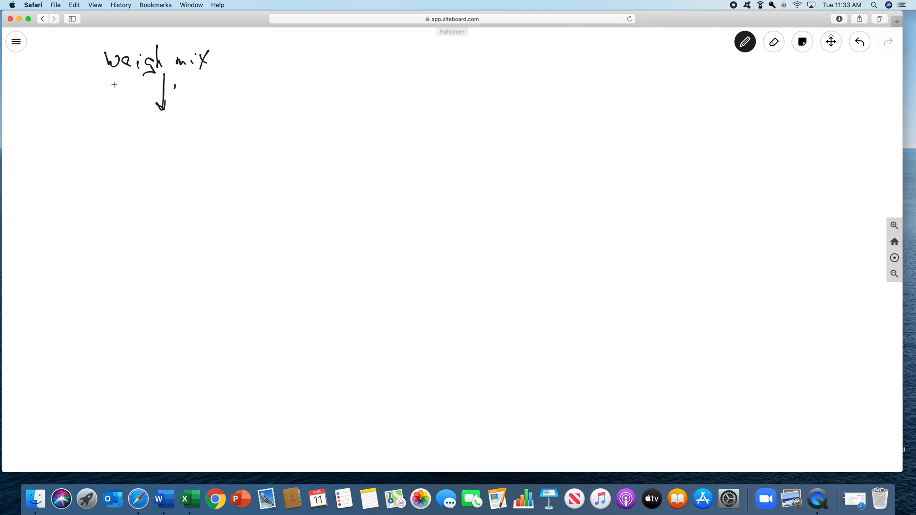
Label the first arrow 'heat' with a branch to NH4Cl, then write a second 'Weigh mix' below
drag(113, 94, 146, 96)
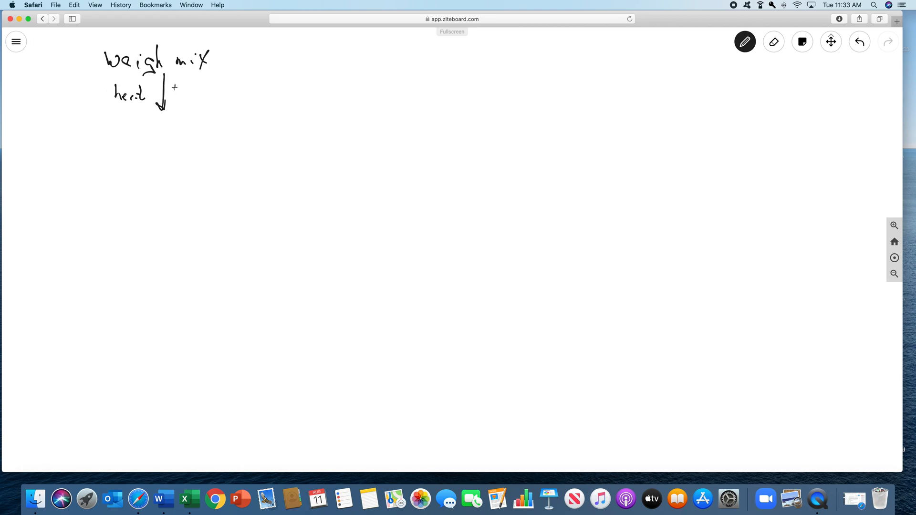
drag(176, 90, 228, 90)
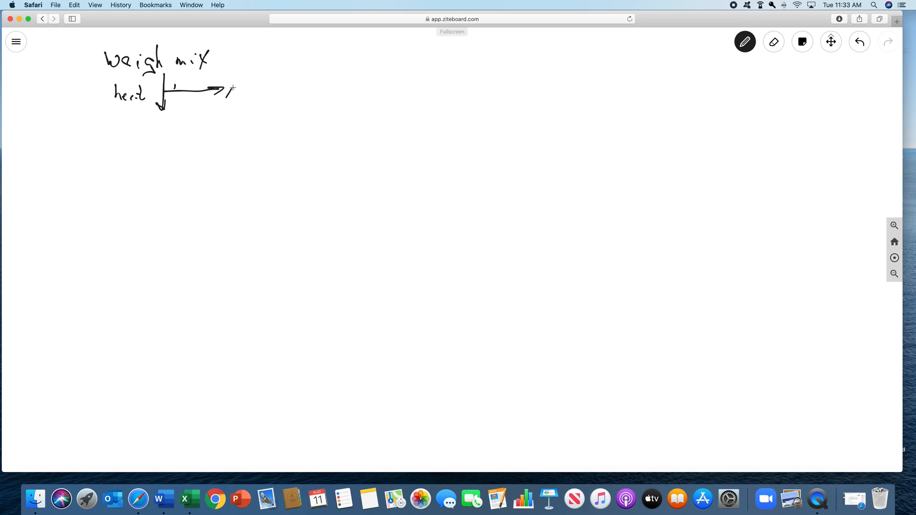
drag(226, 94, 270, 97)
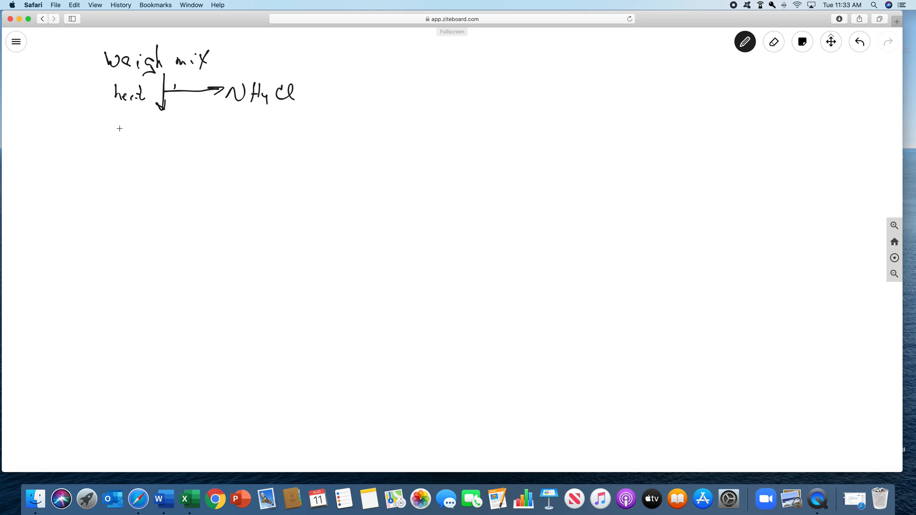
drag(116, 131, 162, 135)
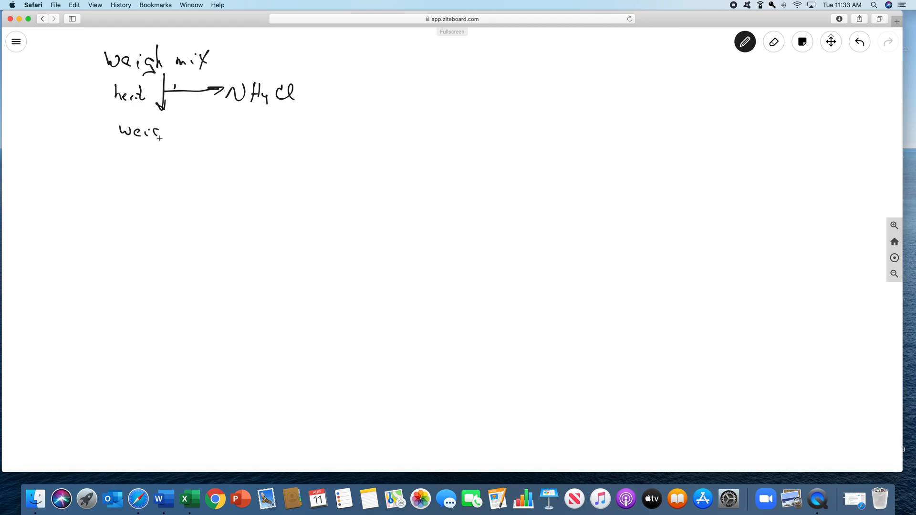
drag(160, 138, 195, 131)
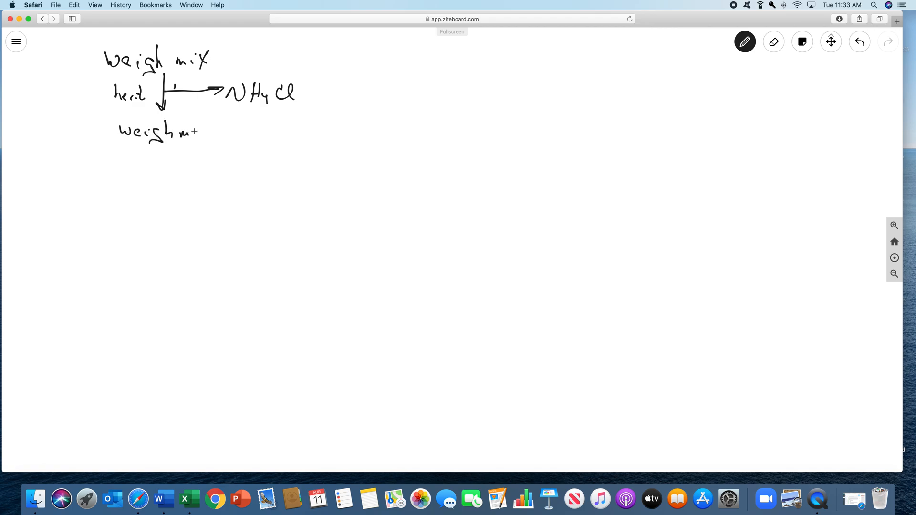
drag(197, 132, 213, 126)
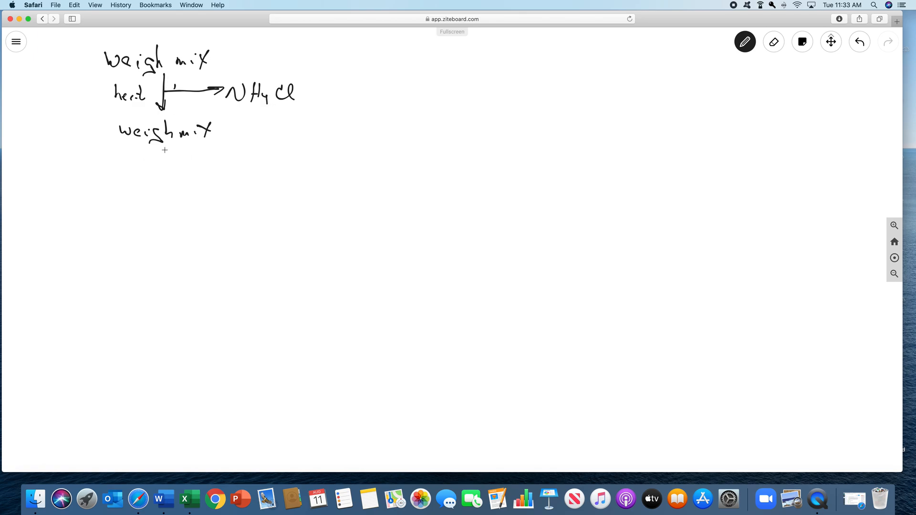
Draw the water arrow branching to NaCl with its evaporation step, and the filter arrow leading down to sand
drag(168, 148, 168, 198)
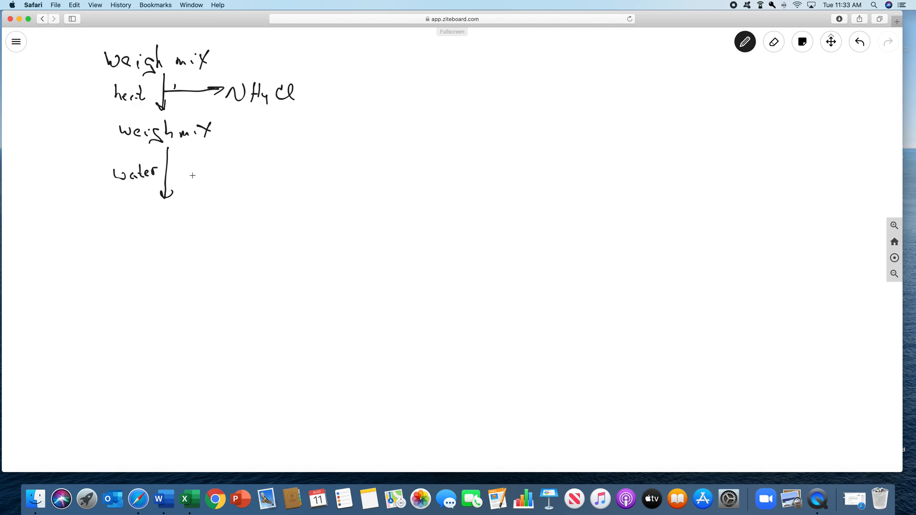
drag(170, 174, 237, 174)
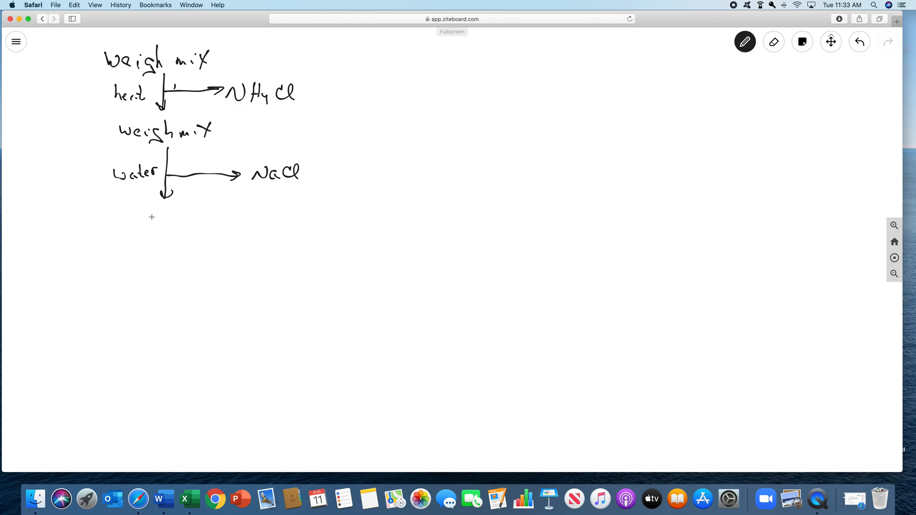
drag(165, 196, 164, 230)
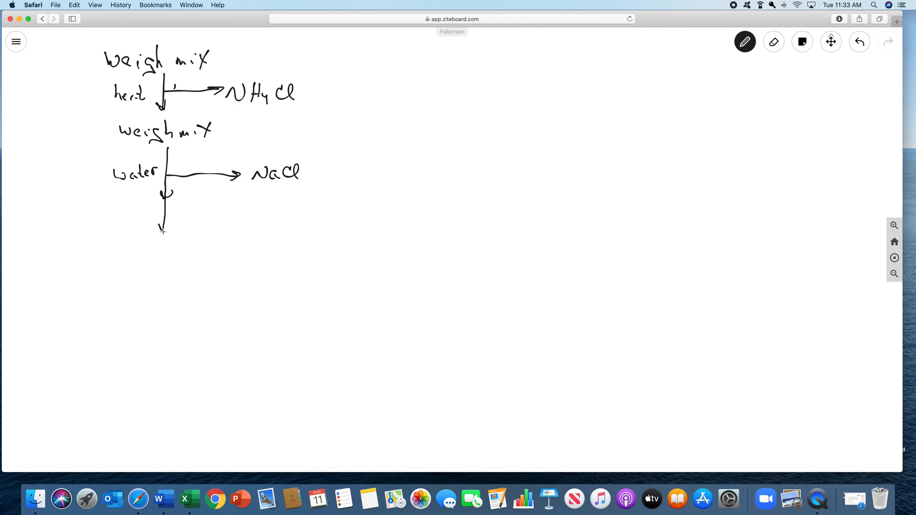
text(filt)
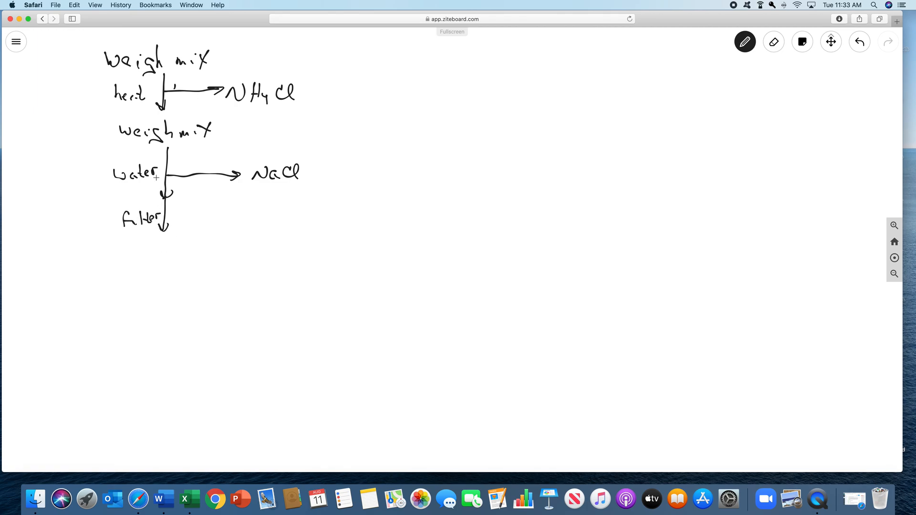
drag(142, 251, 158, 253)
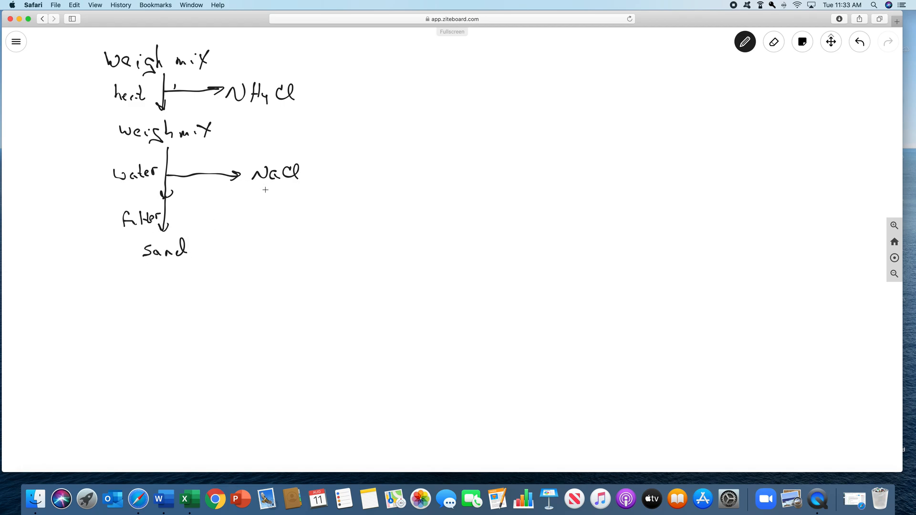
drag(281, 192, 289, 199)
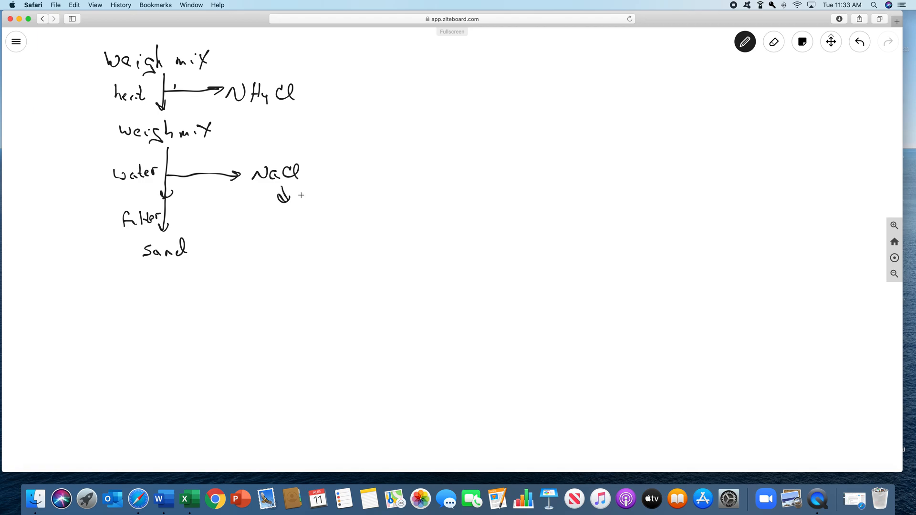
drag(295, 192, 339, 195)
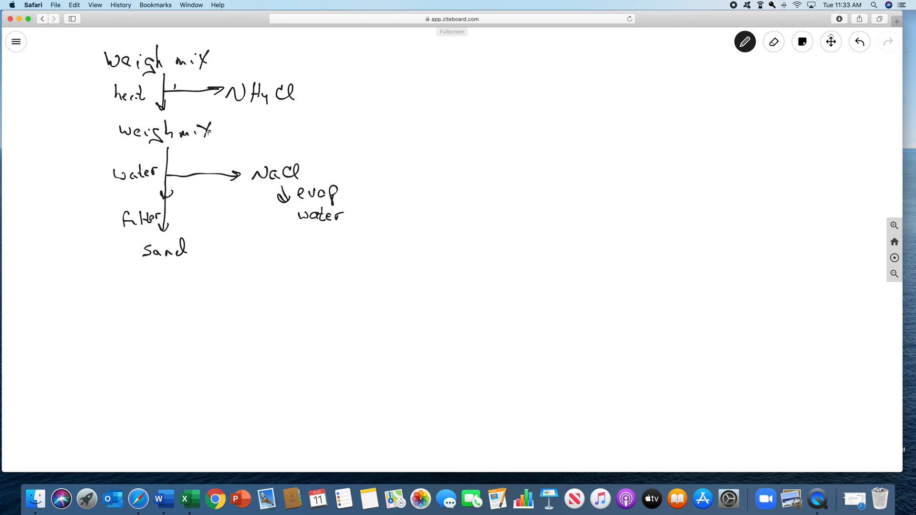
mouse_move(123, 140)
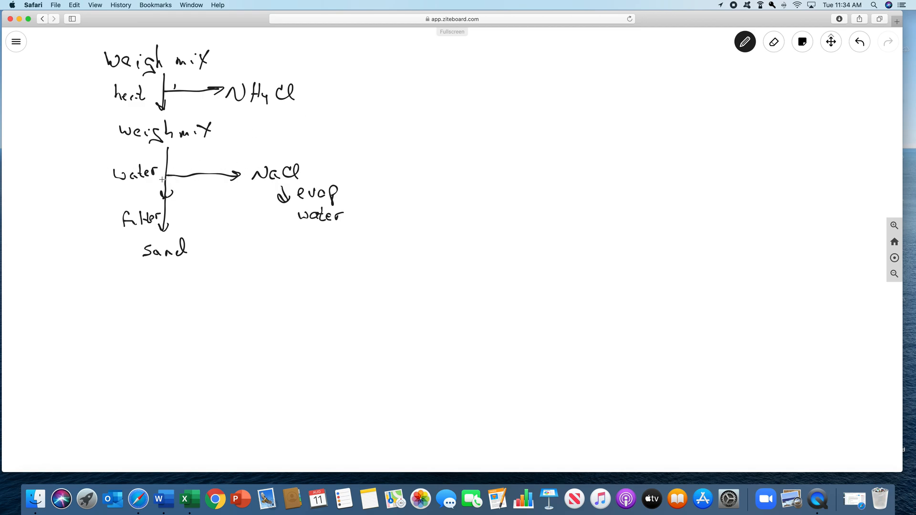
mouse_move(315, 153)
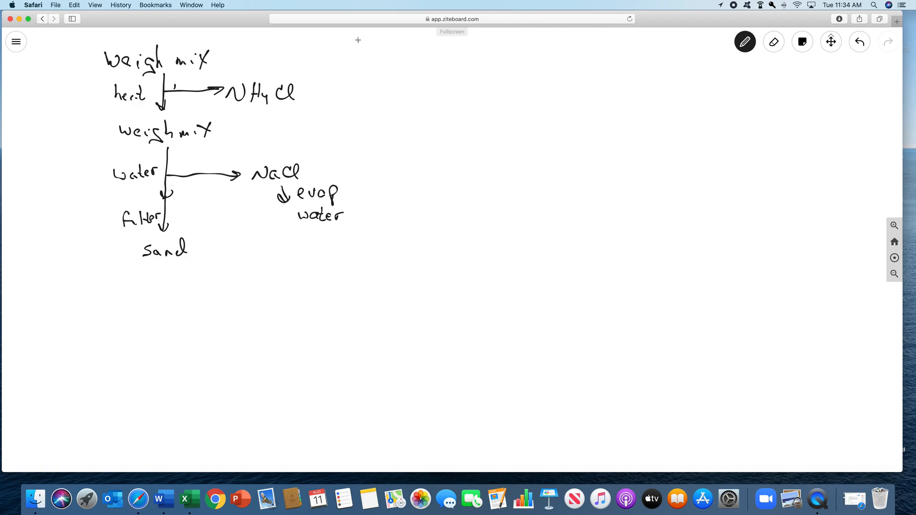
Draw an L-shaped border down the right side and under the flow notes
drag(358, 38, 148, 273)
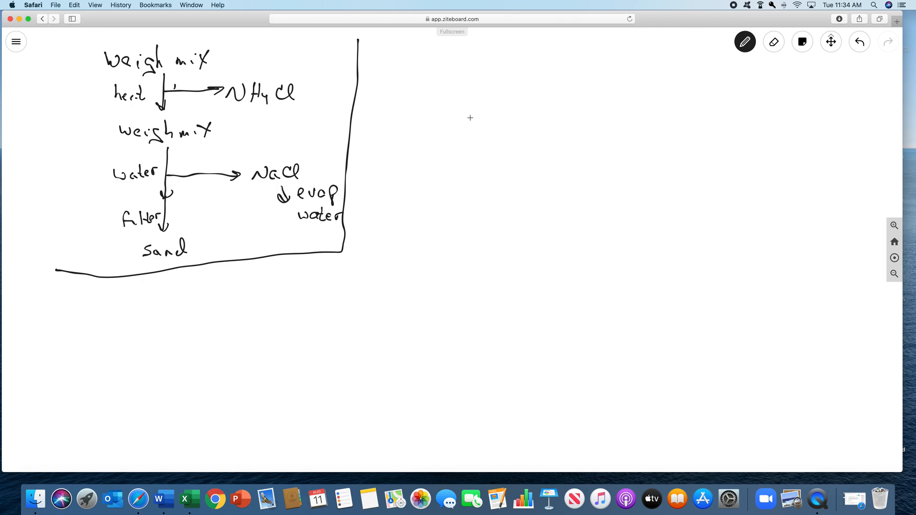
mouse_move(425, 109)
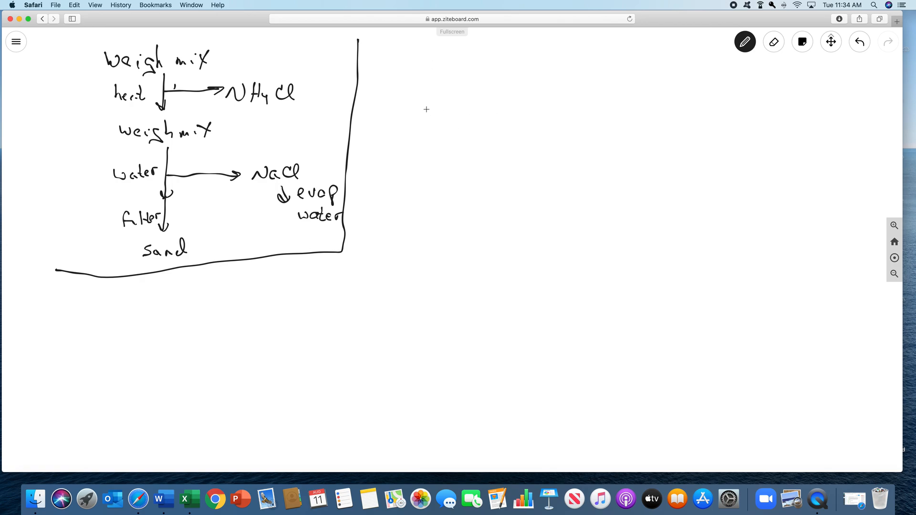
mouse_move(406, 141)
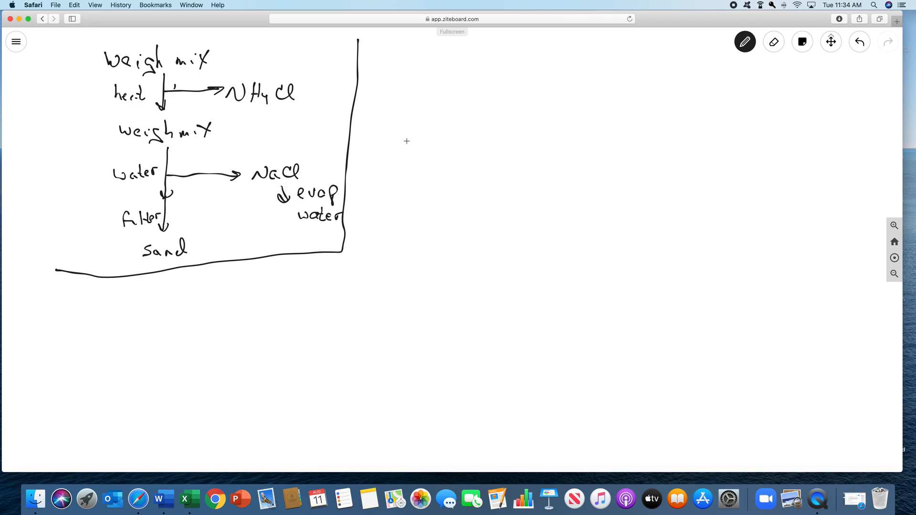
mouse_move(415, 120)
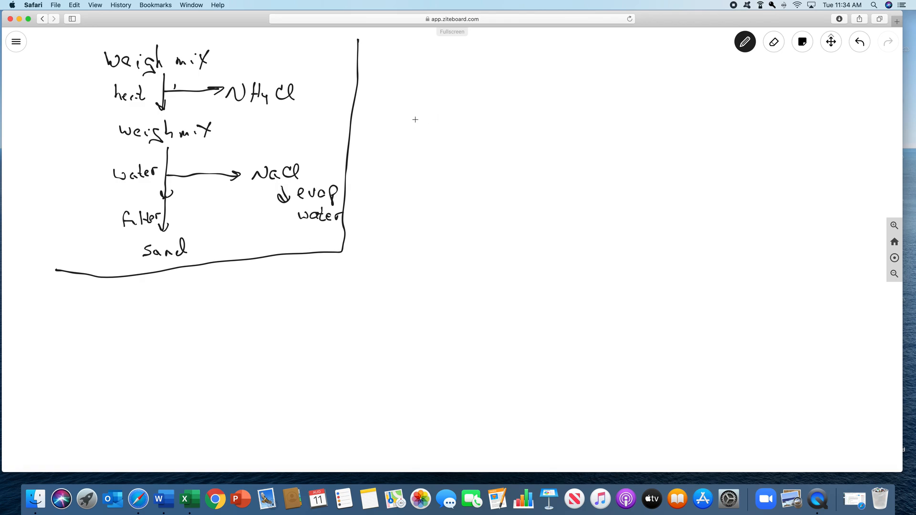
Sketch the evaporating dish outline with its curved bottom and rim, right of the flow notes
drag(405, 123, 410, 137)
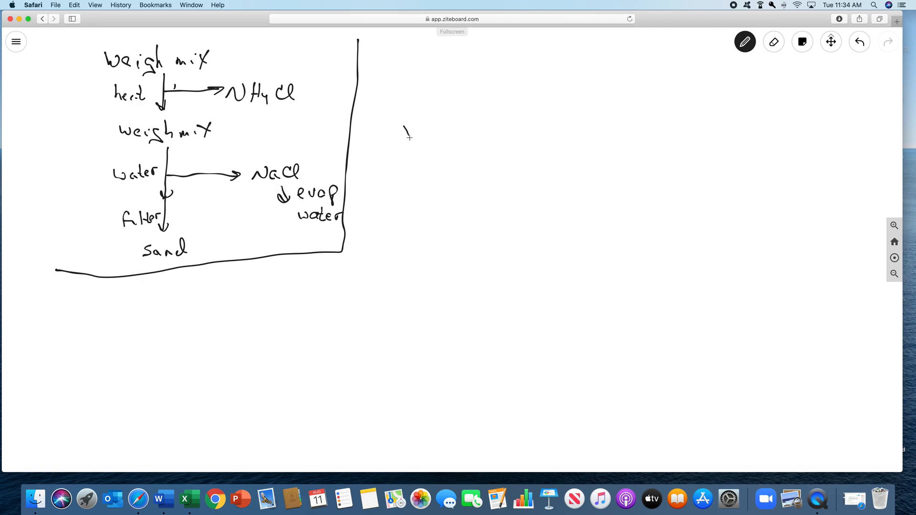
drag(406, 134, 528, 139)
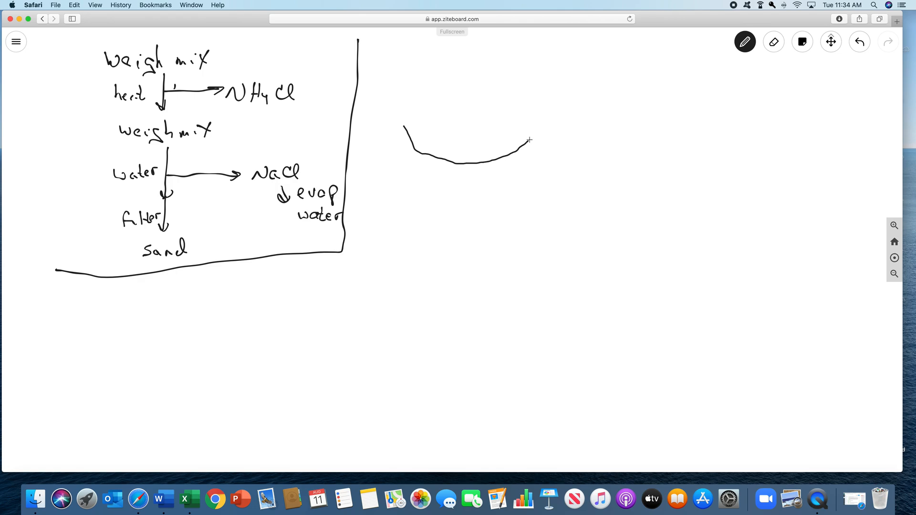
drag(529, 140, 412, 116)
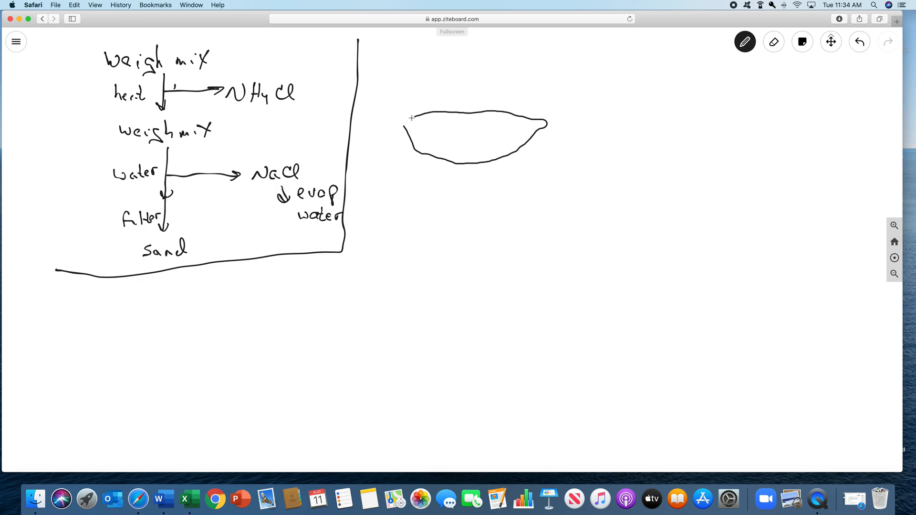
drag(410, 124, 541, 125)
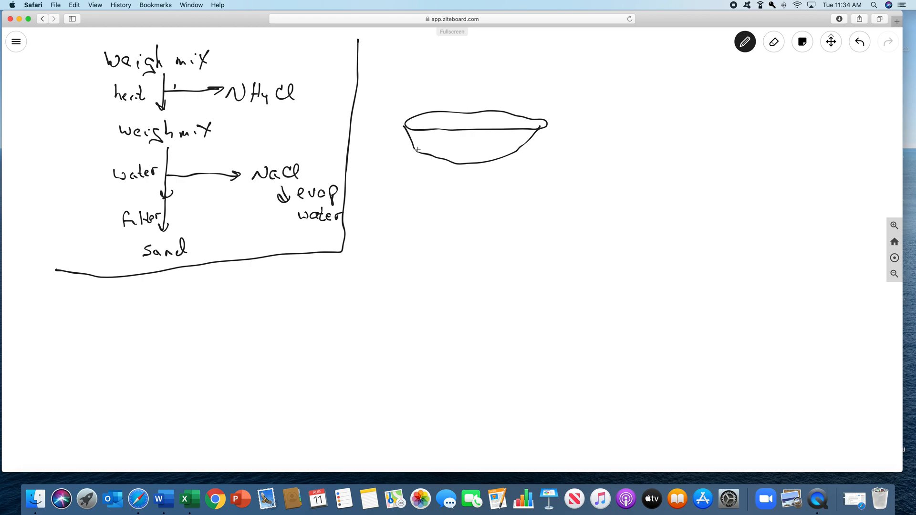
drag(416, 150, 457, 163)
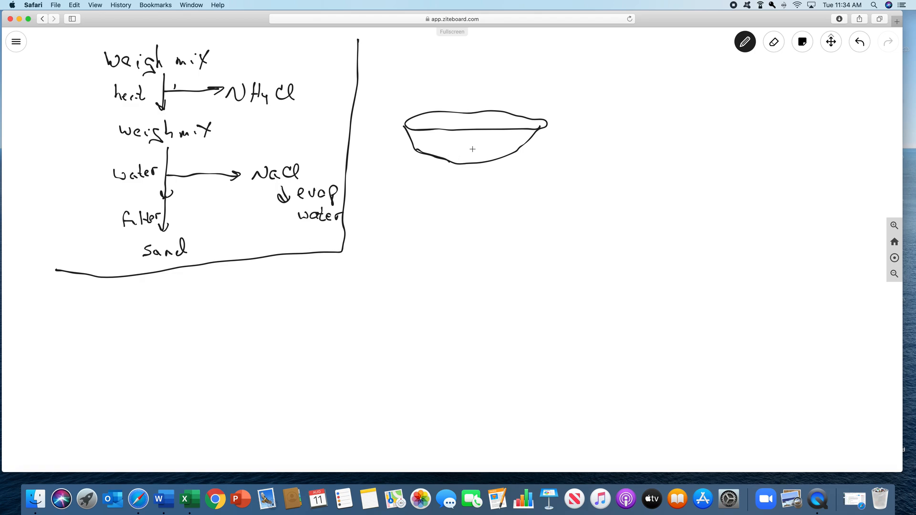
mouse_move(470, 165)
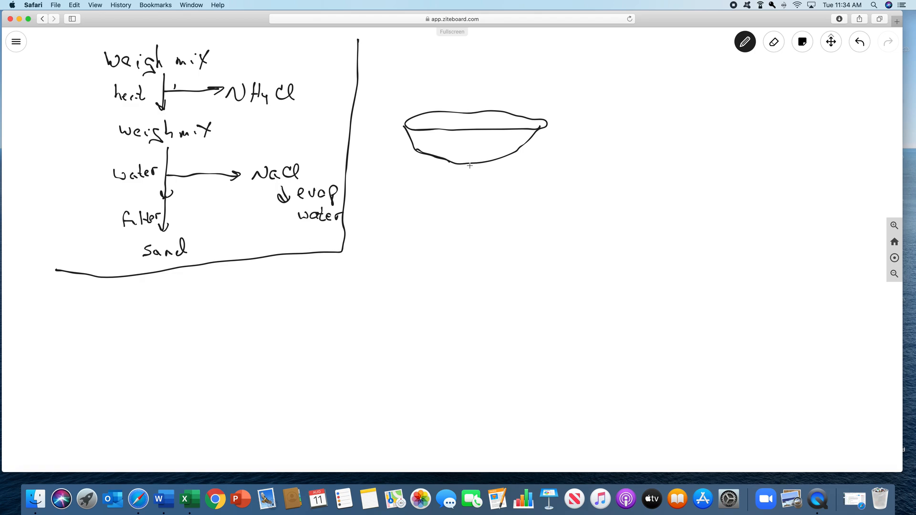
mouse_move(475, 137)
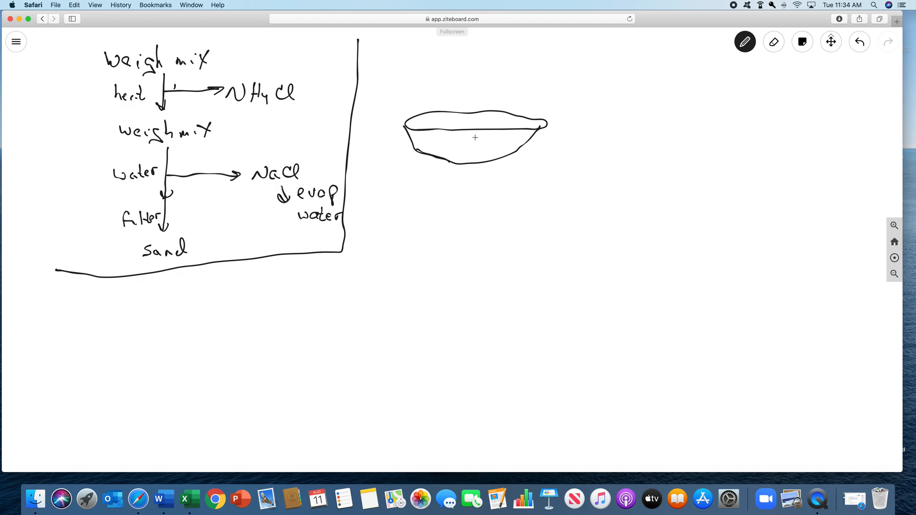
mouse_move(457, 156)
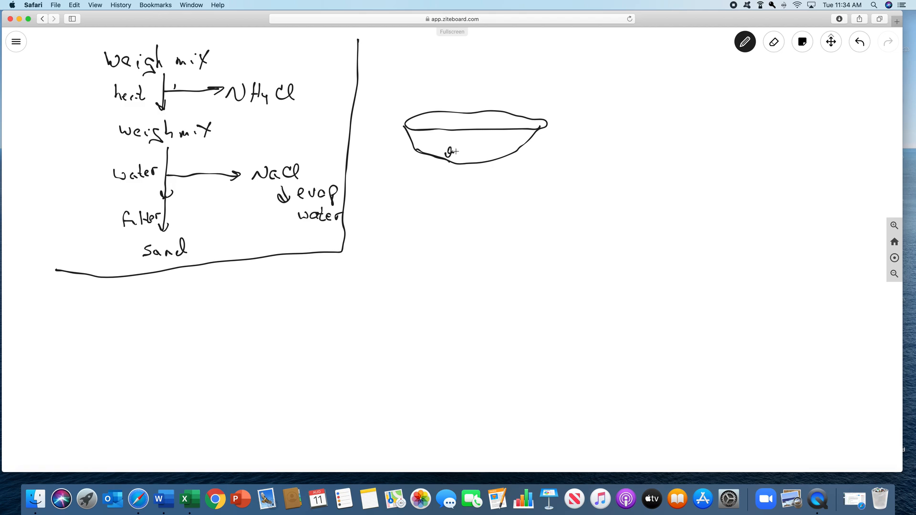
Scribble the mixture inside the dish and draw the heat arrow leading right
drag(446, 153, 488, 155)
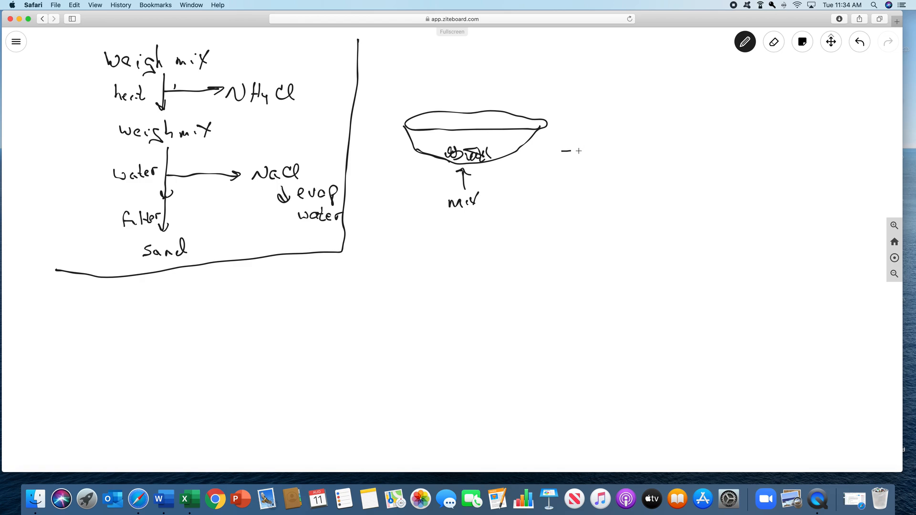
drag(563, 152, 613, 150)
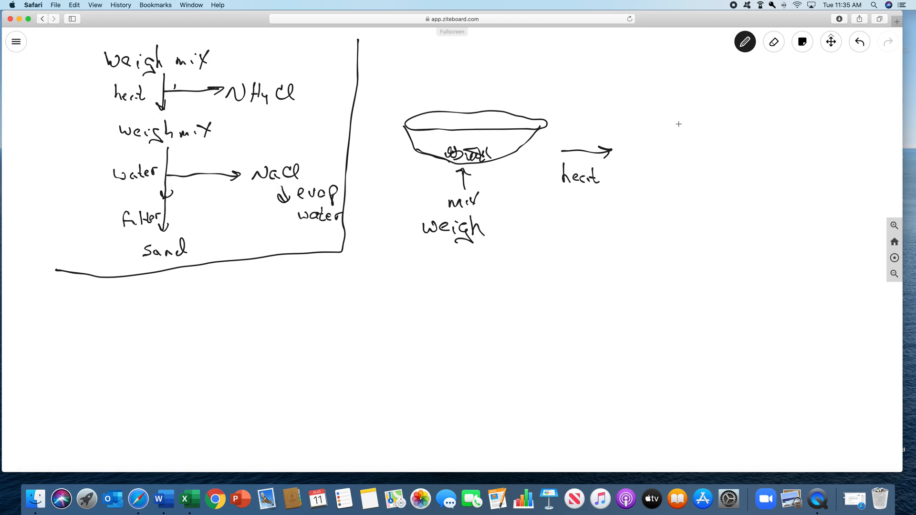
mouse_move(667, 136)
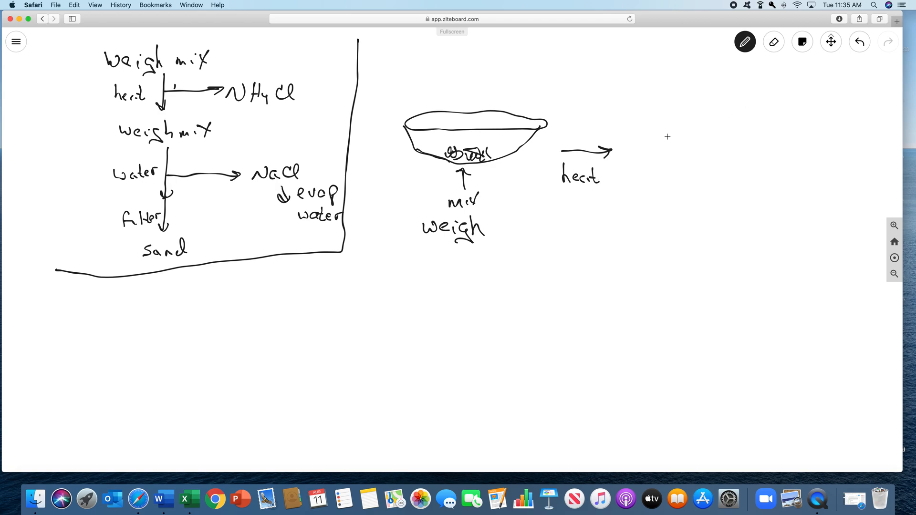
mouse_move(658, 138)
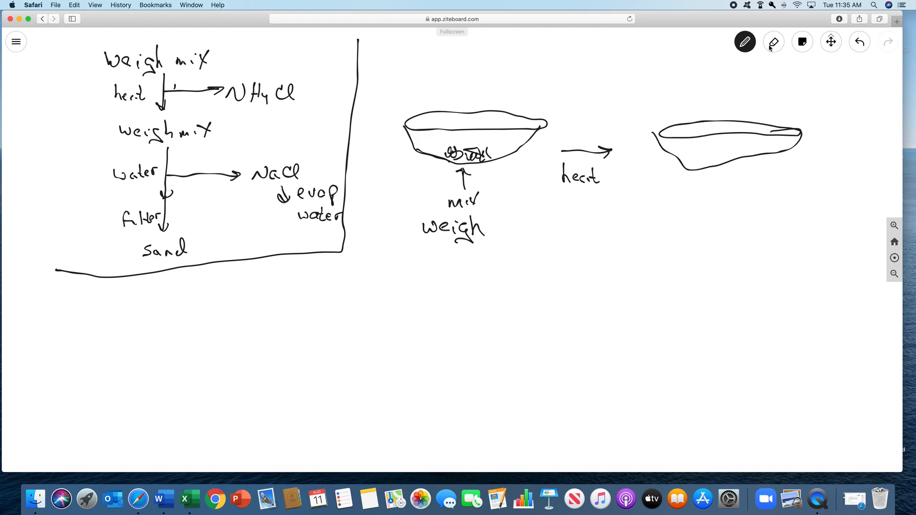
Erase the rough second dish and redraw its side, bottom curve and rim after the heat arrow
click(773, 41)
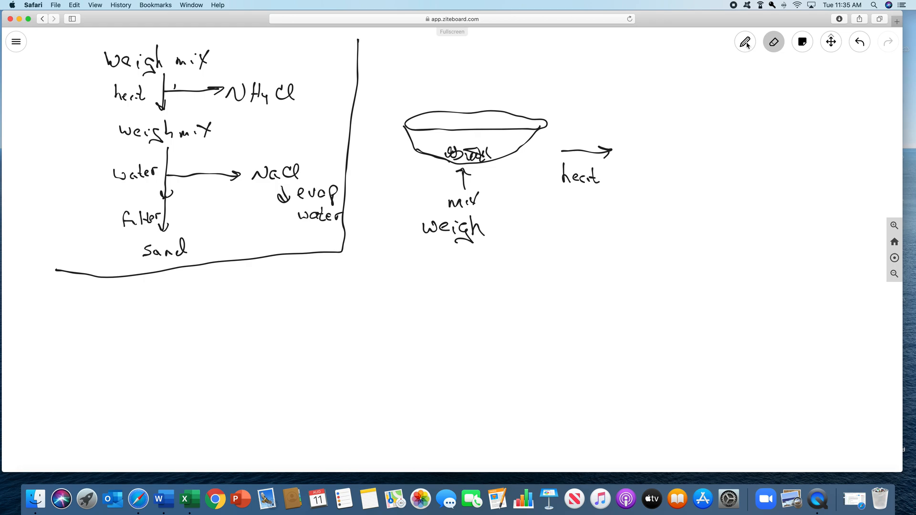
drag(655, 145, 661, 175)
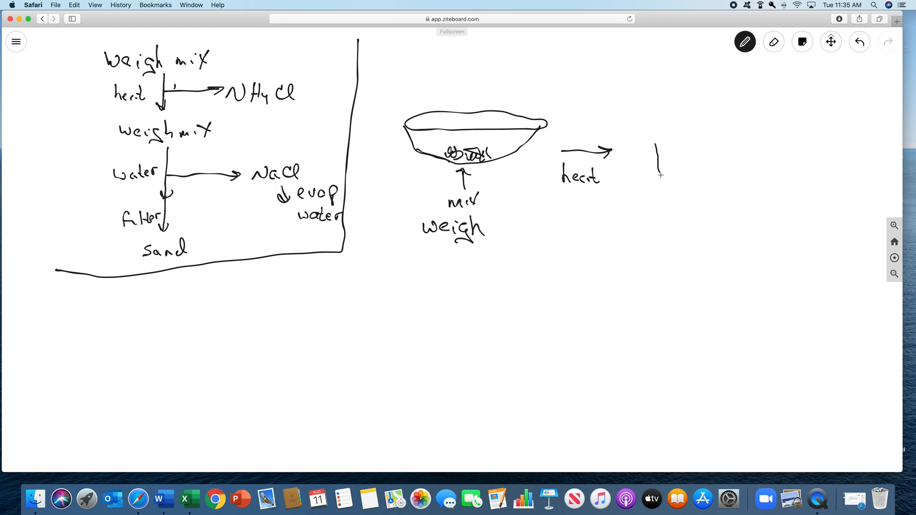
drag(655, 175, 817, 149)
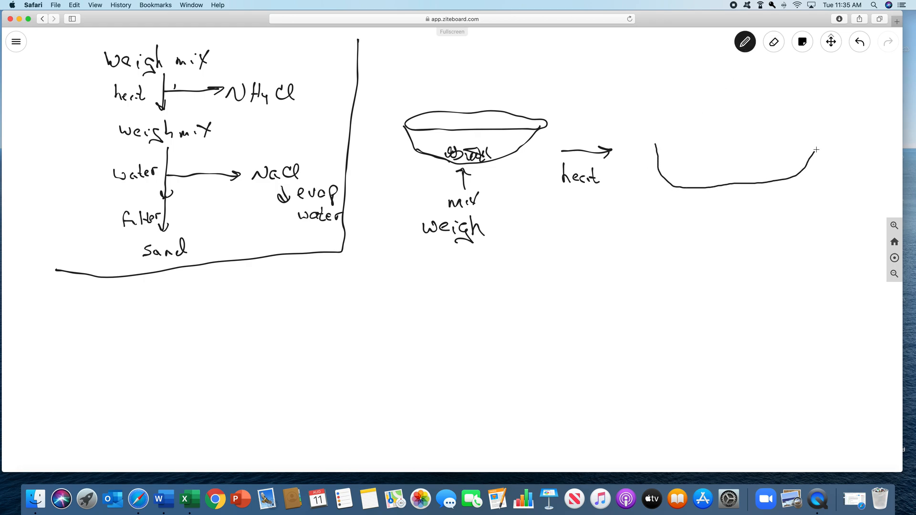
drag(661, 149, 818, 145)
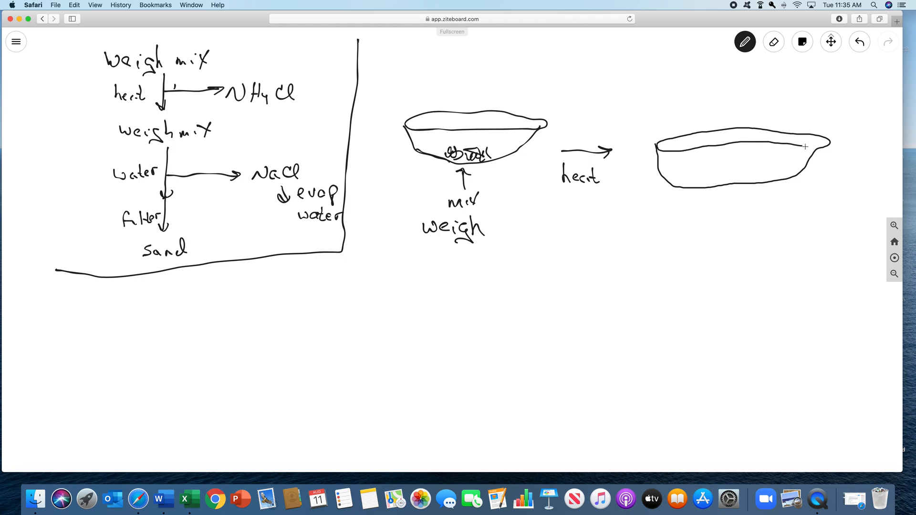
Mark a smaller residue in the second dish with a line down to the label 'less mix'
click(730, 177)
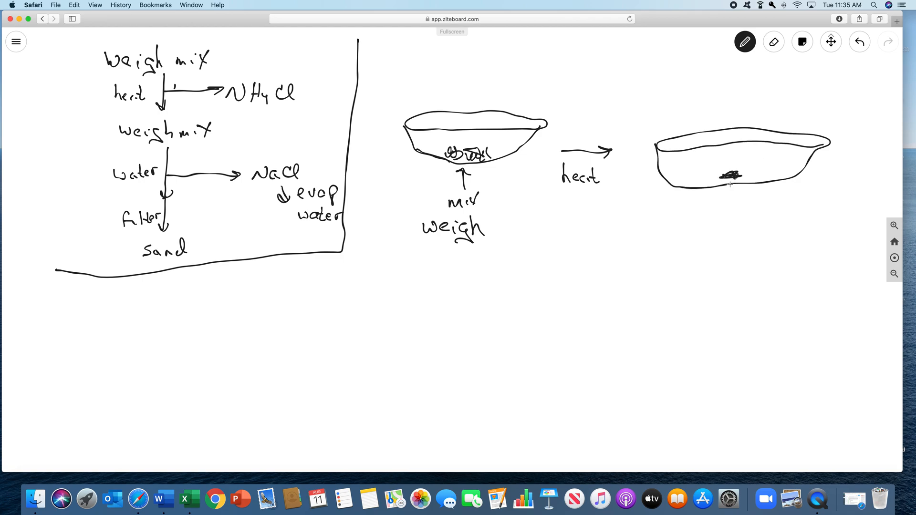
drag(730, 187, 726, 222)
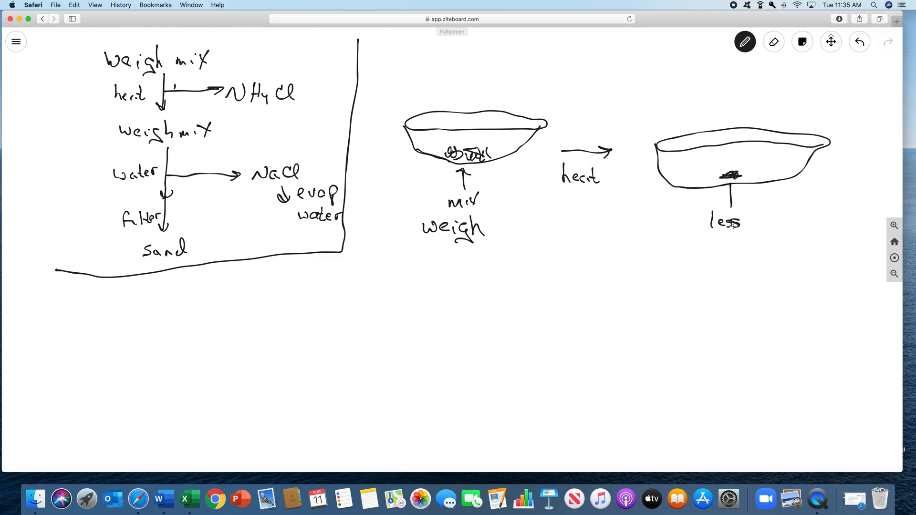
text(mix)
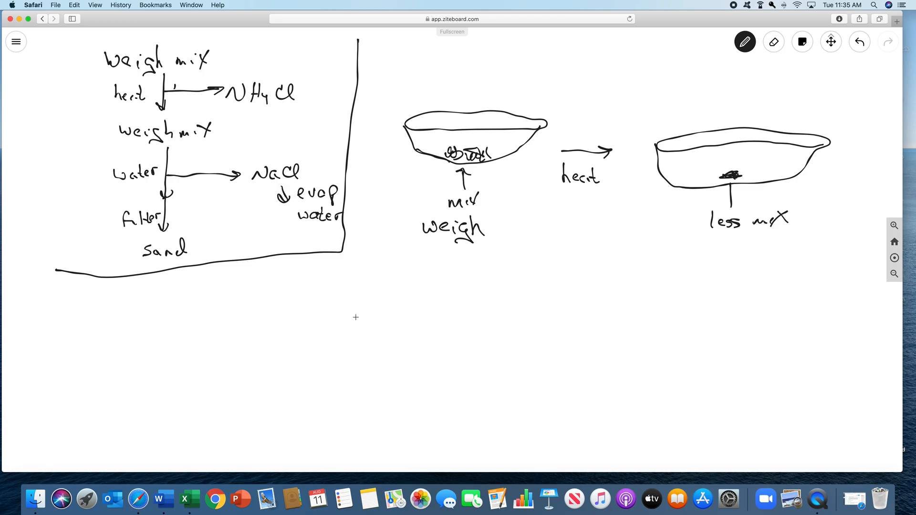
mouse_move(735, 108)
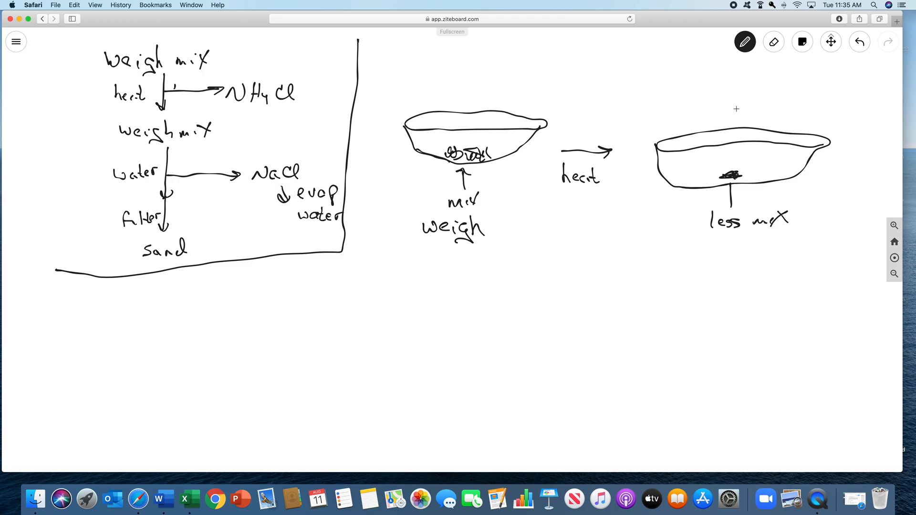
mouse_move(399, 168)
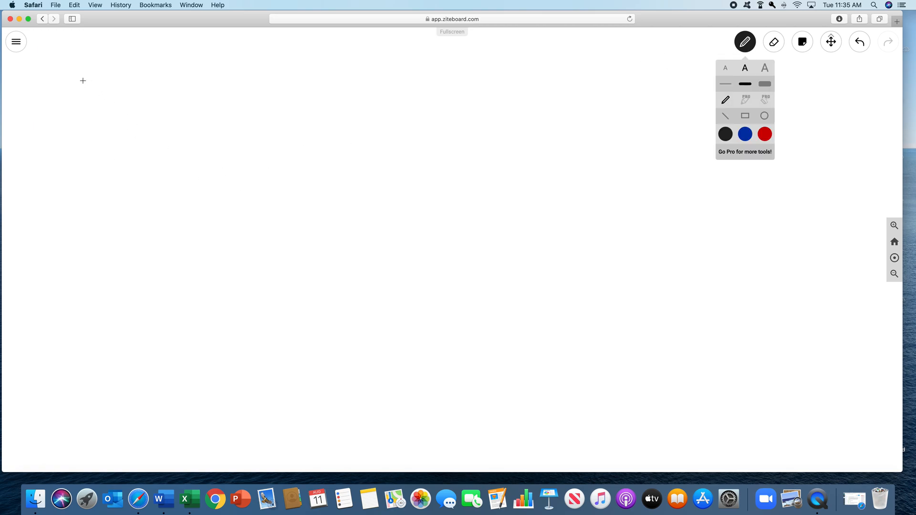
mouse_move(85, 77)
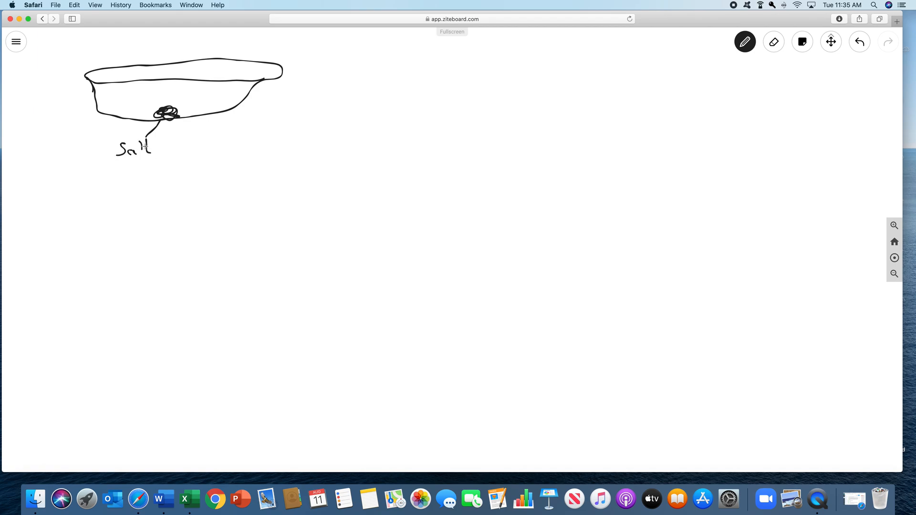
Label the dish mixture 'Salt + sand' and draw an arrow leading on from the dish
drag(151, 149, 217, 155)
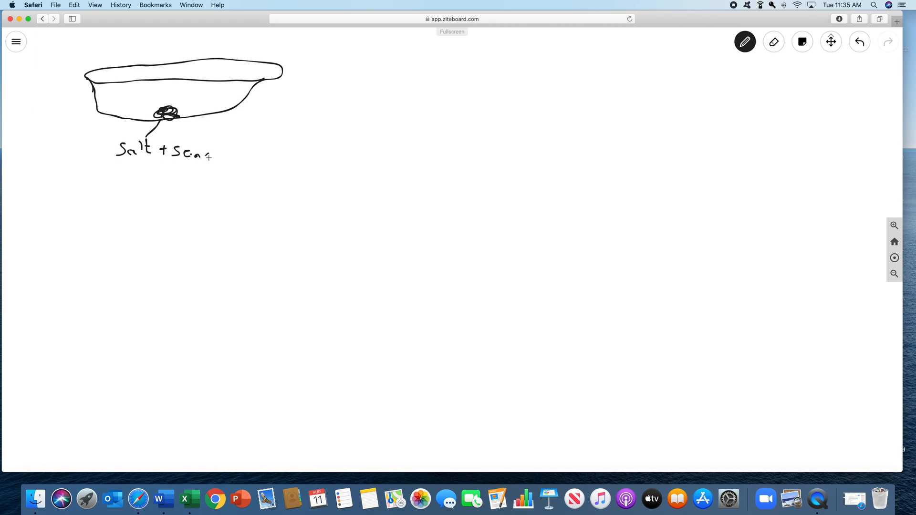
drag(294, 114, 338, 120)
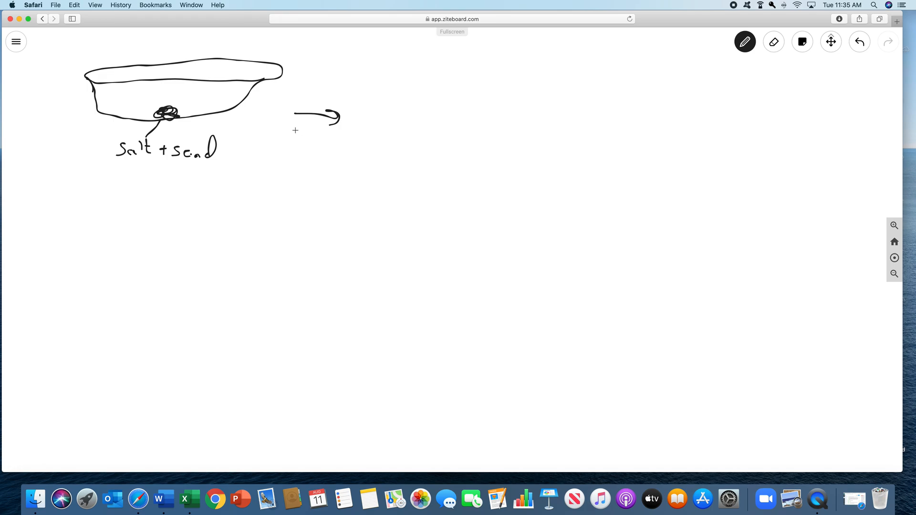
drag(294, 136, 338, 140)
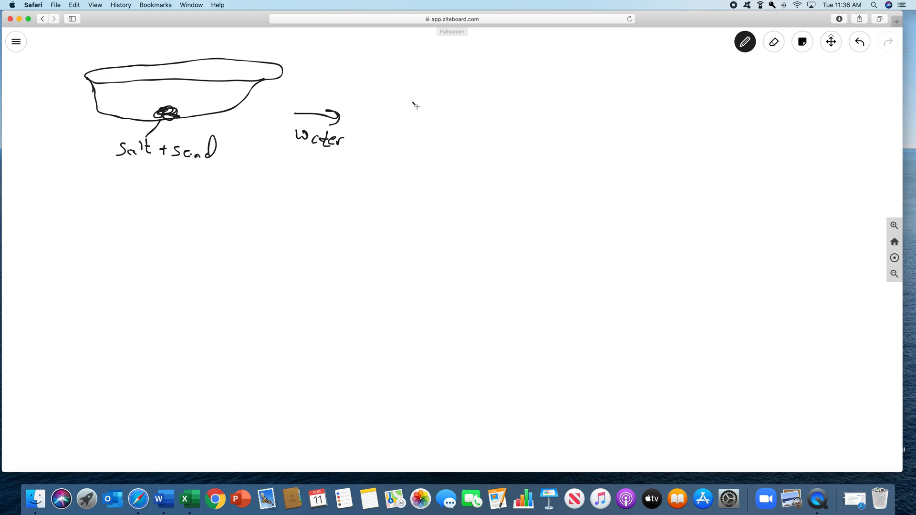
Draw the second dish with sand settled at the bottom, a water line and an arrow out
drag(416, 105, 599, 144)
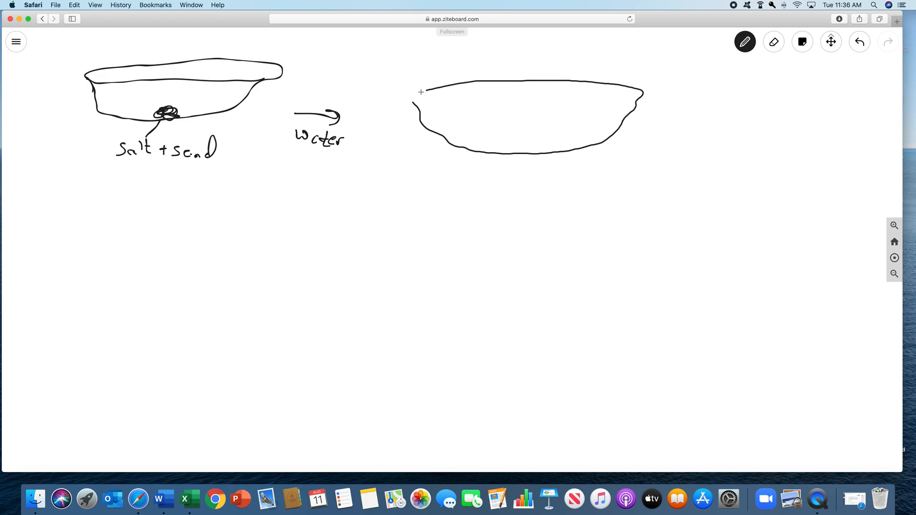
drag(421, 92, 637, 97)
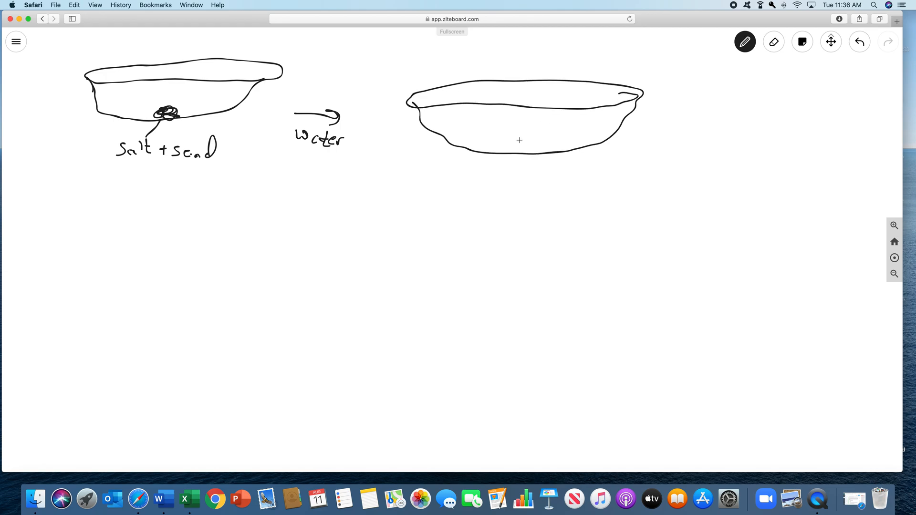
drag(509, 146, 526, 147)
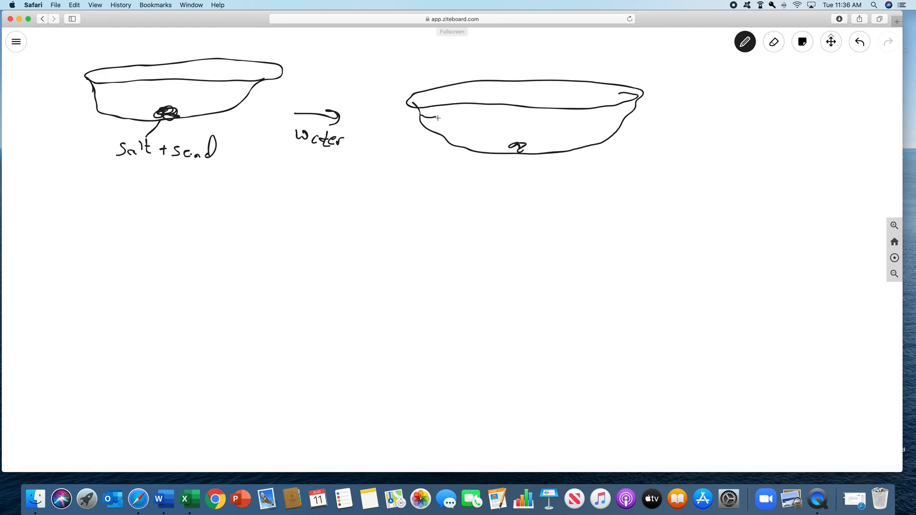
drag(418, 120, 628, 124)
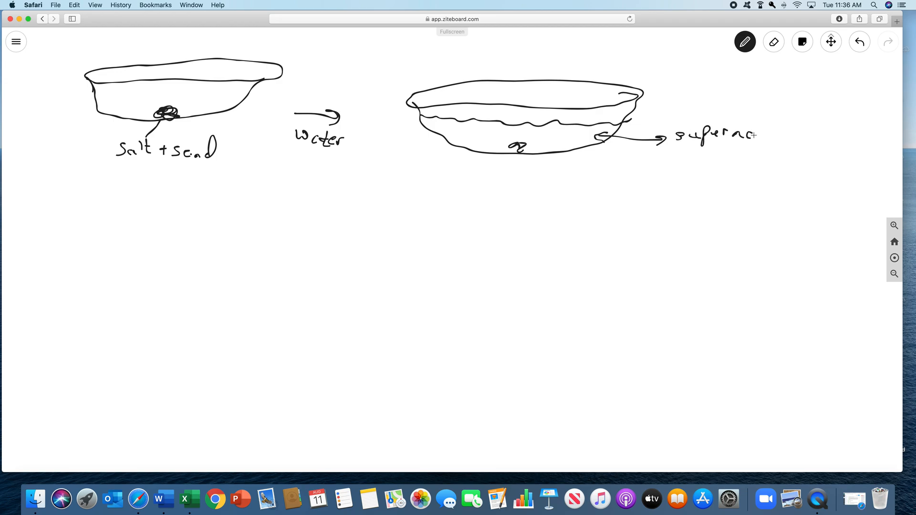
Handwrite the label 'supernatant (salt water)' and undo the misplaced marks below it
drag(759, 135, 807, 134)
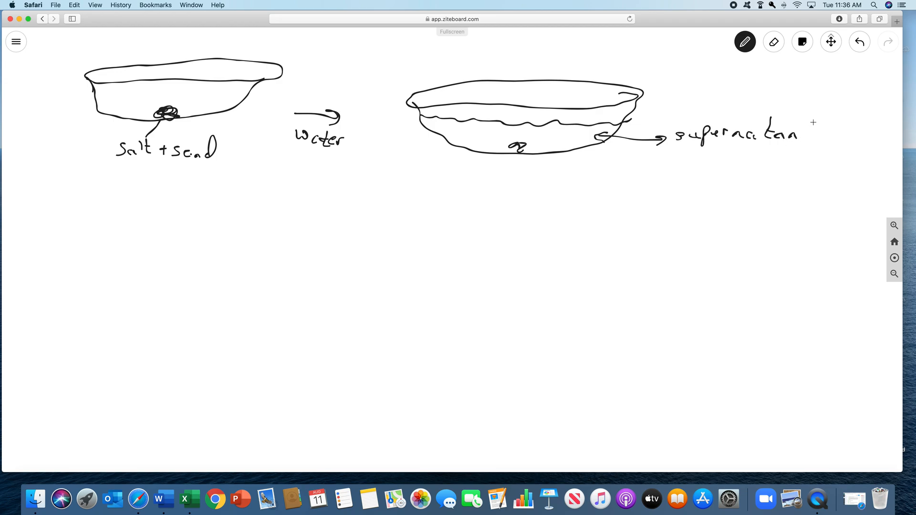
drag(803, 132, 719, 155)
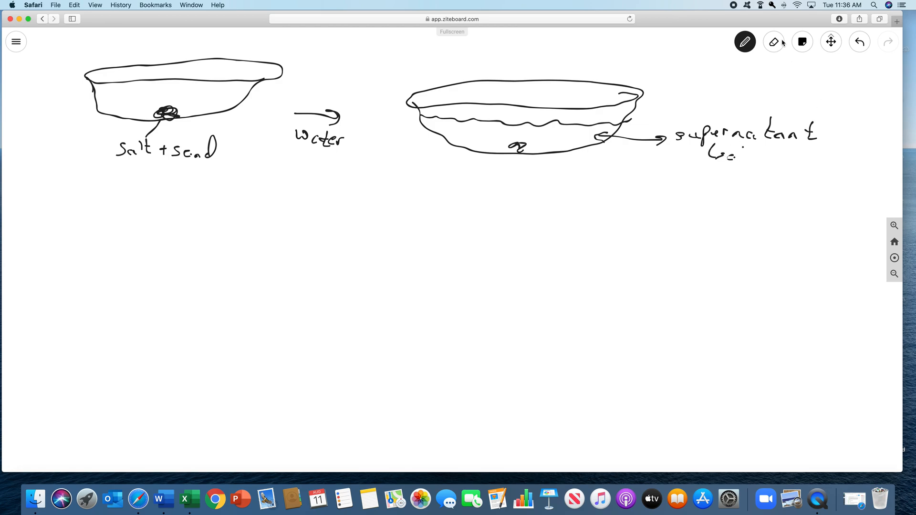
click(774, 41)
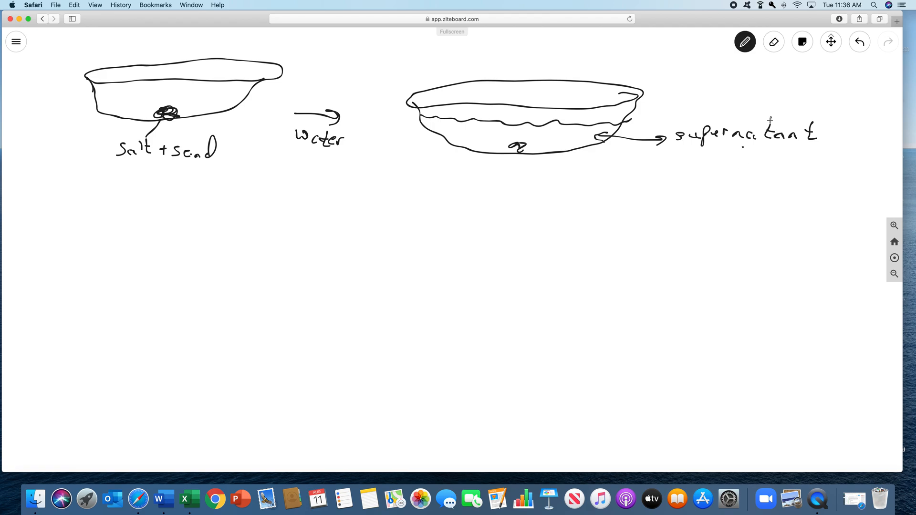
click(746, 41)
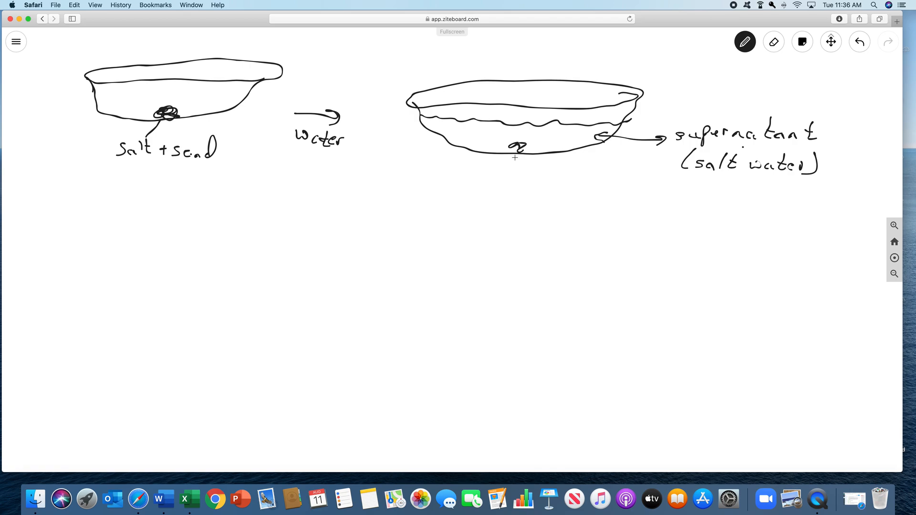
Draw a line down from the sand blob for the residue label and start the beaker below the first dish
drag(516, 149, 513, 170)
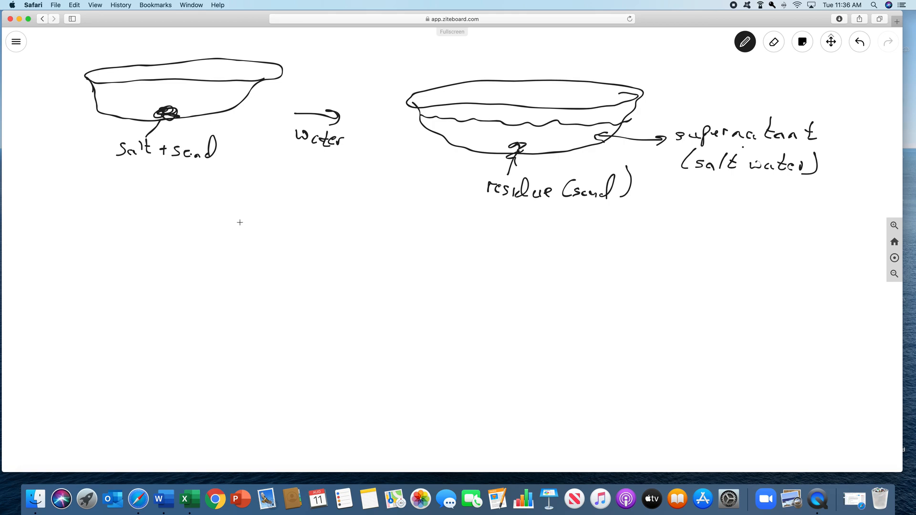
mouse_move(177, 349)
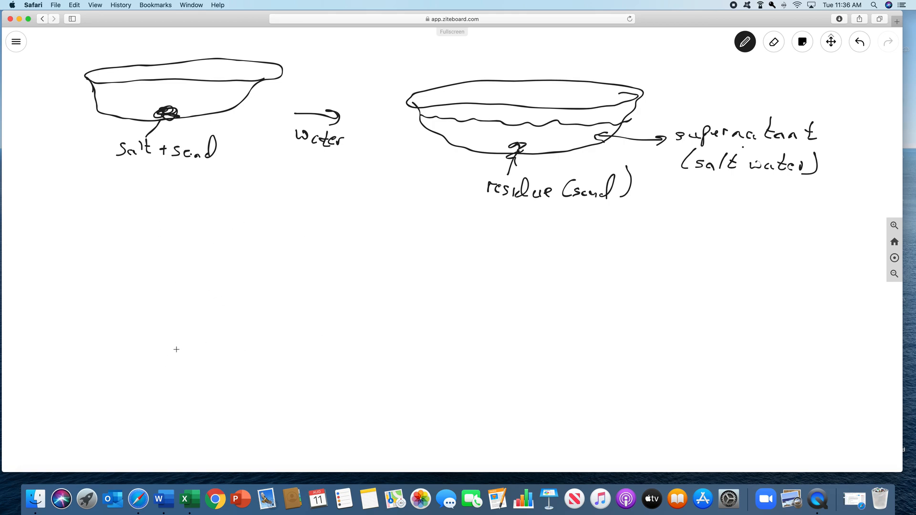
mouse_move(151, 351)
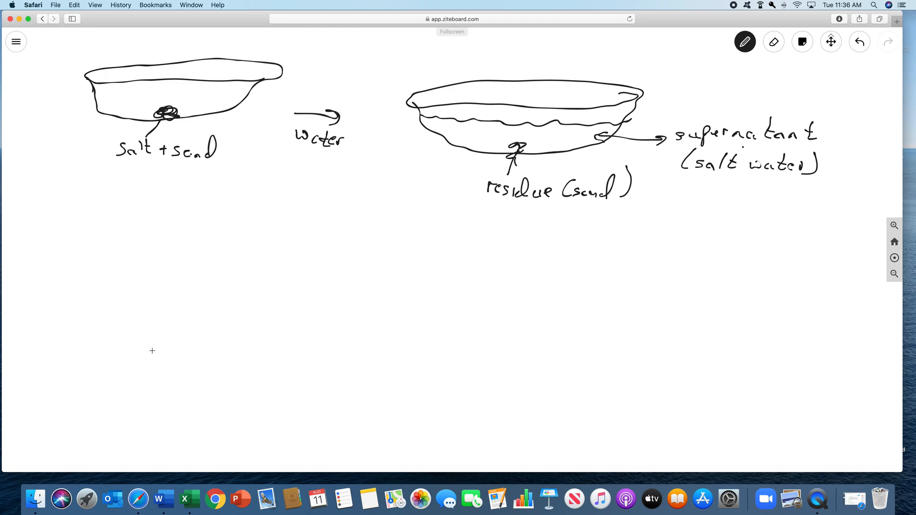
drag(153, 350, 180, 449)
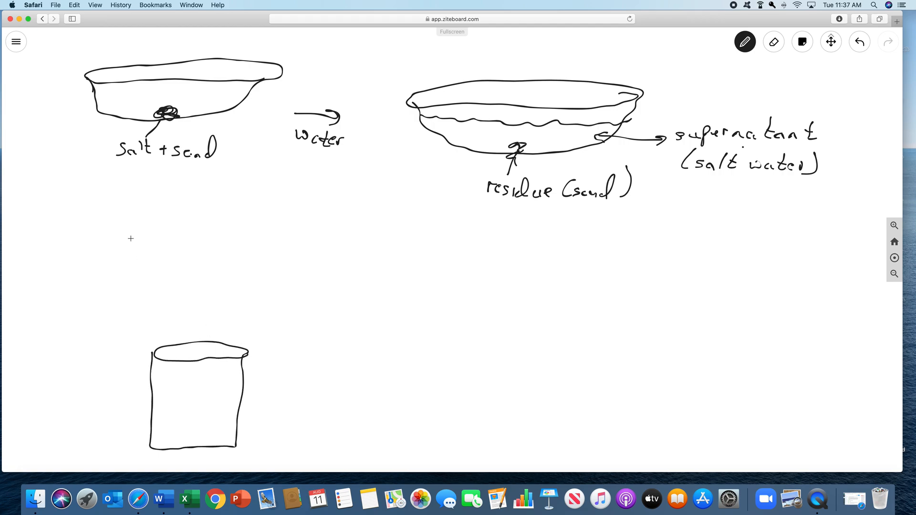
Draw the funnel cone with its stem into the beaker and a filter-paper line inside it
drag(128, 223, 141, 258)
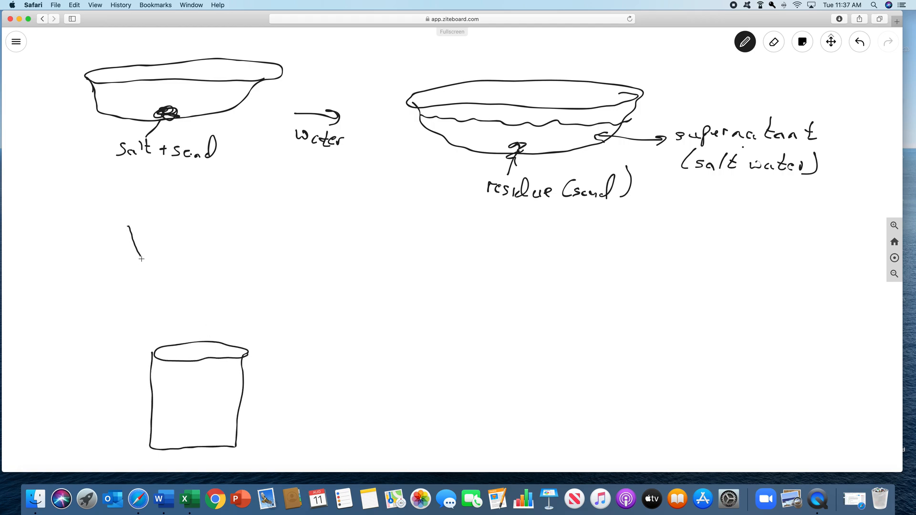
drag(141, 254, 152, 334)
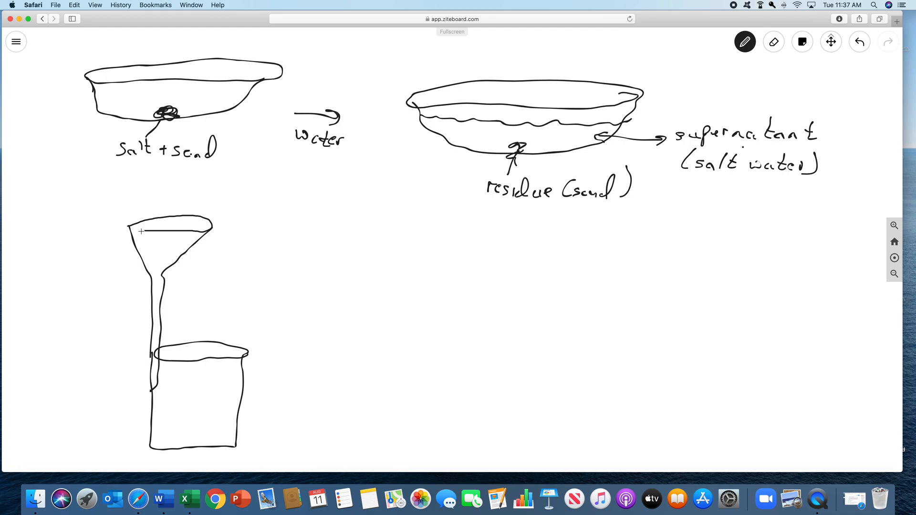
drag(140, 231, 202, 240)
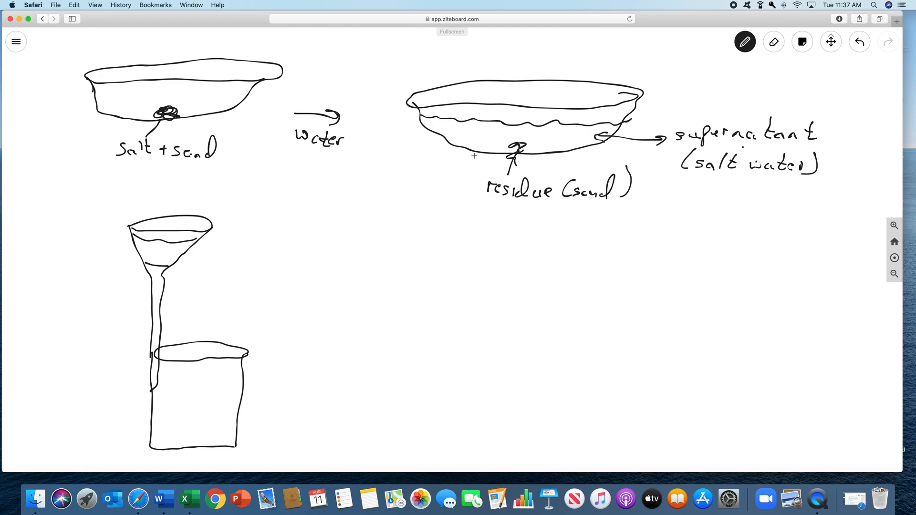
mouse_move(105, 253)
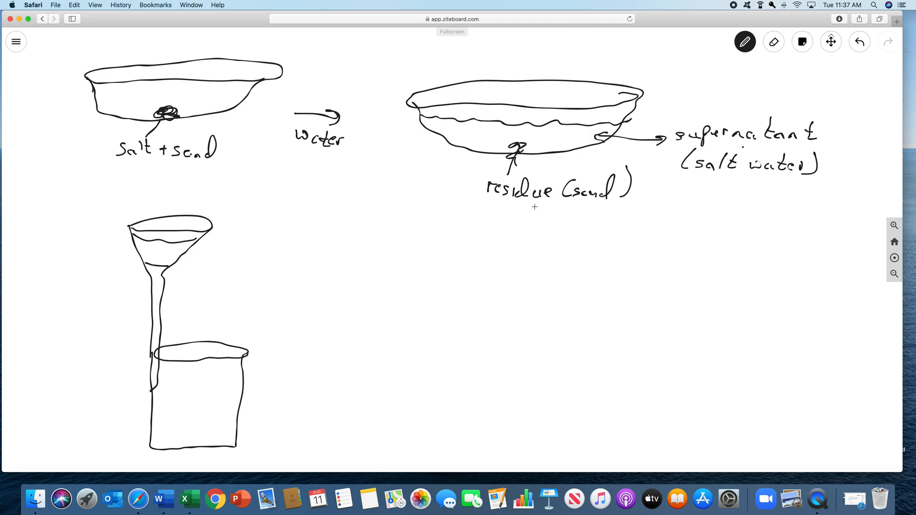
mouse_move(158, 250)
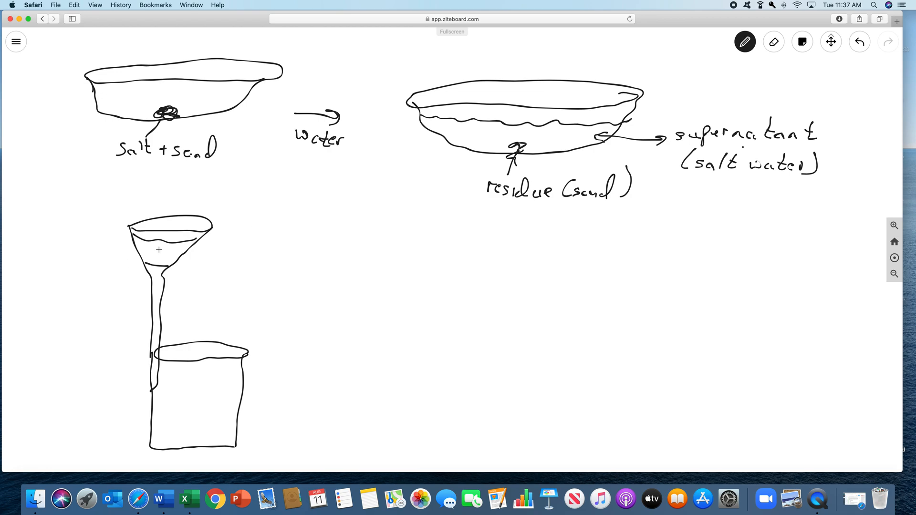
mouse_move(152, 249)
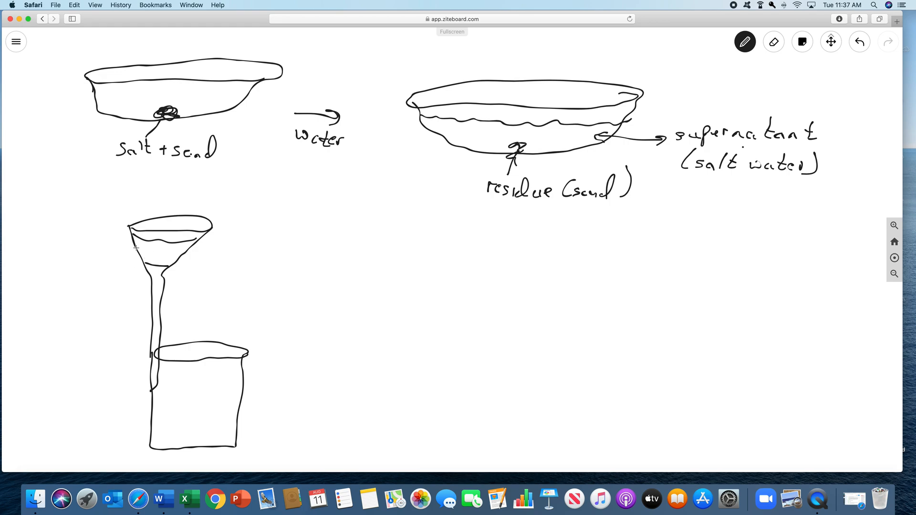
Draw an arrow to the funnel's lining and handwrite 'filter paper (weighed)' beside it
drag(110, 256, 137, 248)
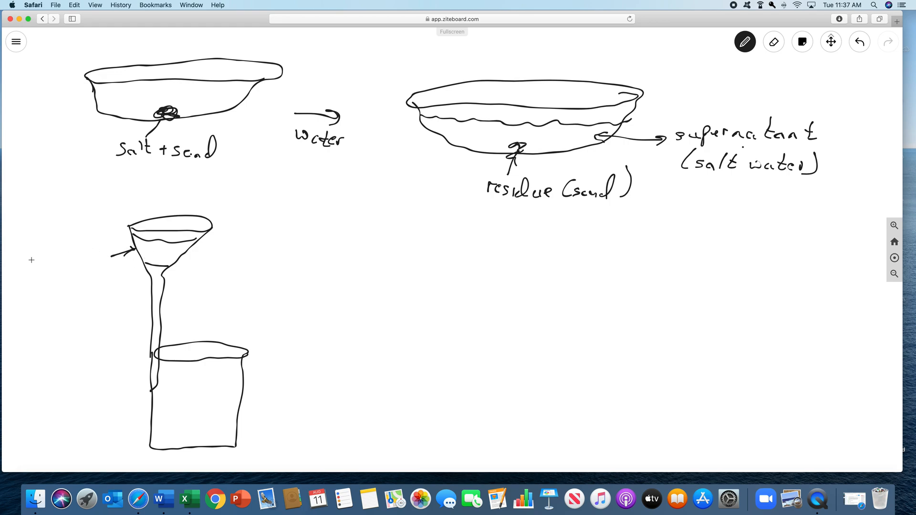
text(filt)
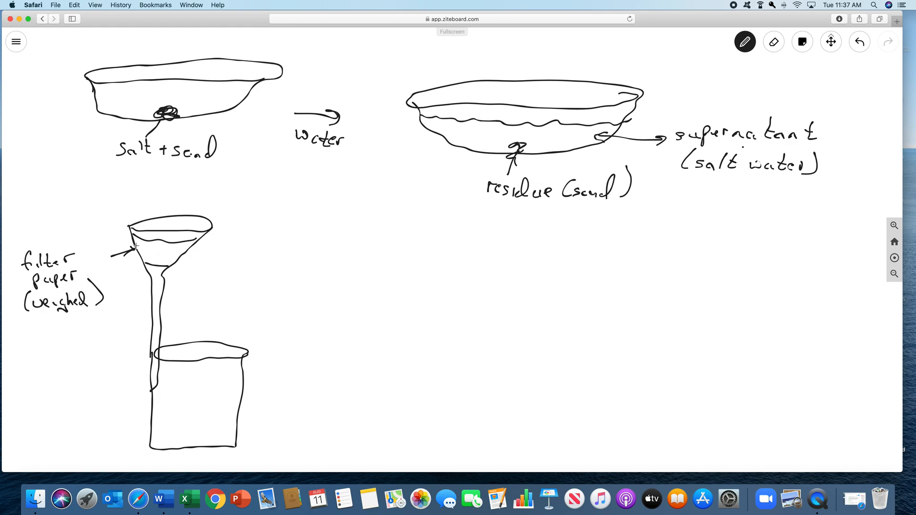
mouse_move(176, 250)
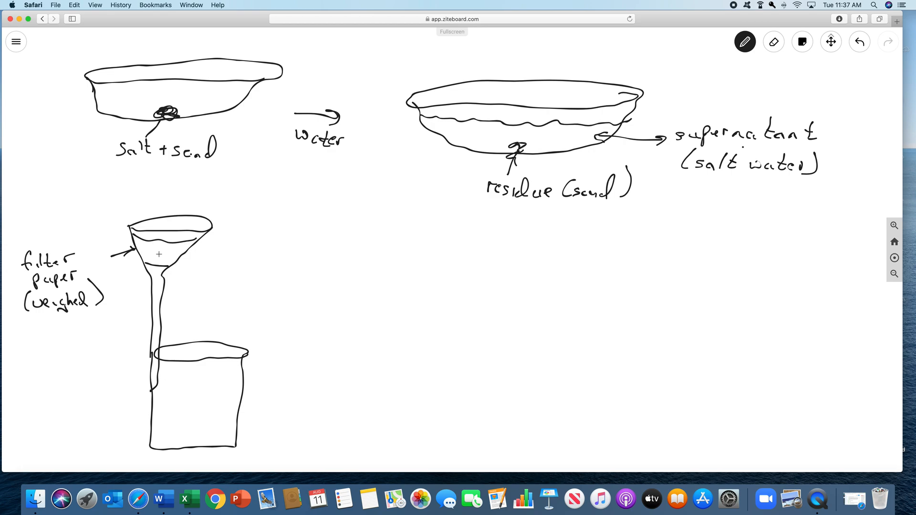
mouse_move(149, 263)
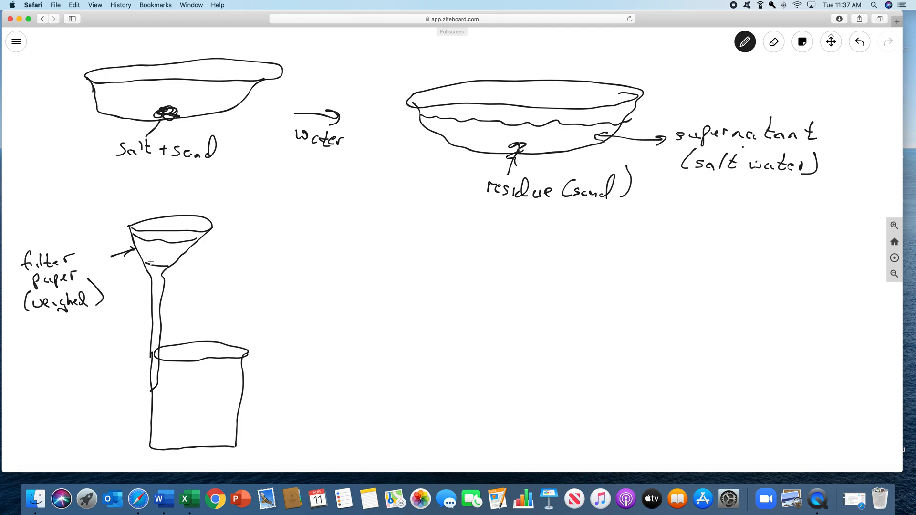
mouse_move(156, 257)
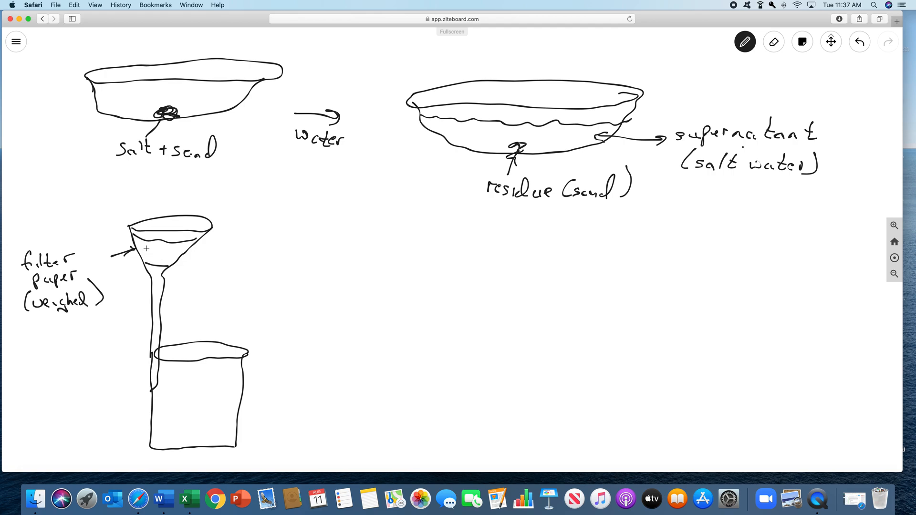
mouse_move(168, 253)
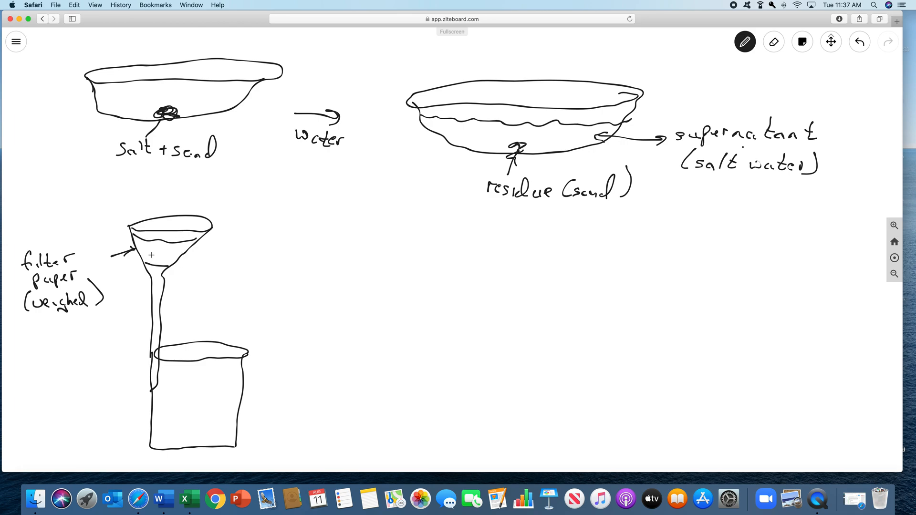
mouse_move(156, 401)
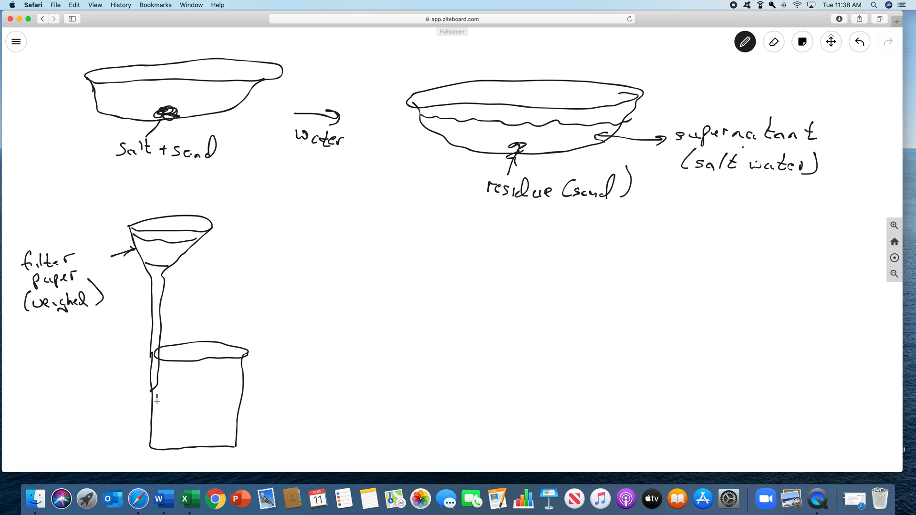
Draw a wavy filtrate level near the bottom of the beaker under the funnel stem
drag(156, 398, 215, 431)
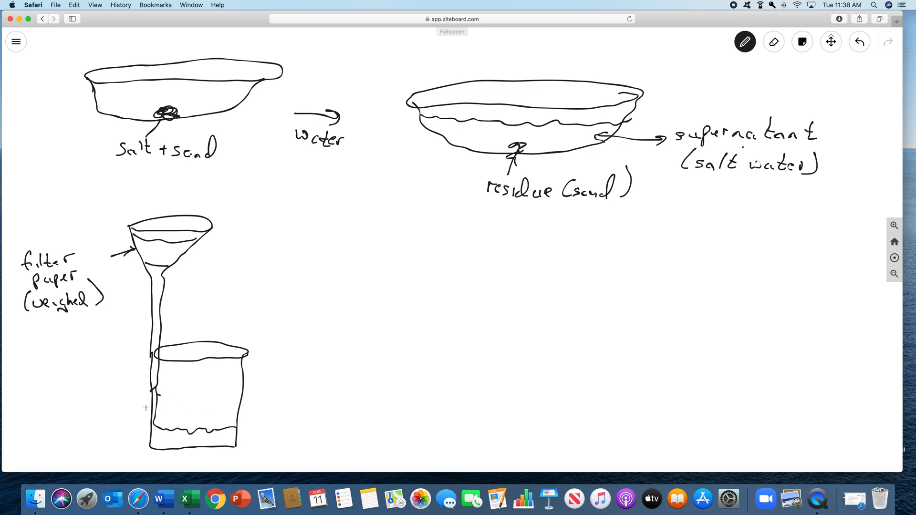
mouse_move(140, 254)
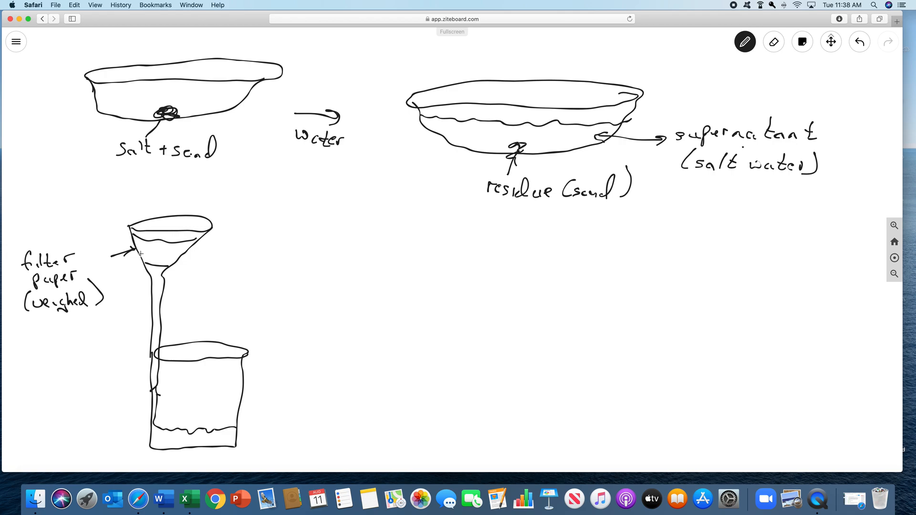
mouse_move(148, 257)
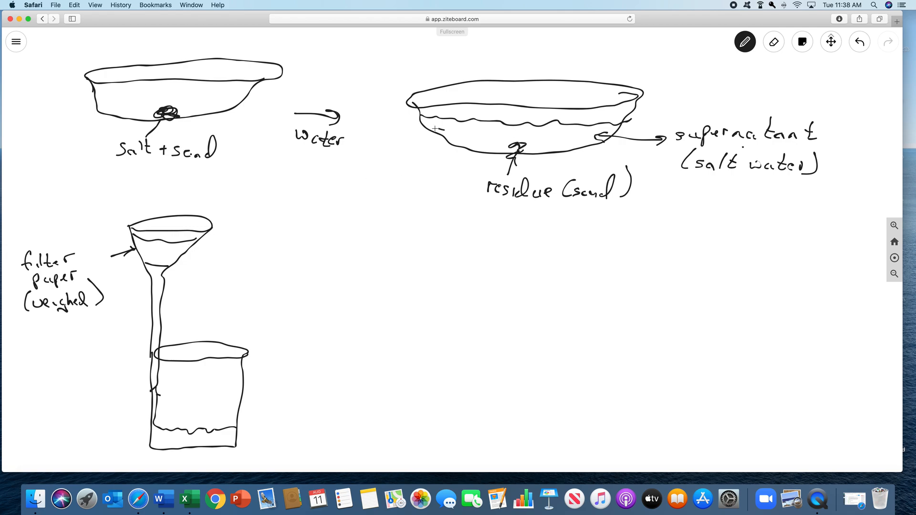
Draw a curved arrow from the second dish into the funnel and point an arrow at the sand residue
drag(441, 128, 195, 225)
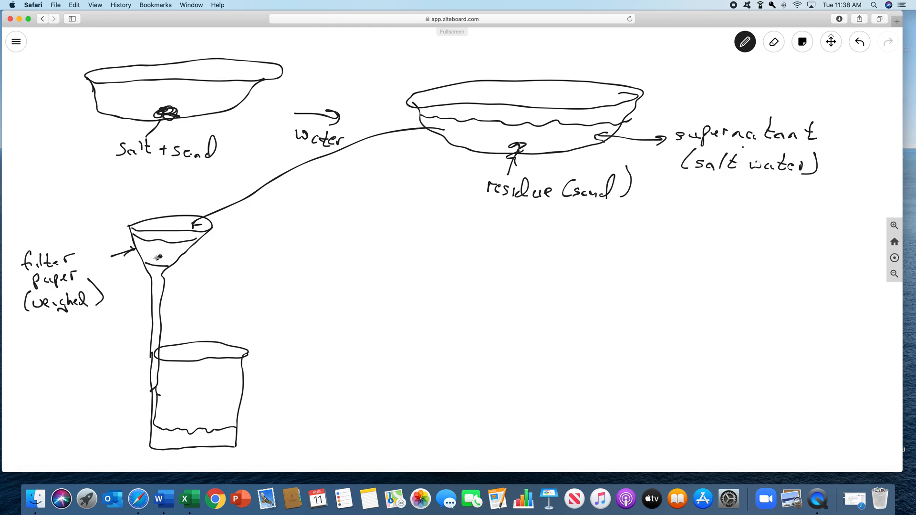
drag(166, 259, 222, 259)
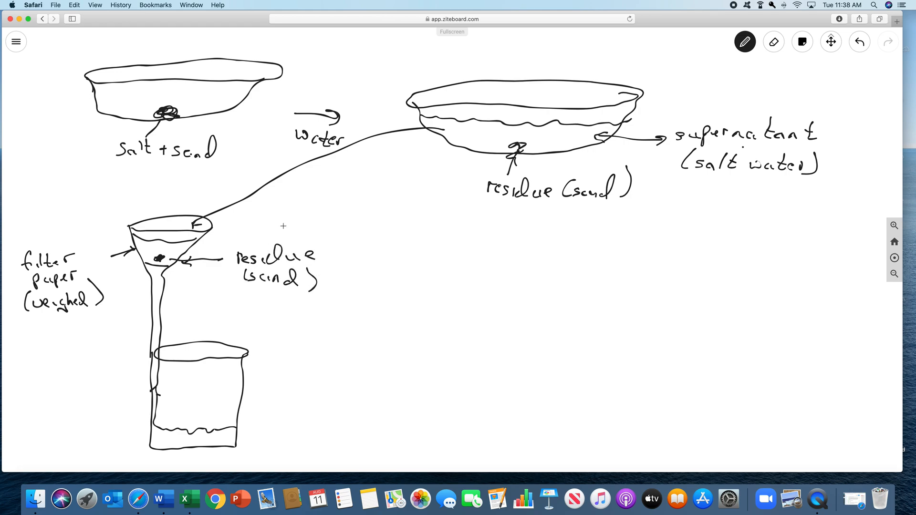
mouse_move(240, 499)
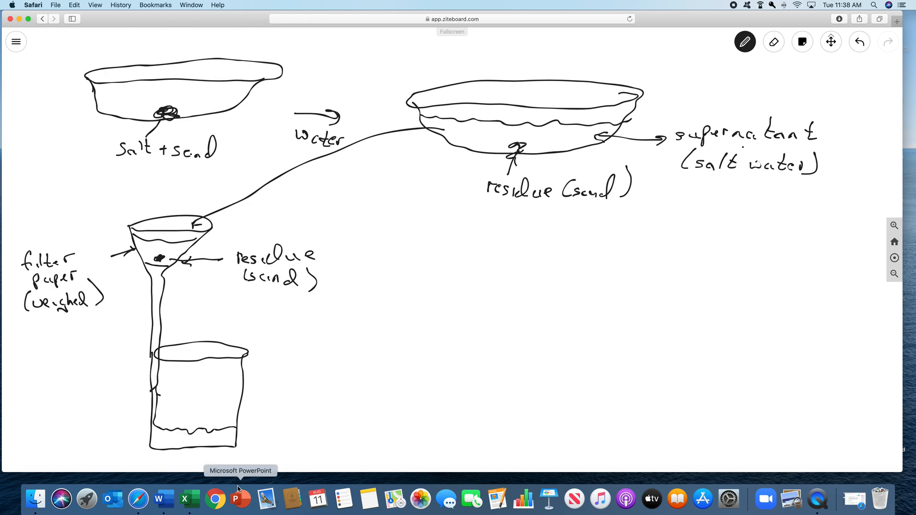
Label the beaker liquid 'filtrate (salt water)' and handwrite 'filter paper' after the residue arrow
drag(234, 428, 287, 420)
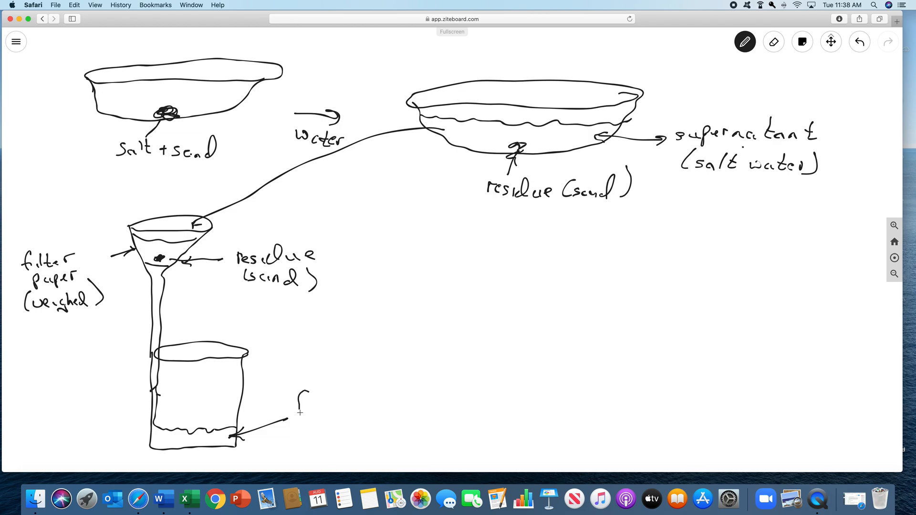
text(filt)
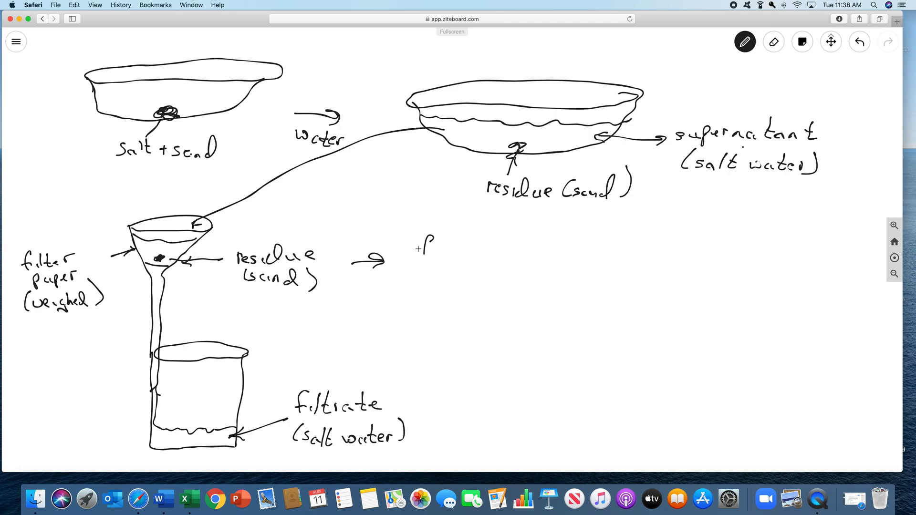
text(filte)
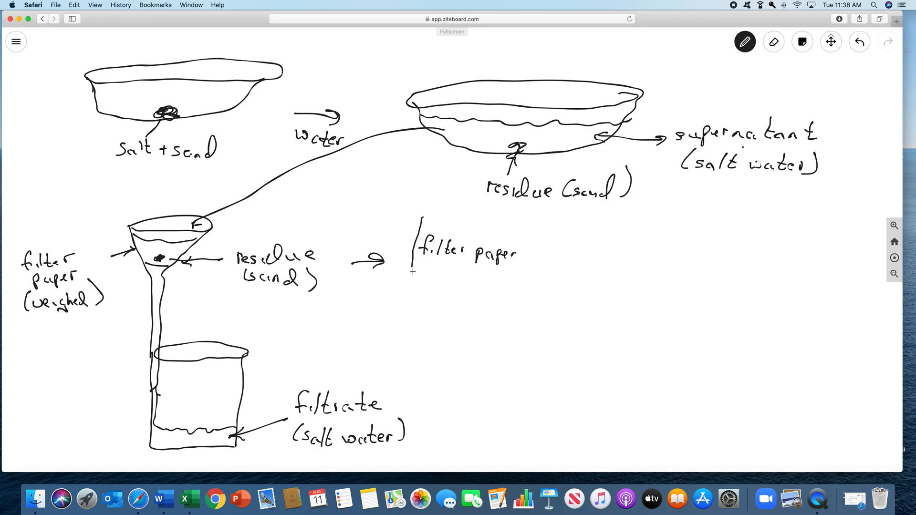
Sketch the weighed beaker holding filter paper + sand with a brace to 'oven to dry' and 'mass sand'
drag(412, 272, 540, 230)
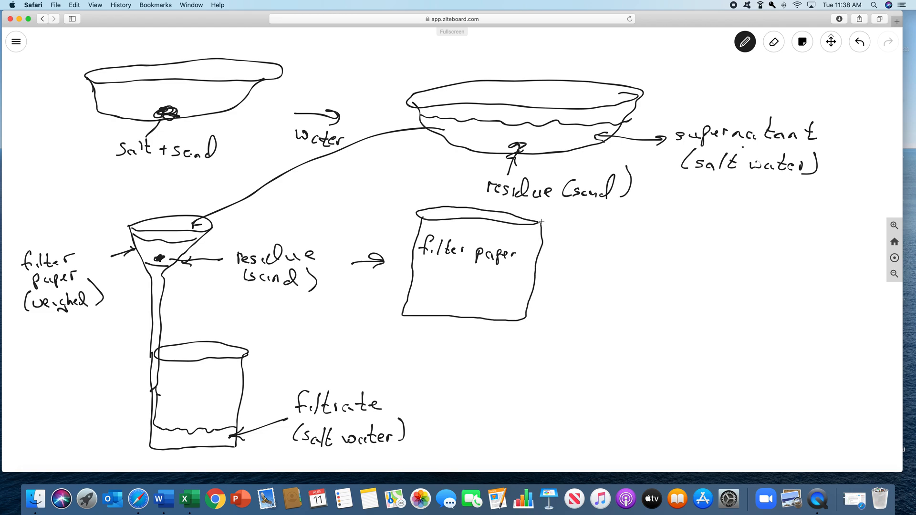
drag(535, 272, 567, 259)
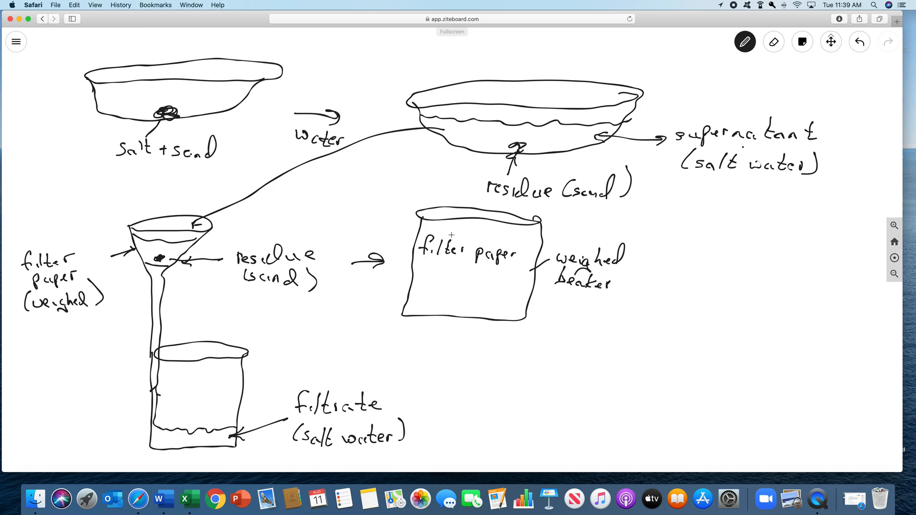
mouse_move(501, 307)
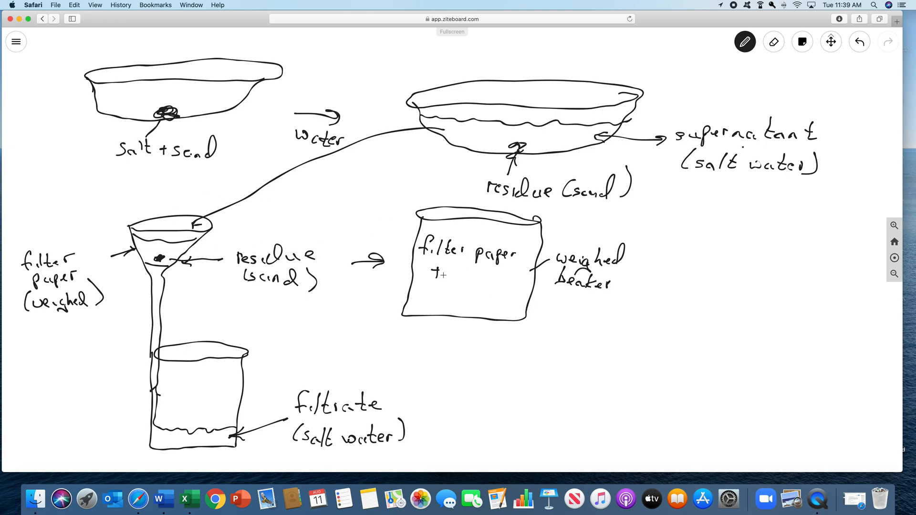
text(sand)
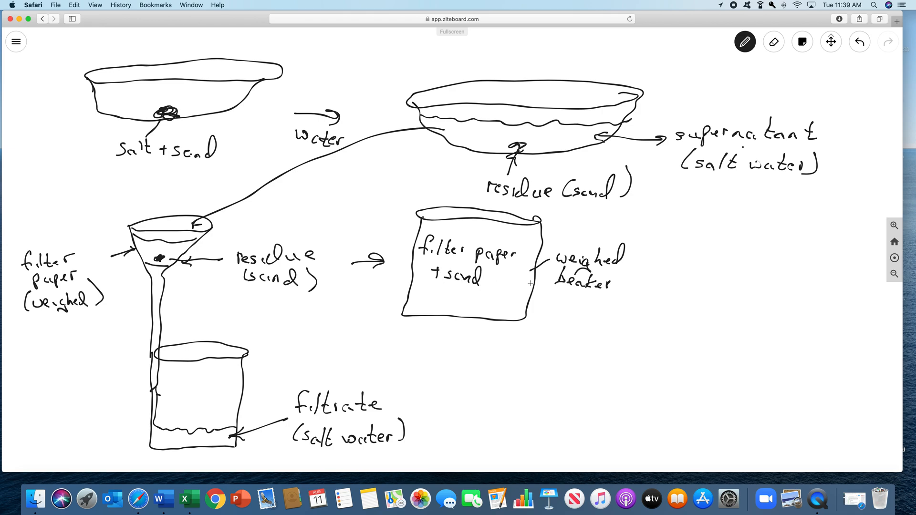
drag(640, 233, 636, 295)
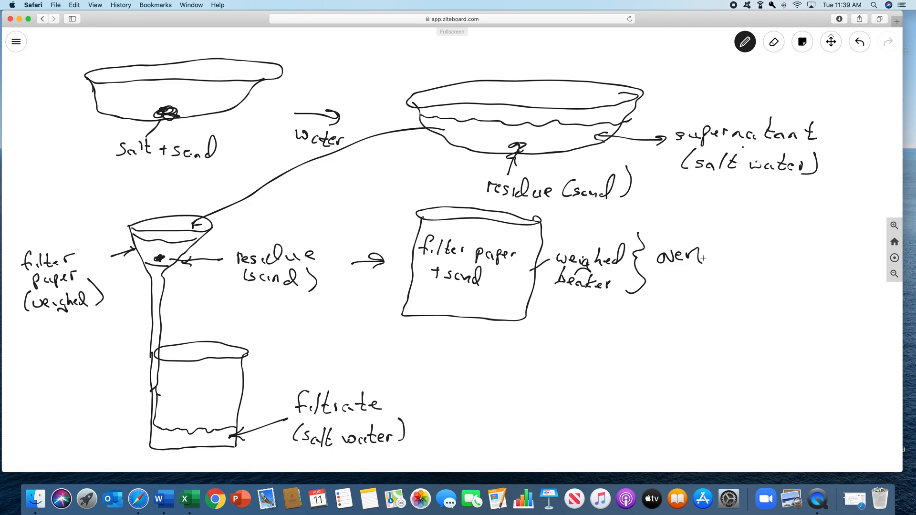
text(to r)
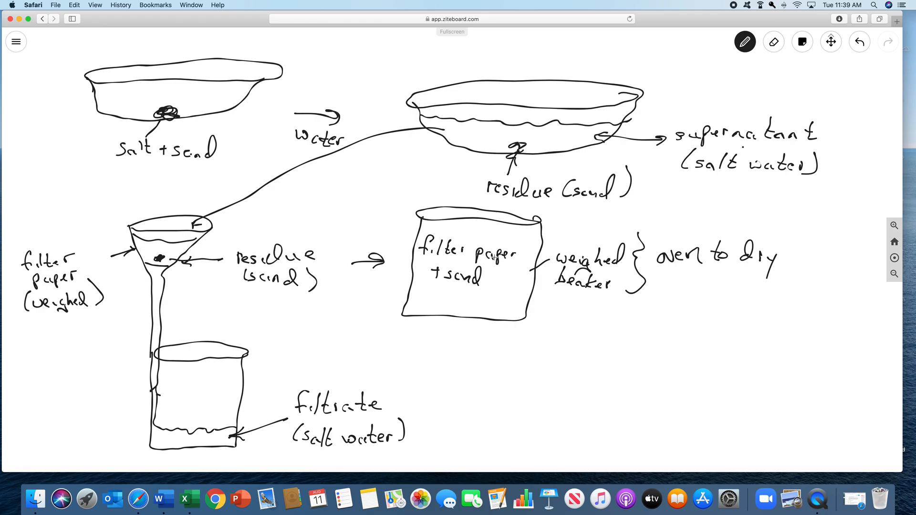
mouse_move(470, 283)
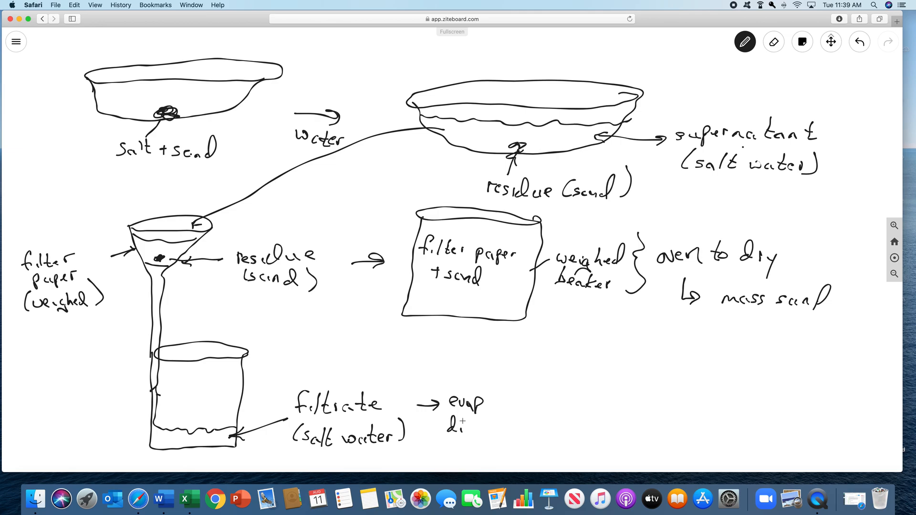
Finish 'evap dish', draw the dish with a watch glass lid labelled 'watch glass'
text(sh)
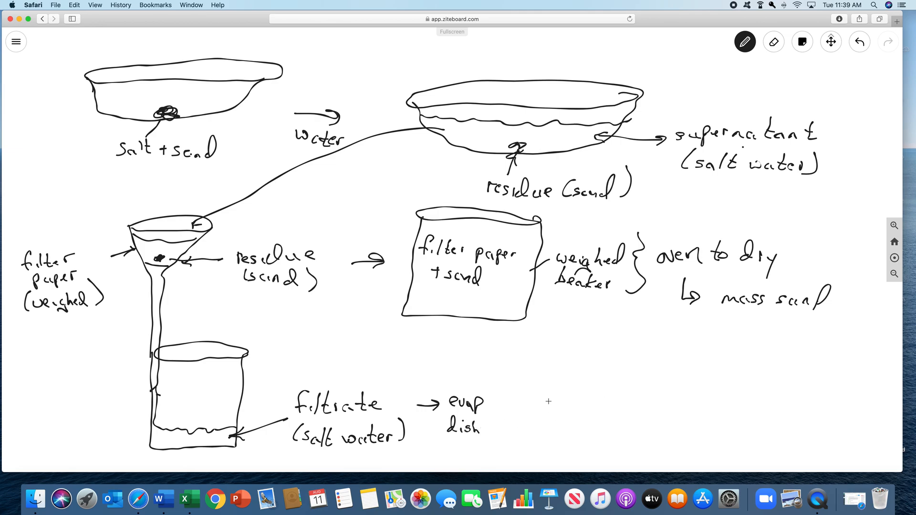
drag(542, 402, 563, 433)
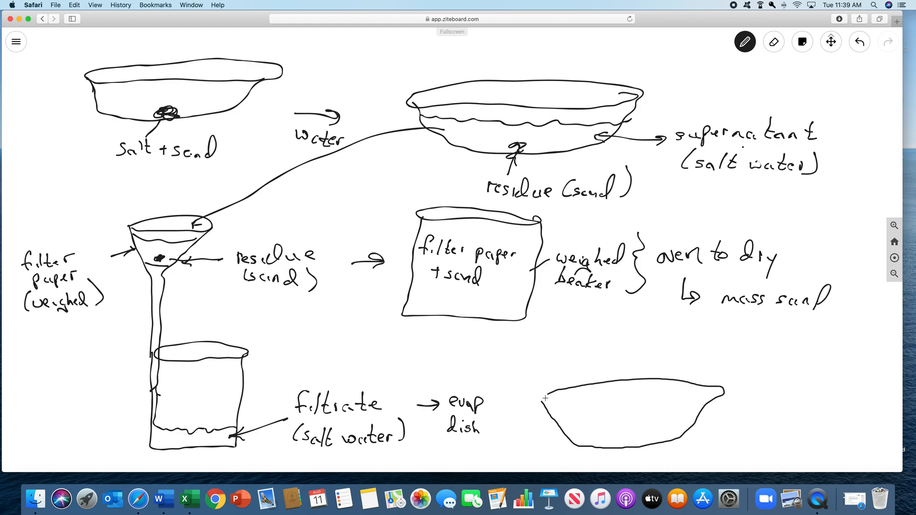
drag(543, 403, 724, 389)
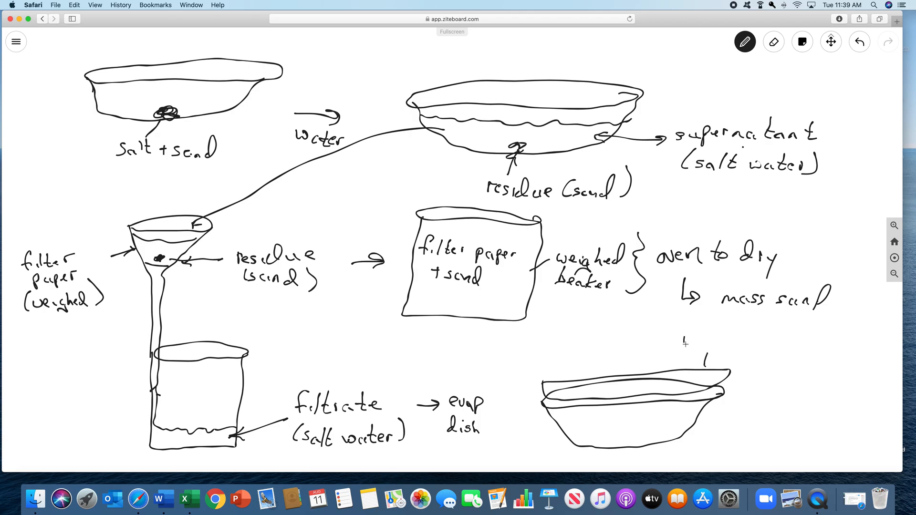
text(wate)
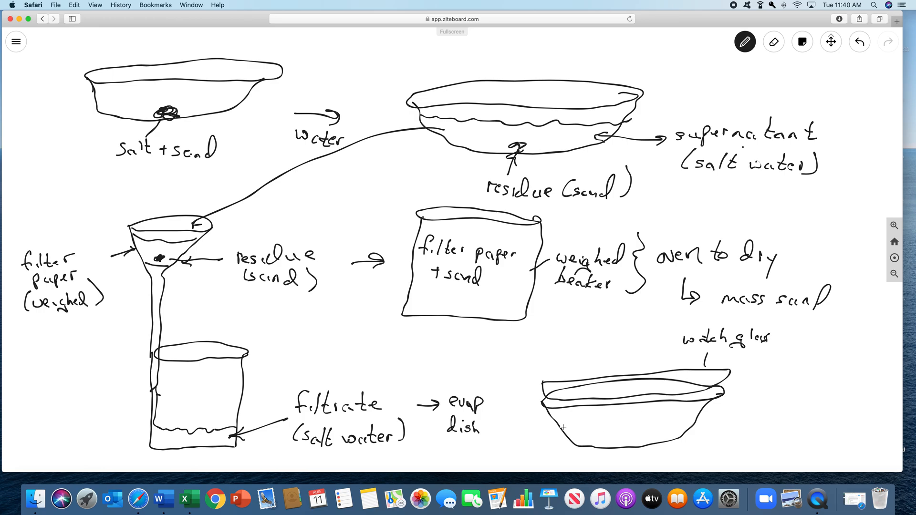
Add the filtrate level inside the dish, labelled 'filtrate', and mark the watch glass '(weighed)'
drag(561, 420, 683, 415)
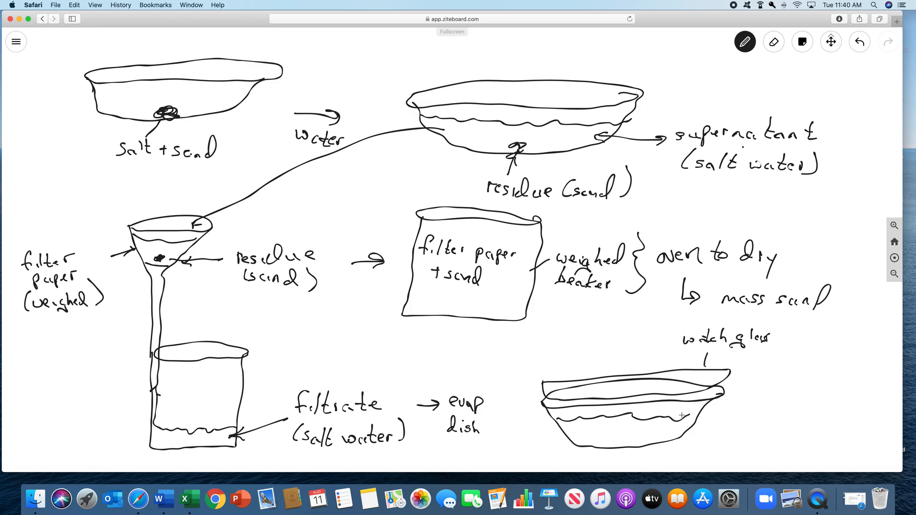
text(fil+)
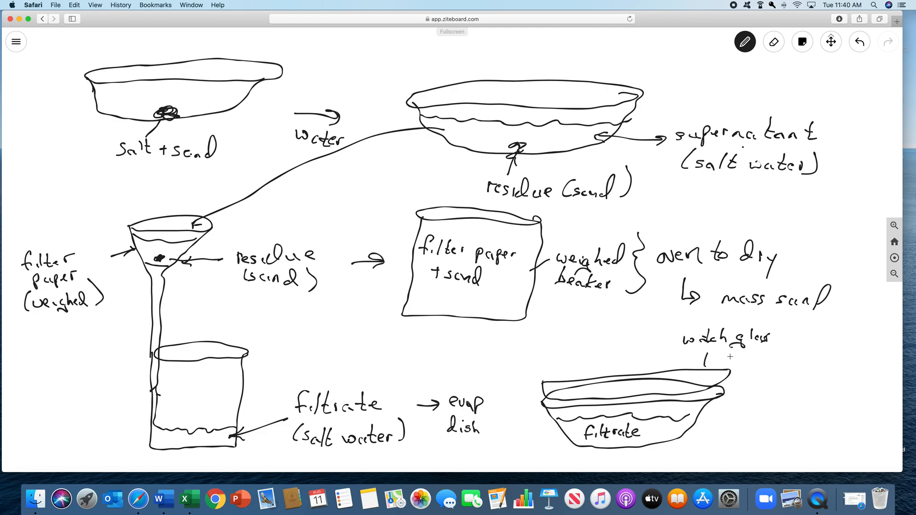
text((weighed)
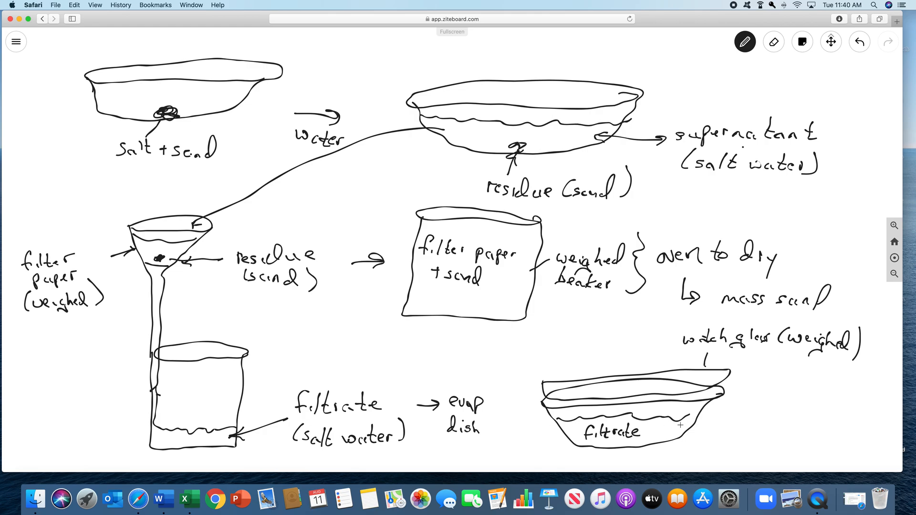
mouse_move(730, 413)
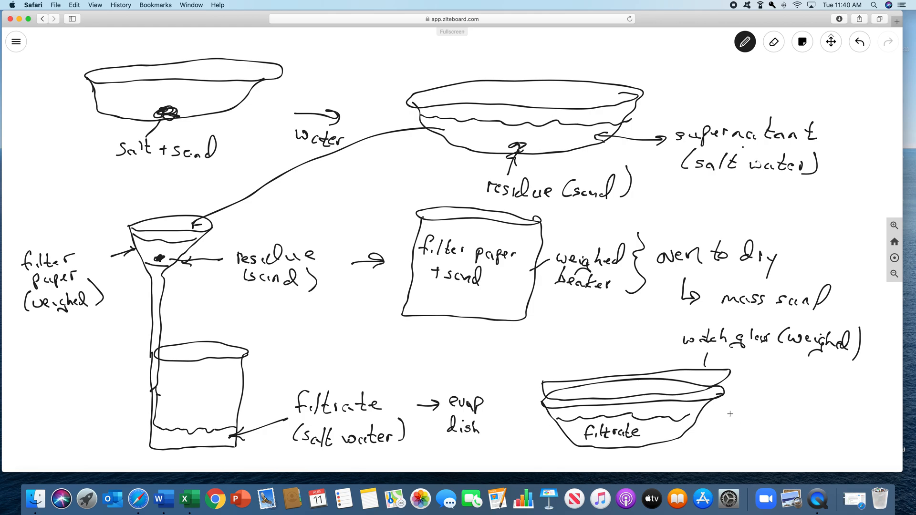
Draw an arrow from the dish to 'heat to dryness' leading down to 'mass salt'
drag(733, 403, 785, 394)
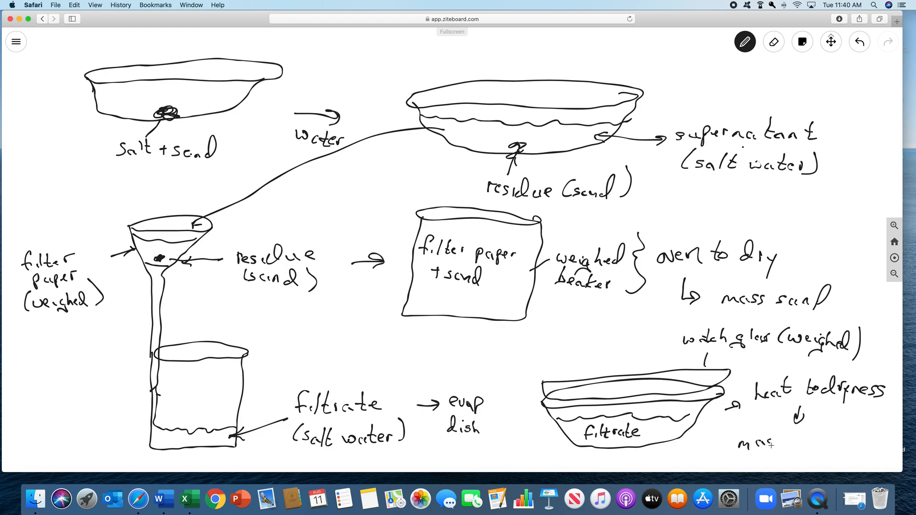
text(sa)
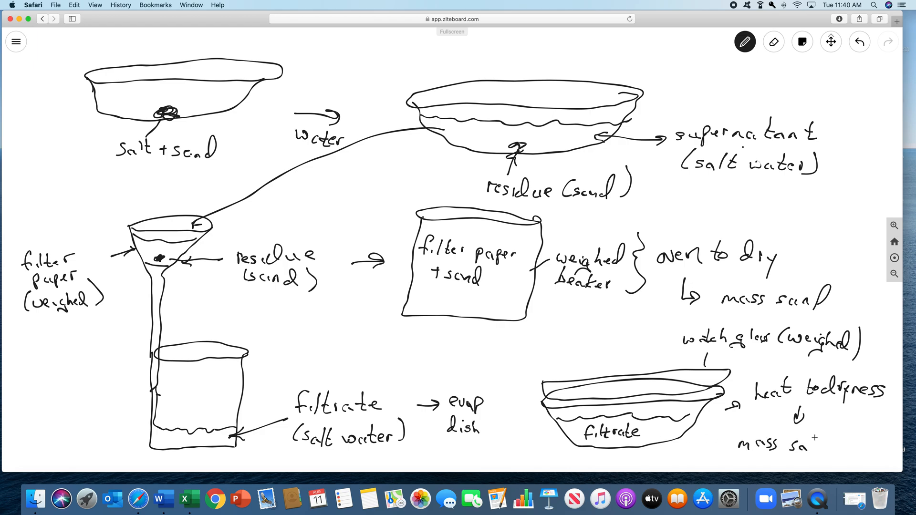
text(lt)
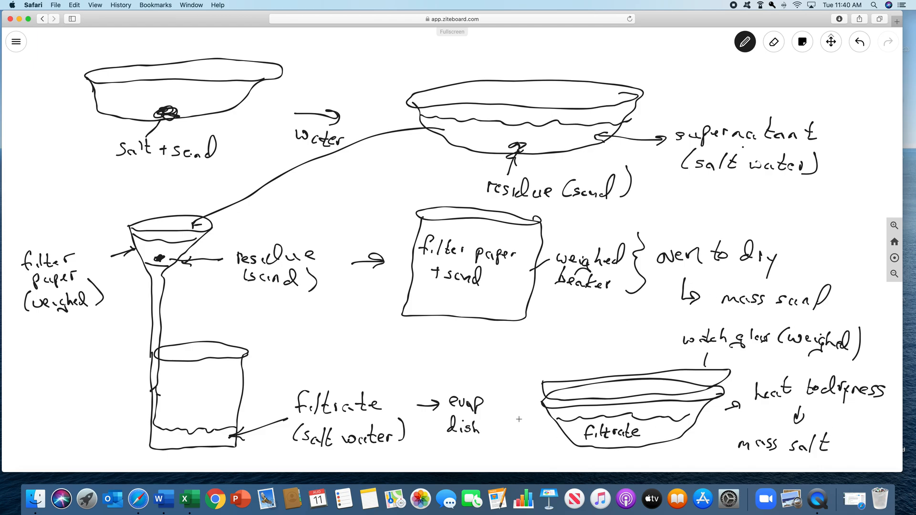
mouse_move(581, 330)
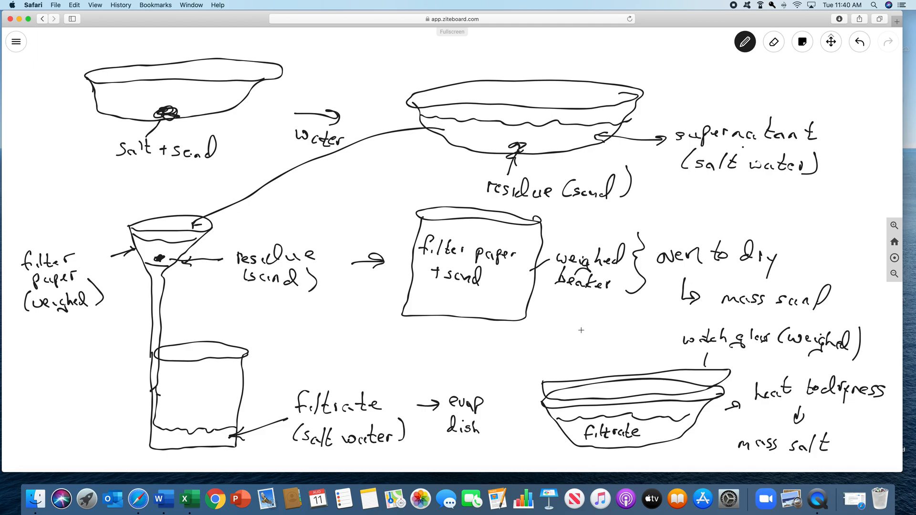
mouse_move(477, 312)
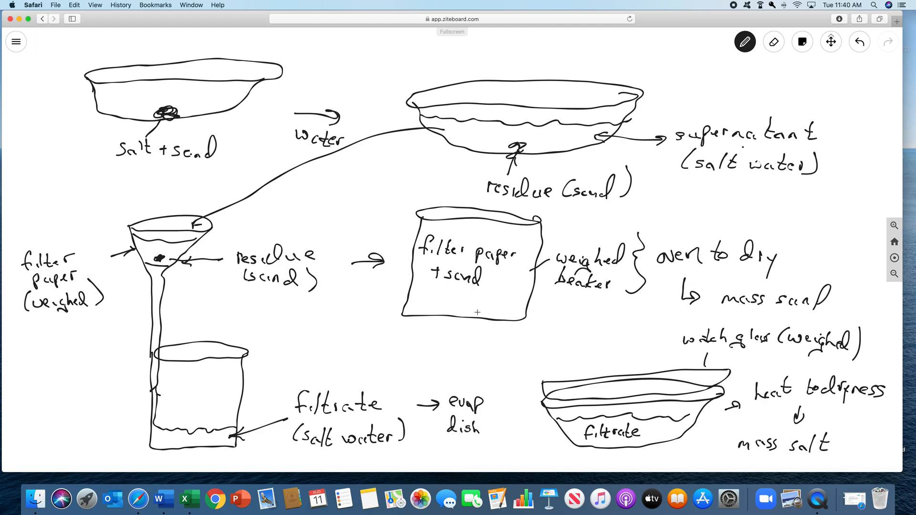
Switch to the Move/Pan tool to recentre the finished flow diagram on the board
click(830, 41)
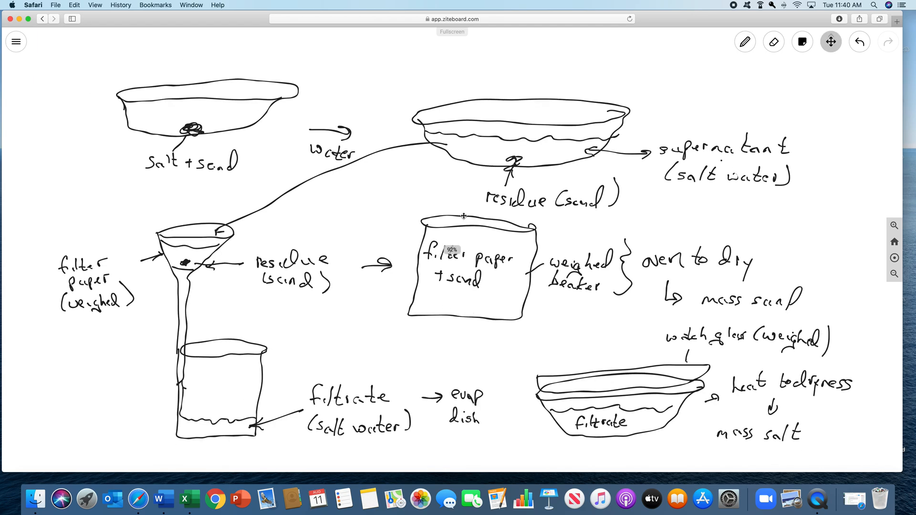
mouse_move(374, 180)
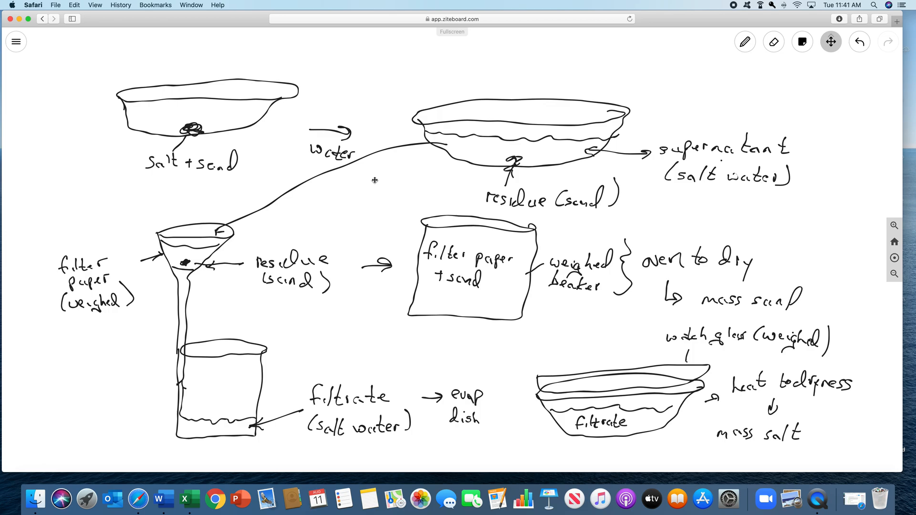
mouse_move(727, 90)
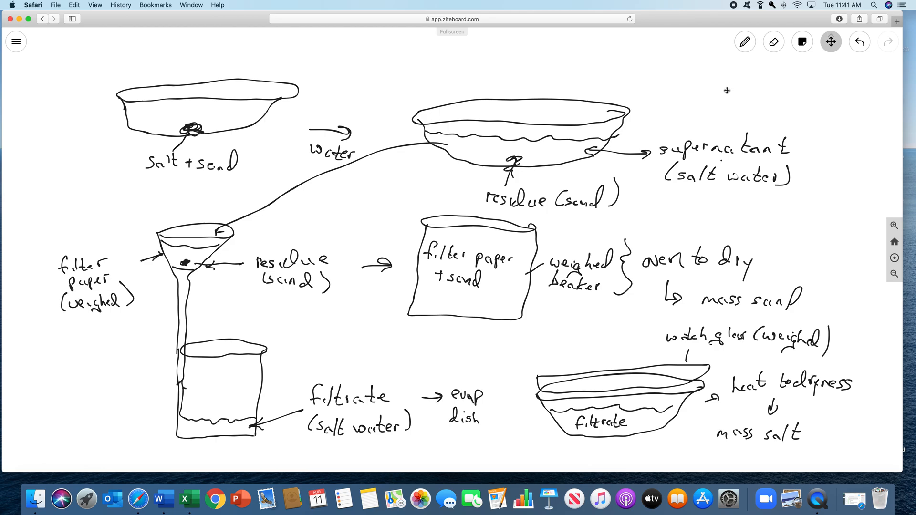
mouse_move(723, 67)
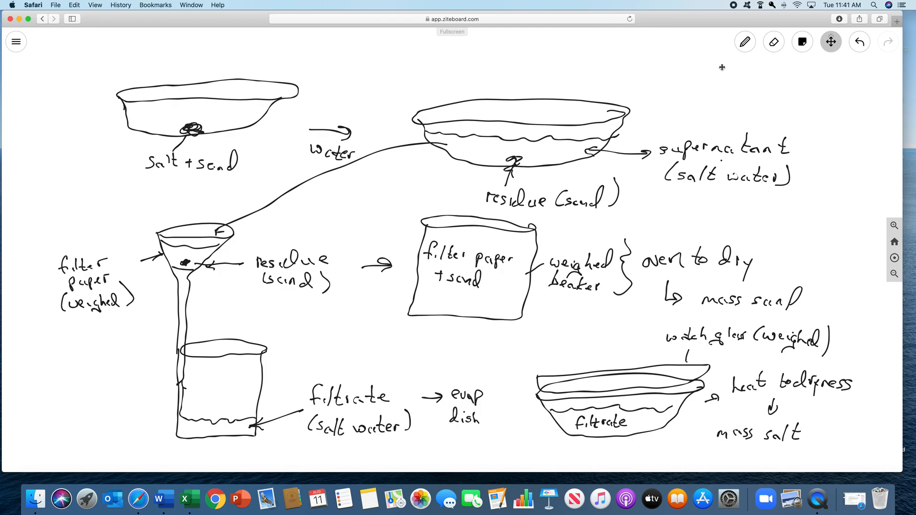
mouse_move(692, 90)
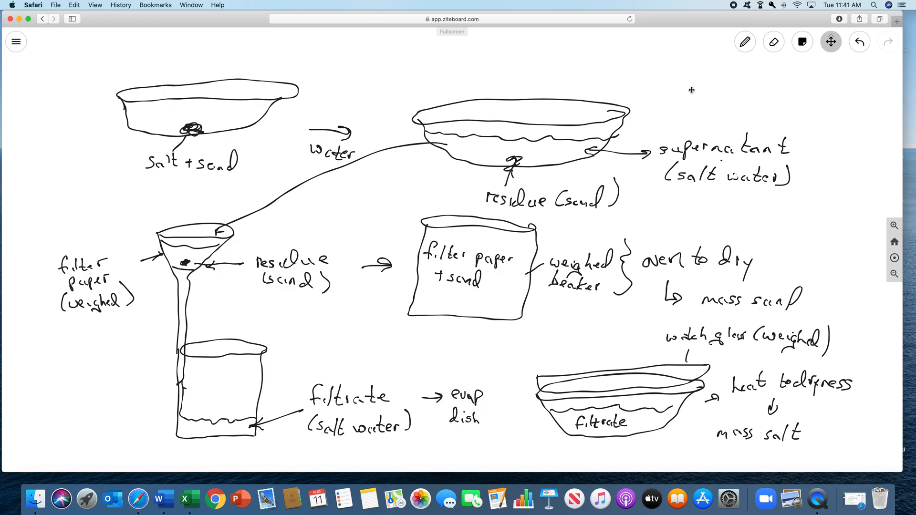
mouse_move(712, 69)
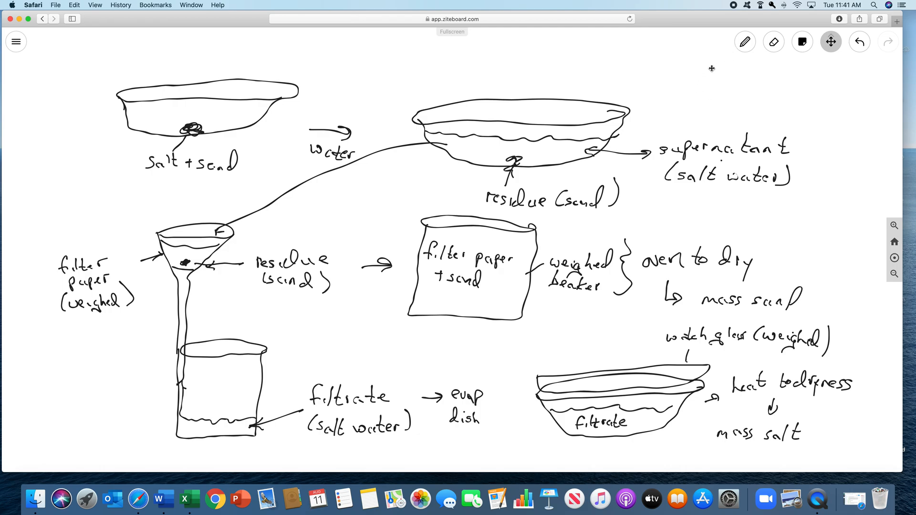